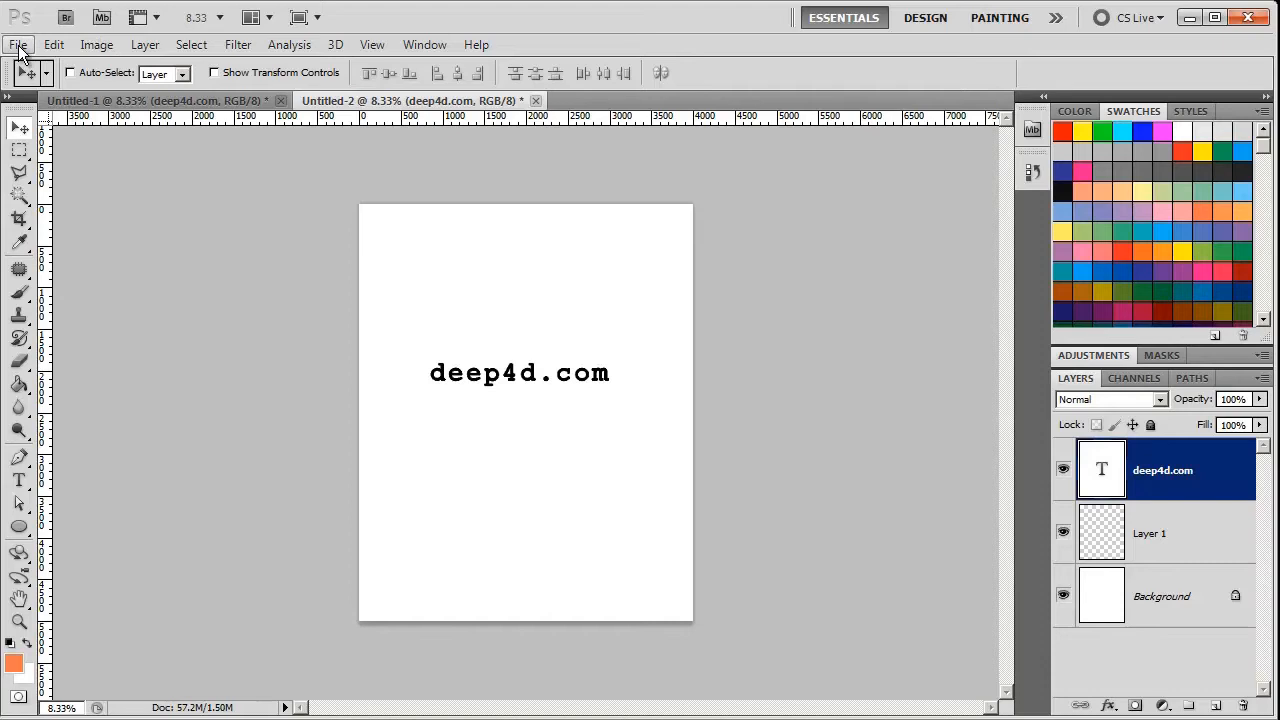
- Create a new document from the Web preset at 640 x 480 pixels
click(17, 44)
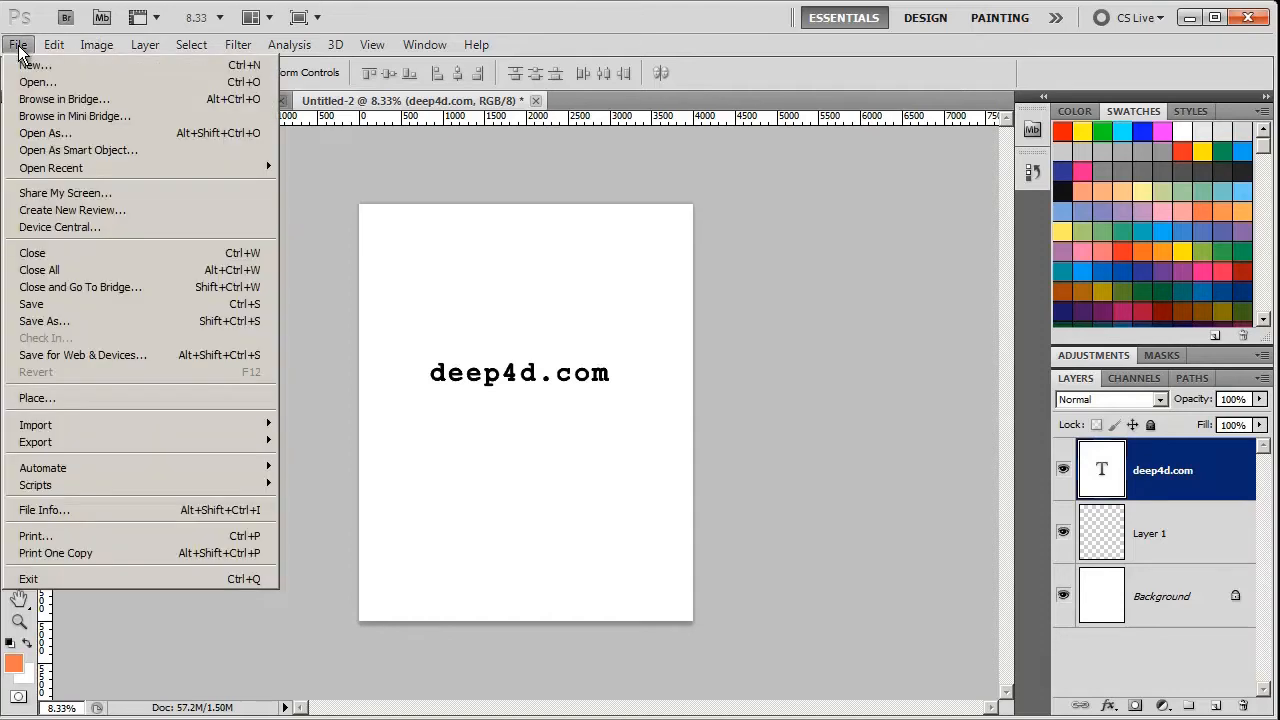
click(34, 64)
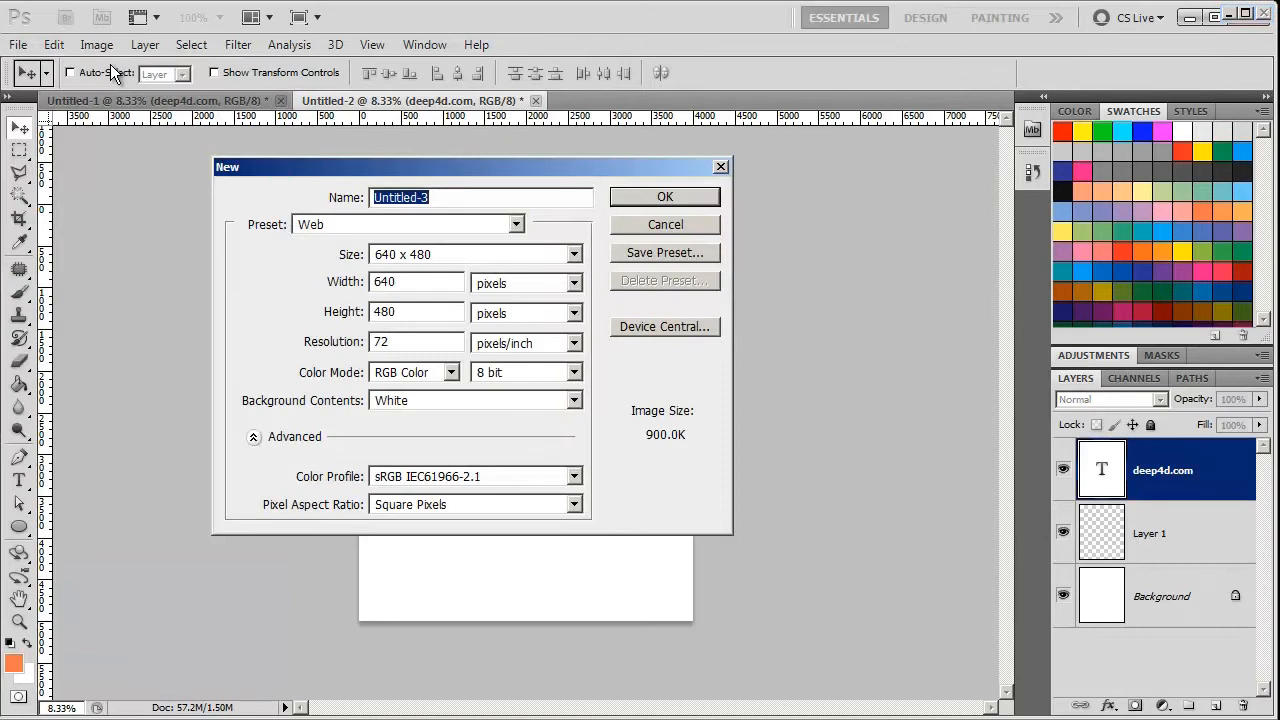
click(515, 224)
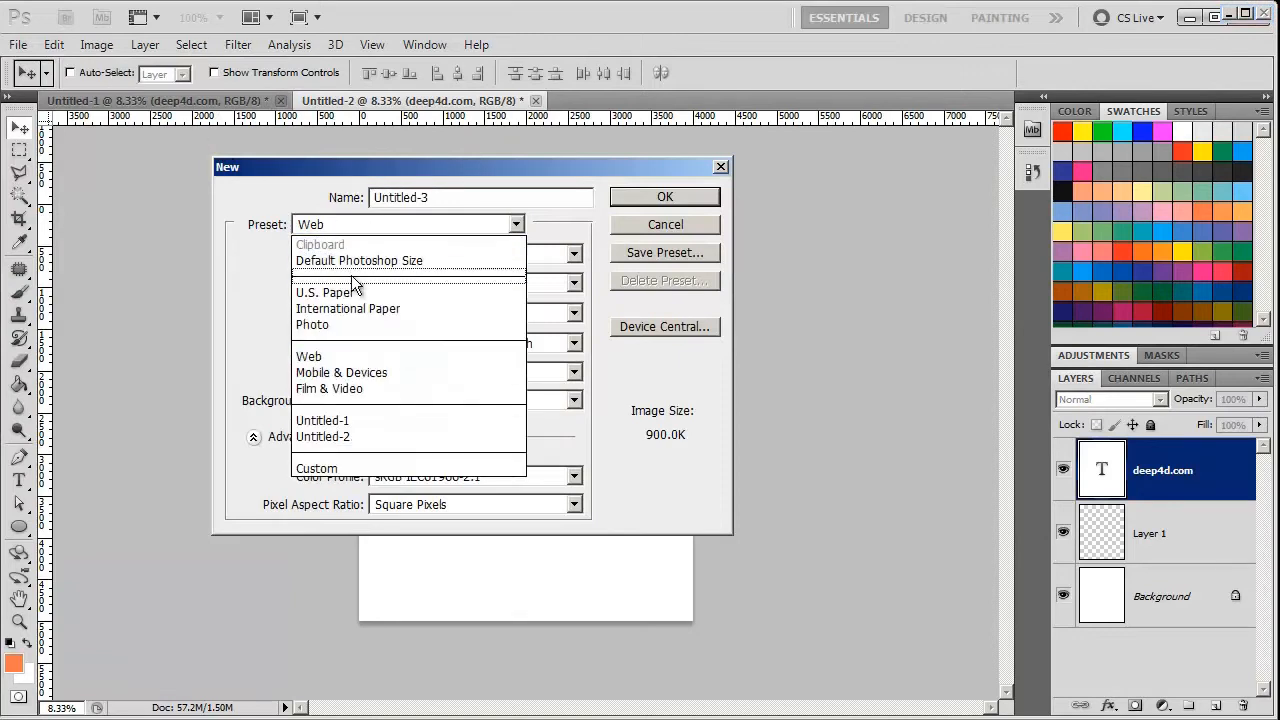
click(308, 356)
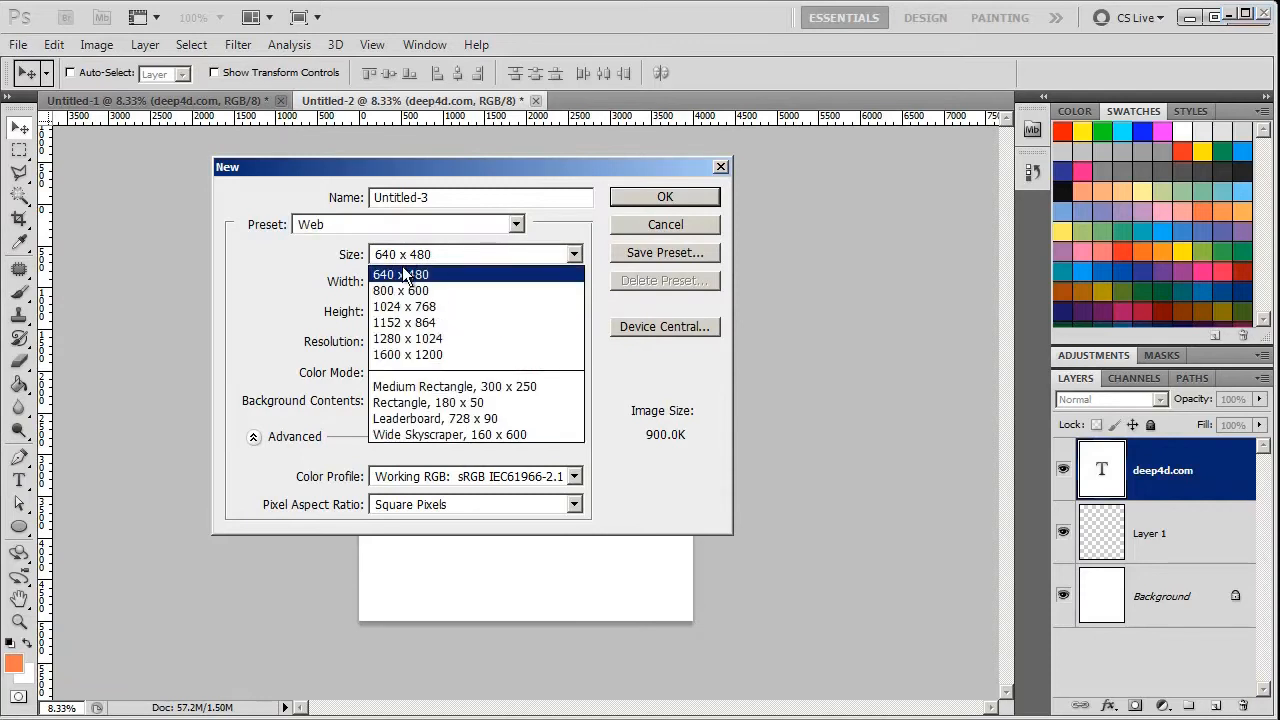
click(400, 274)
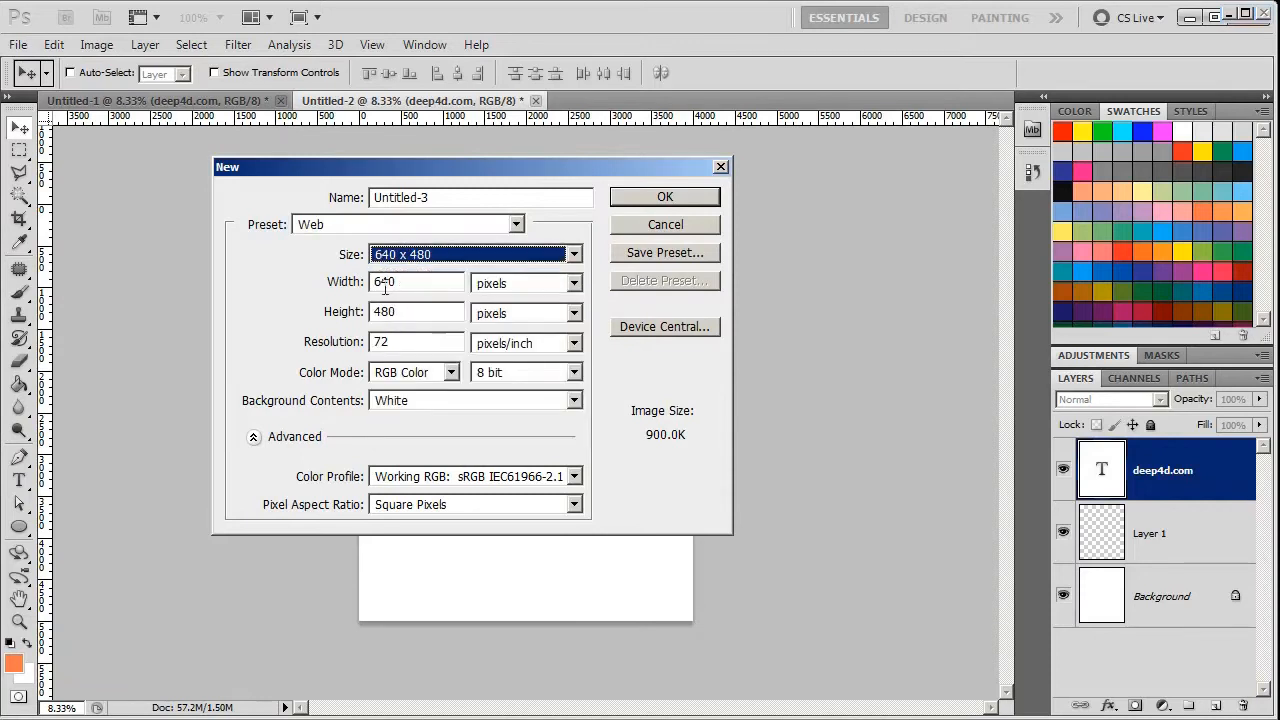
click(665, 196)
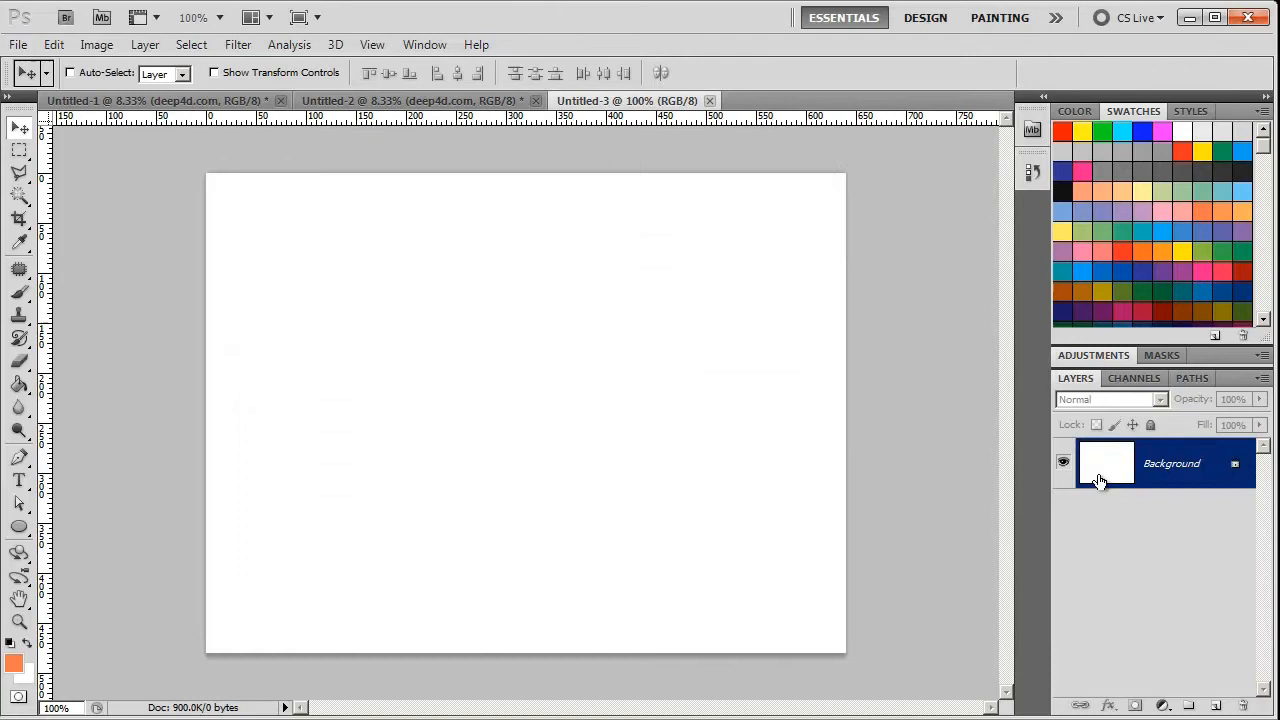
mouse_move(1125, 479)
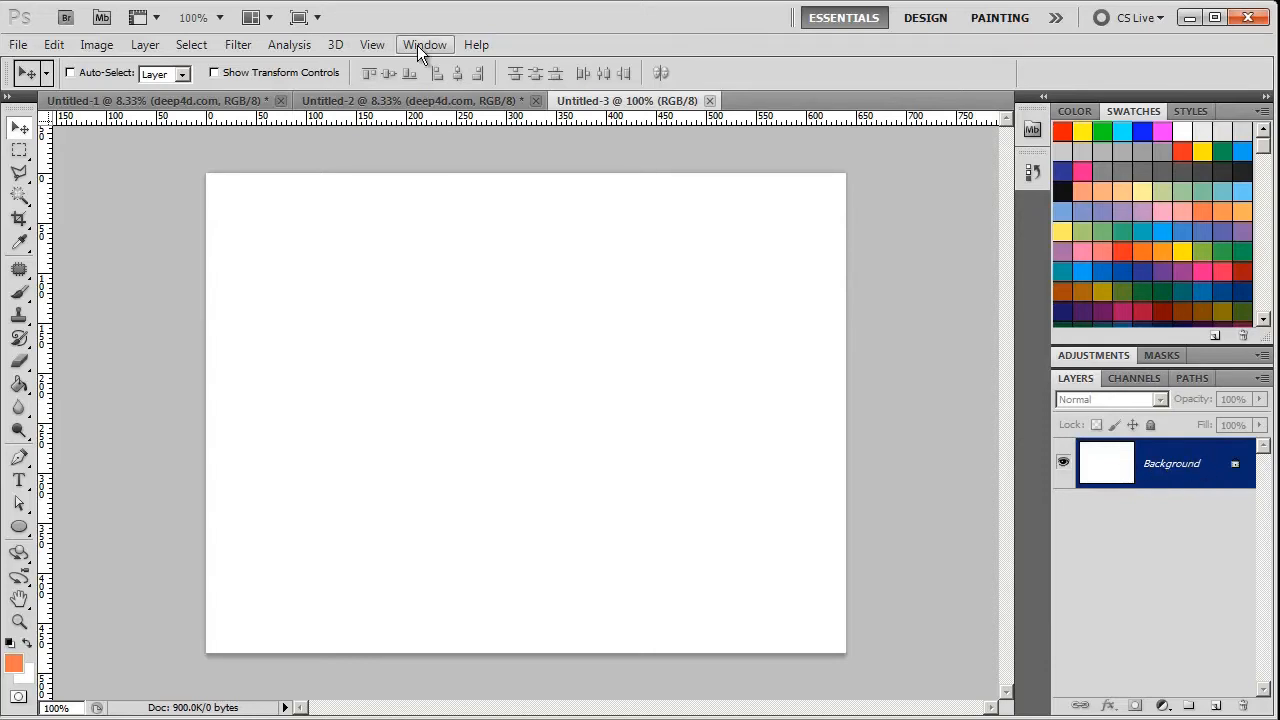
- Reset the Essentials workspace and collapse the Adjustments panel to reveal Layers
click(424, 44)
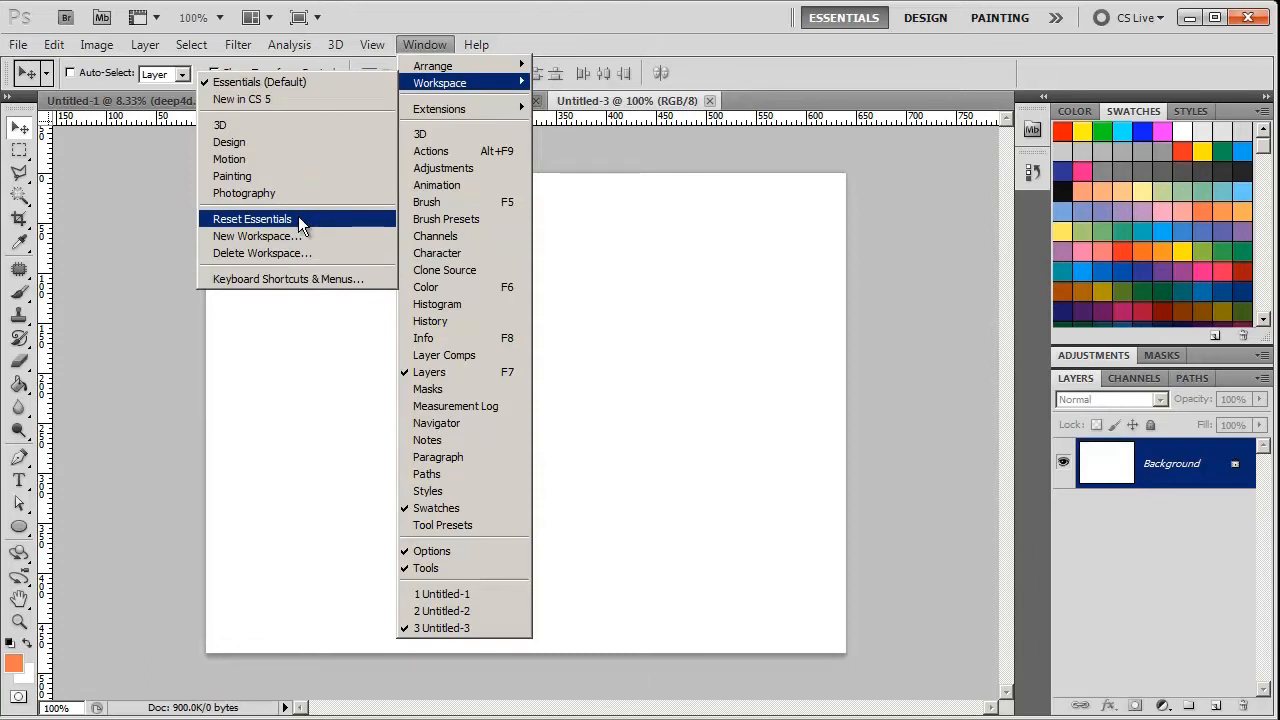
mouse_move(260, 82)
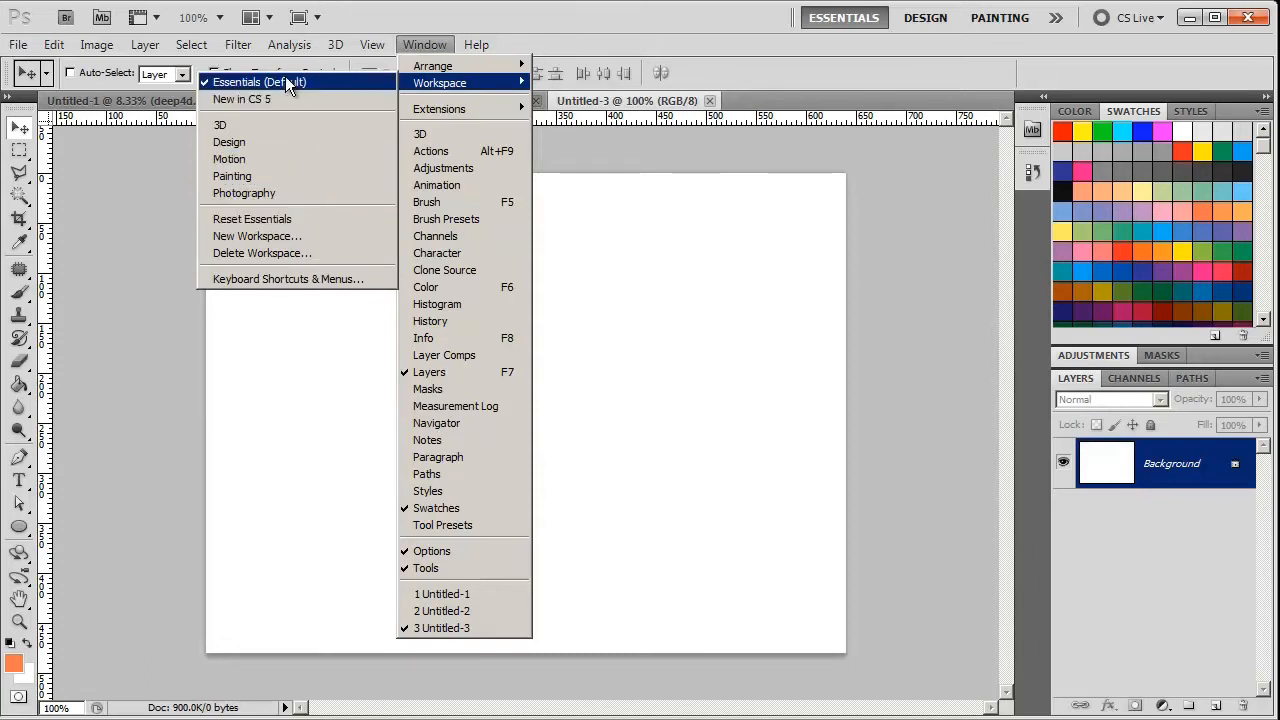
mouse_move(290, 219)
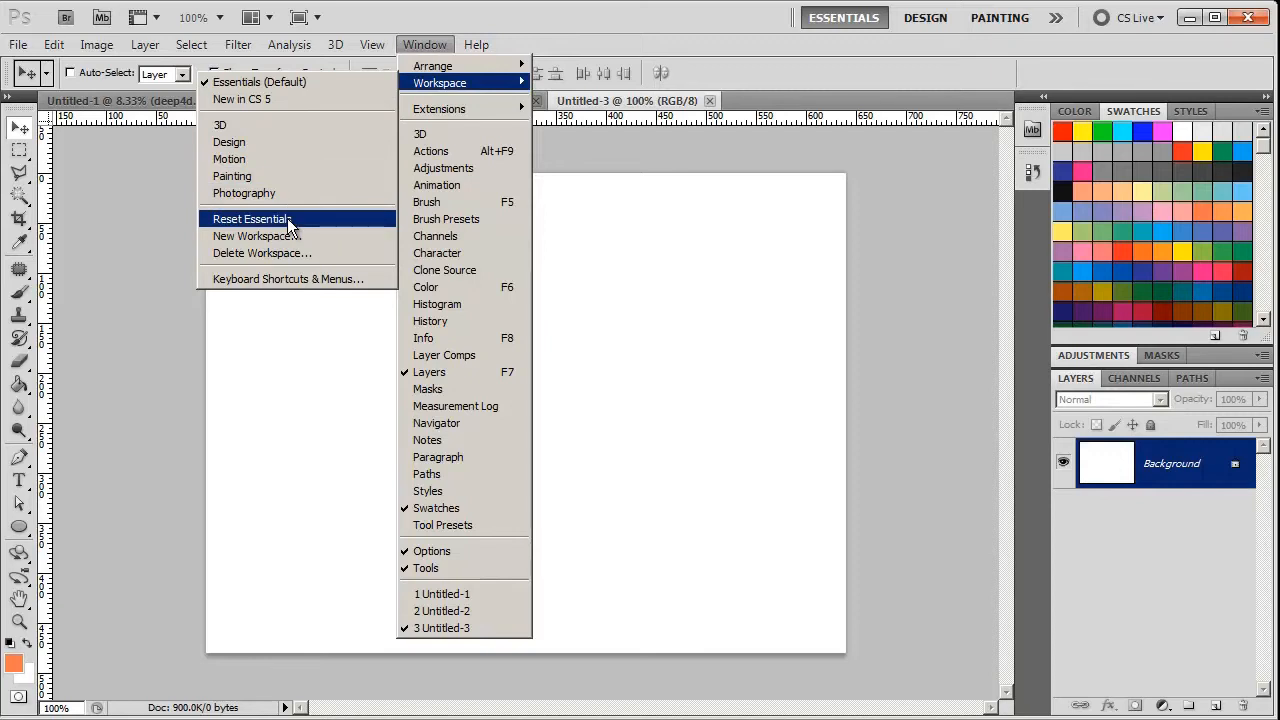
click(253, 219)
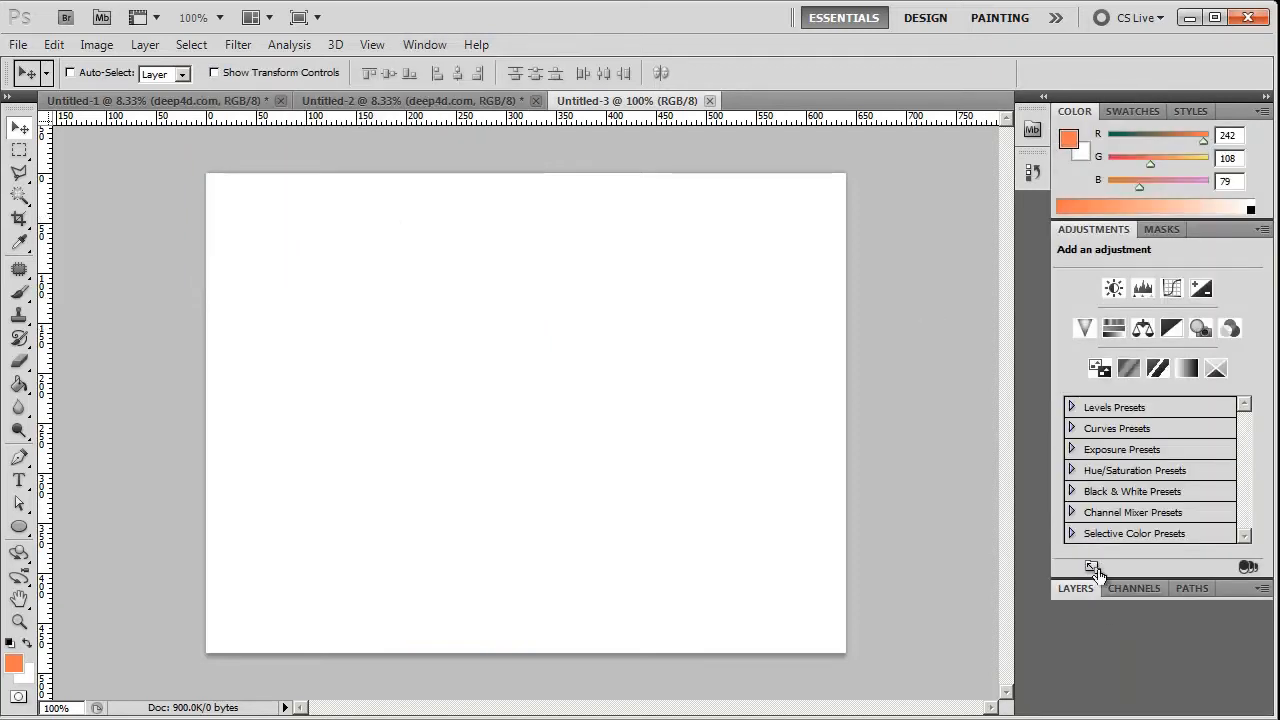
click(1075, 588)
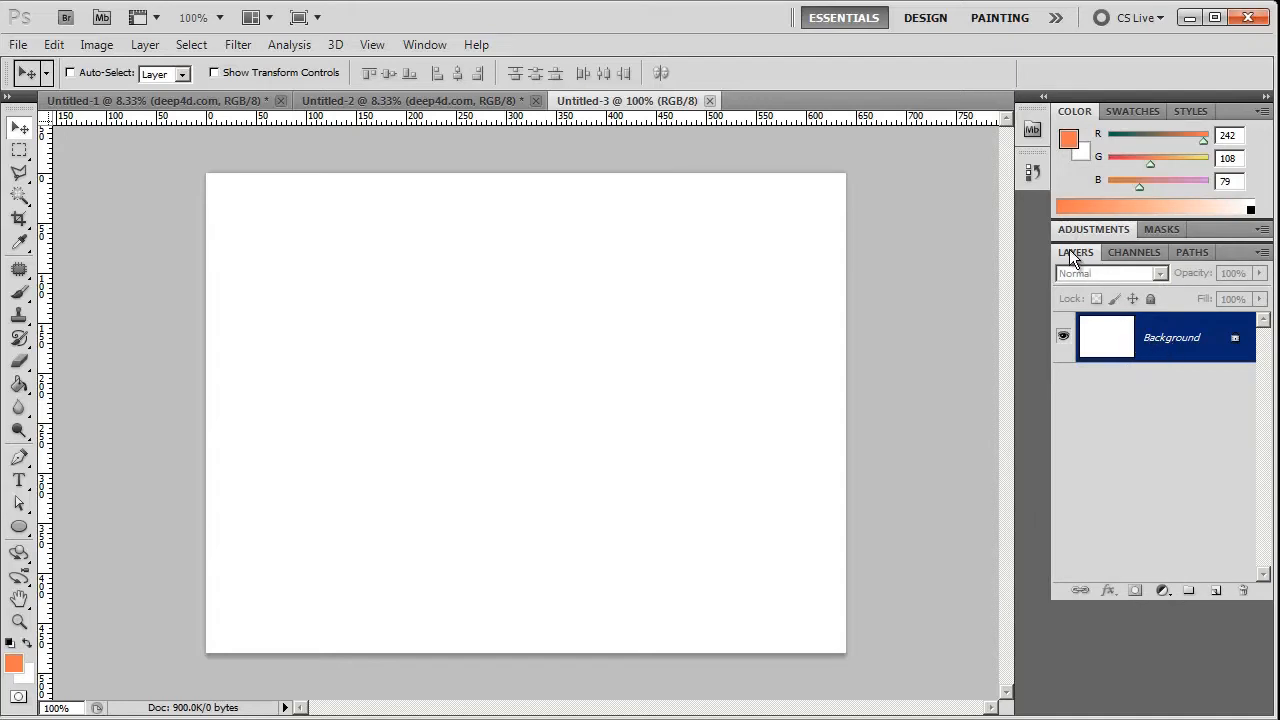
mouse_move(1105, 335)
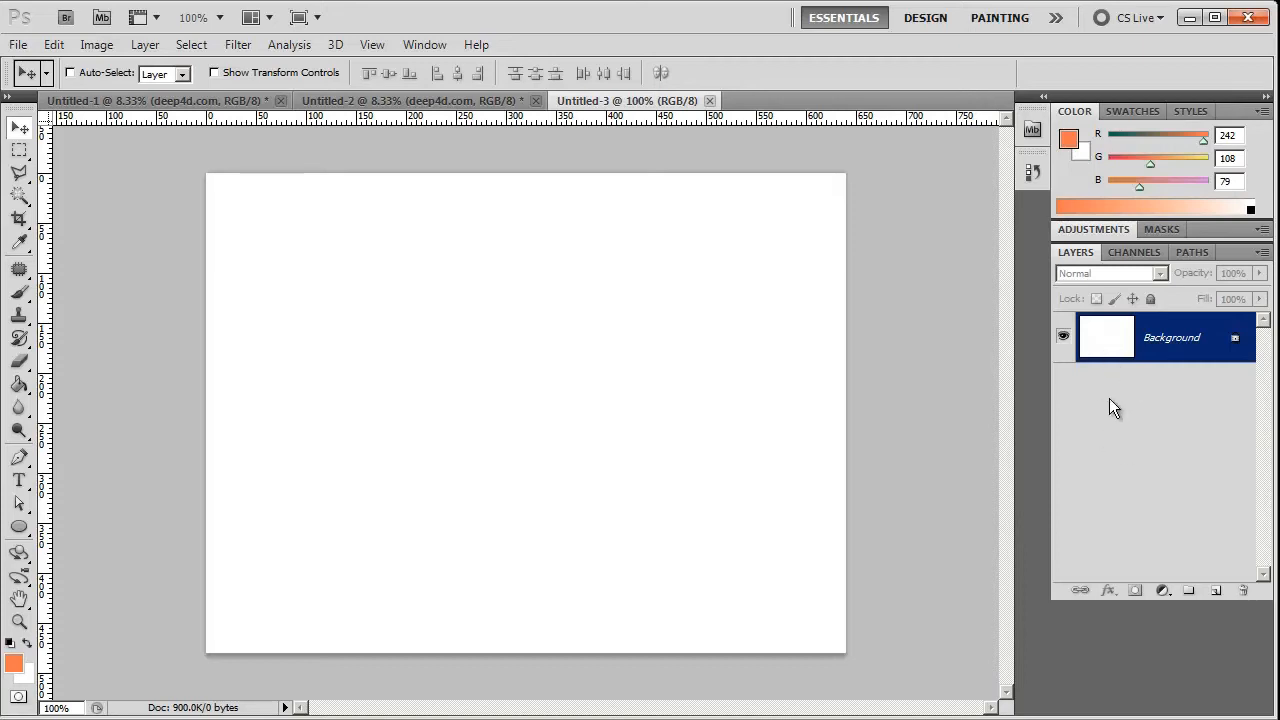
mouse_move(1113, 393)
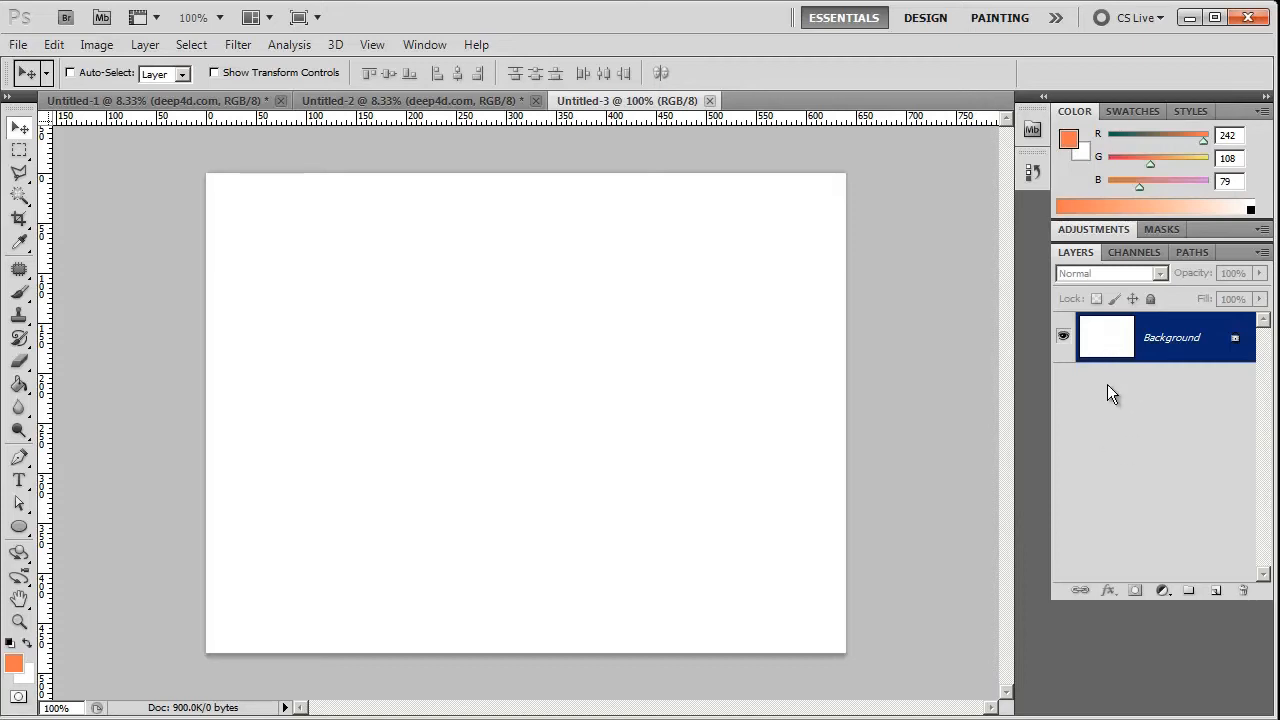
mouse_move(1117, 384)
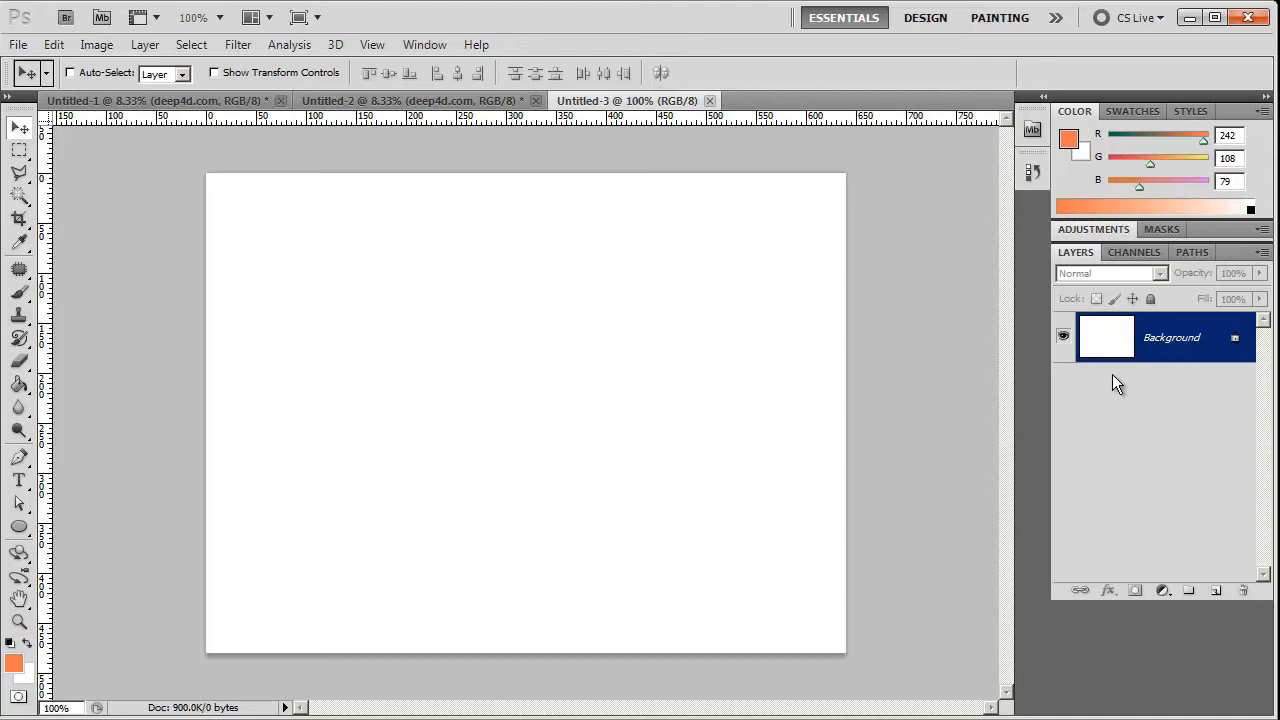
- Show the Swatches panel and select the Brush Tool
click(1133, 111)
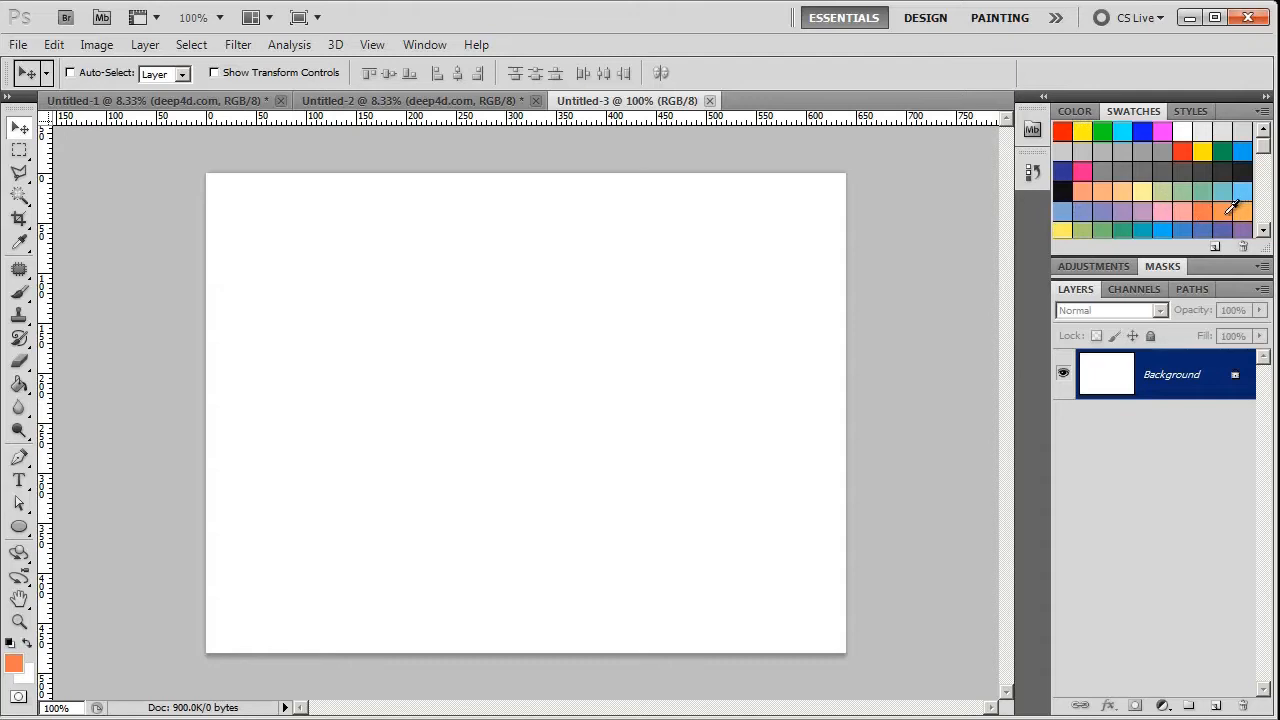
mouse_move(492, 225)
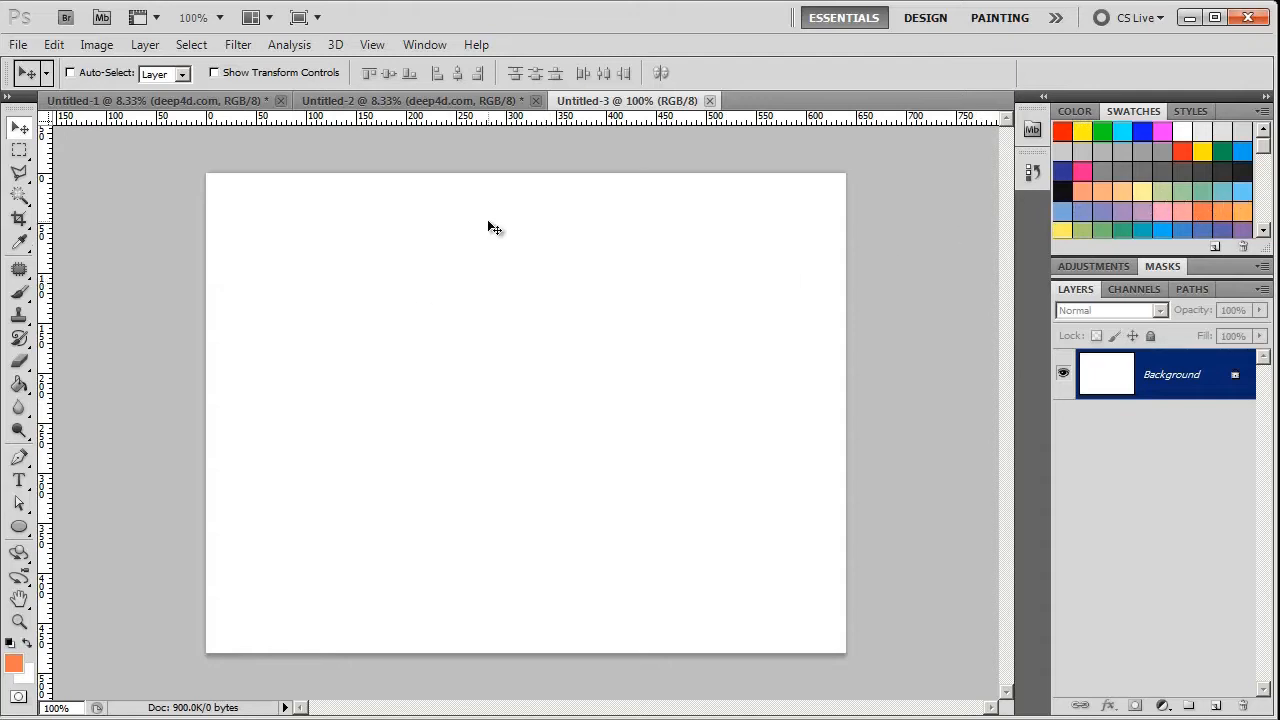
mouse_move(78, 222)
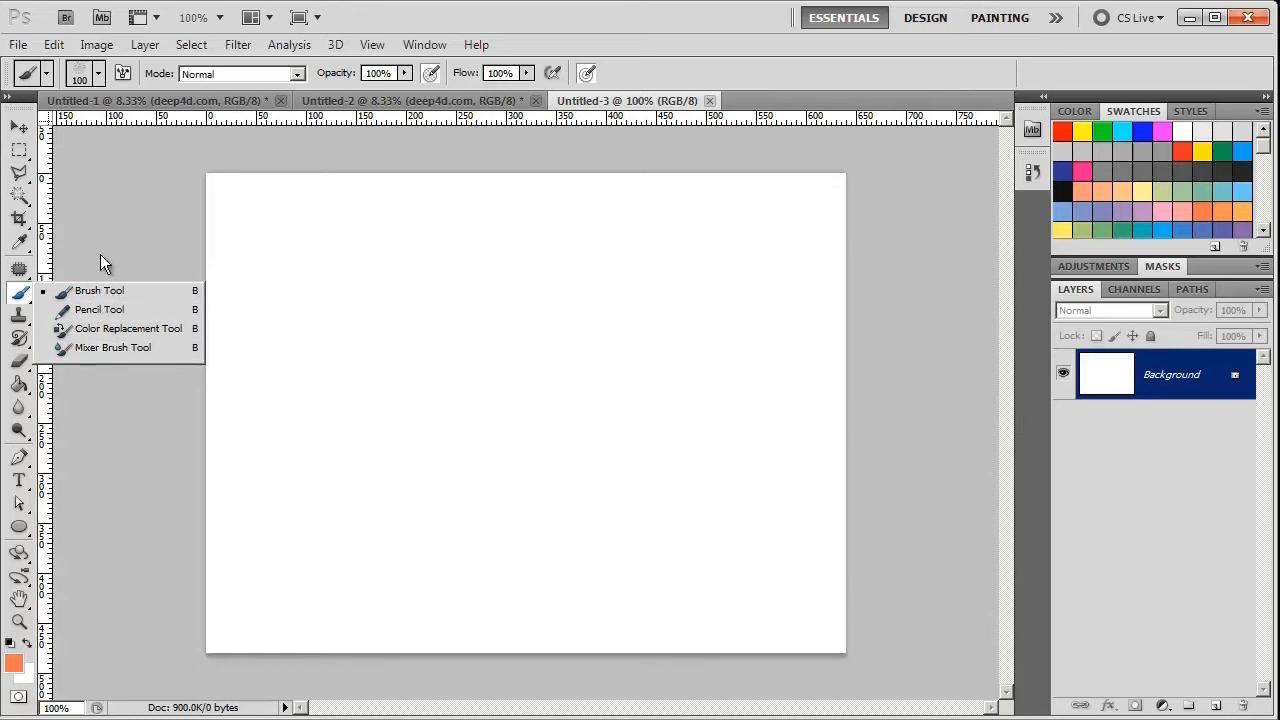
mouse_move(98, 290)
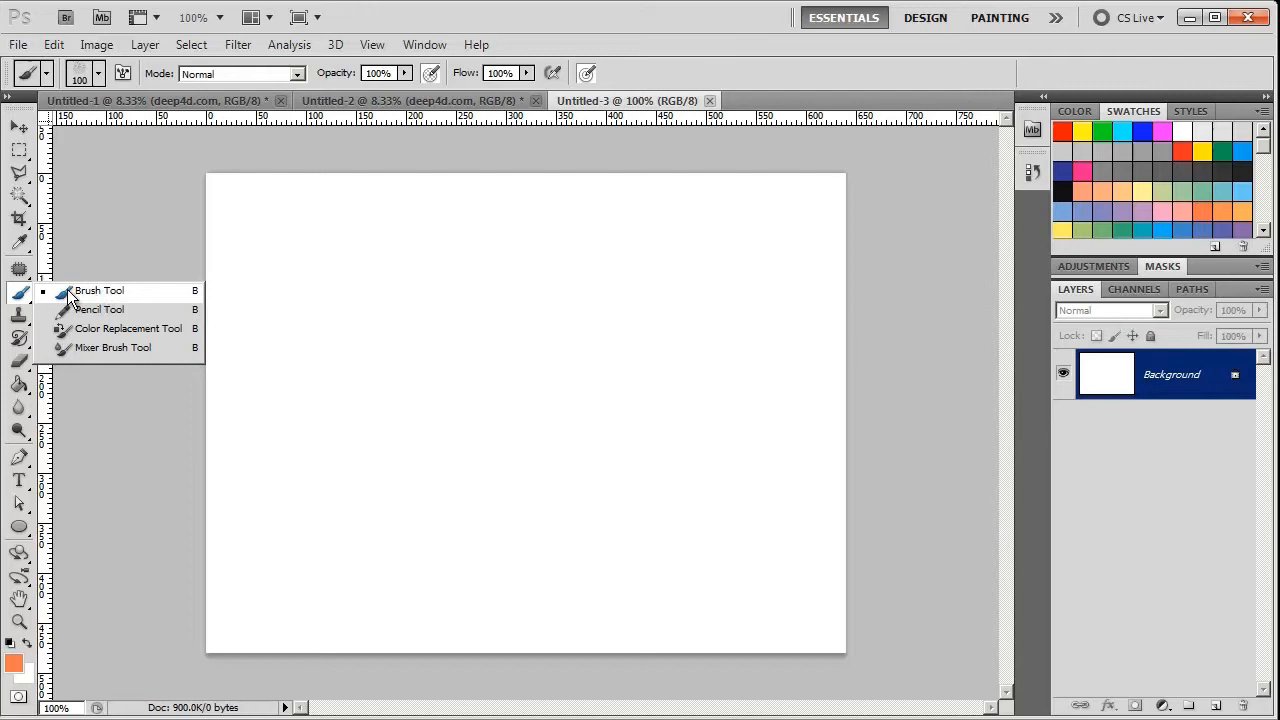
mouse_move(162, 297)
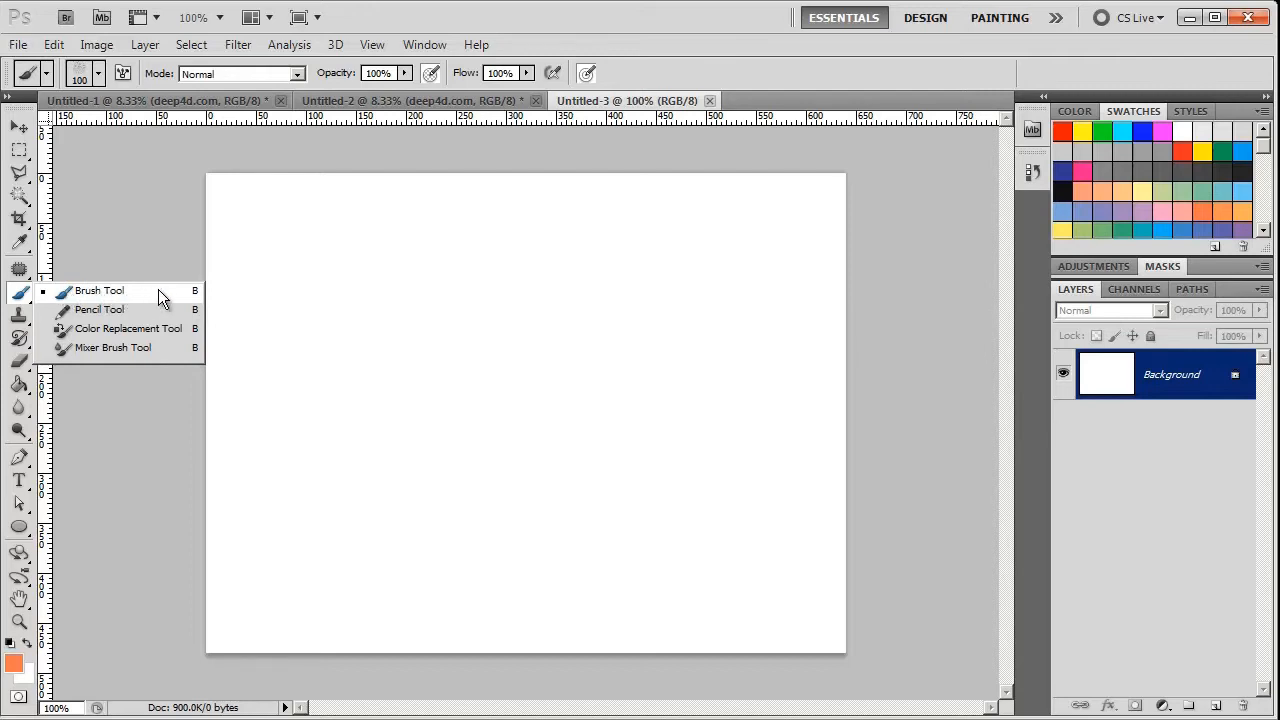
click(98, 290)
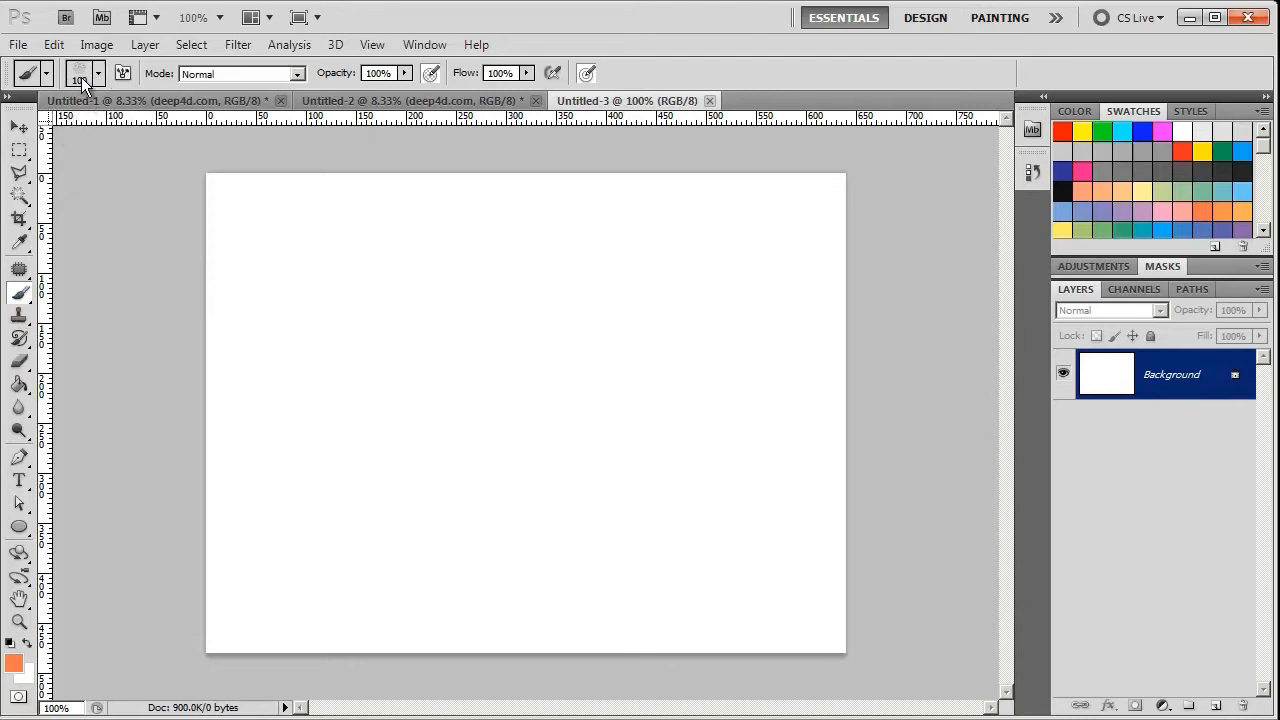
- Choose a 100 px brush tip from the Brush Preset picker
click(99, 73)
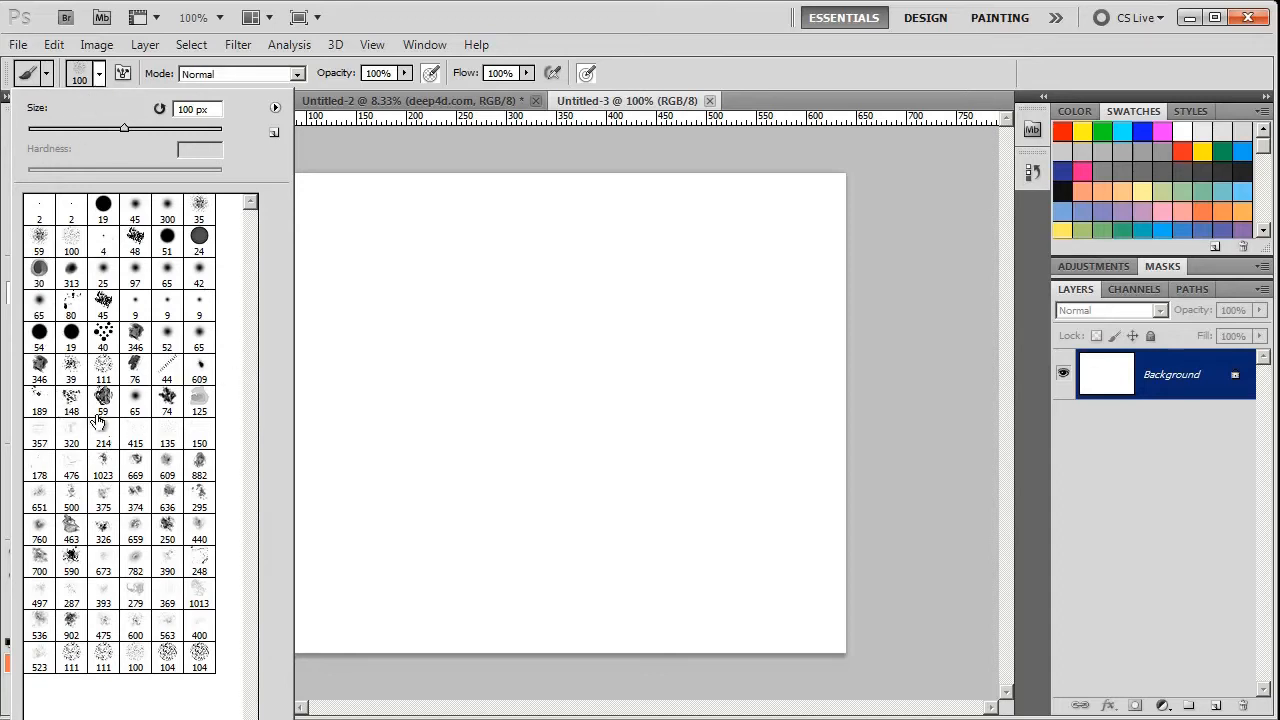
mouse_move(78, 260)
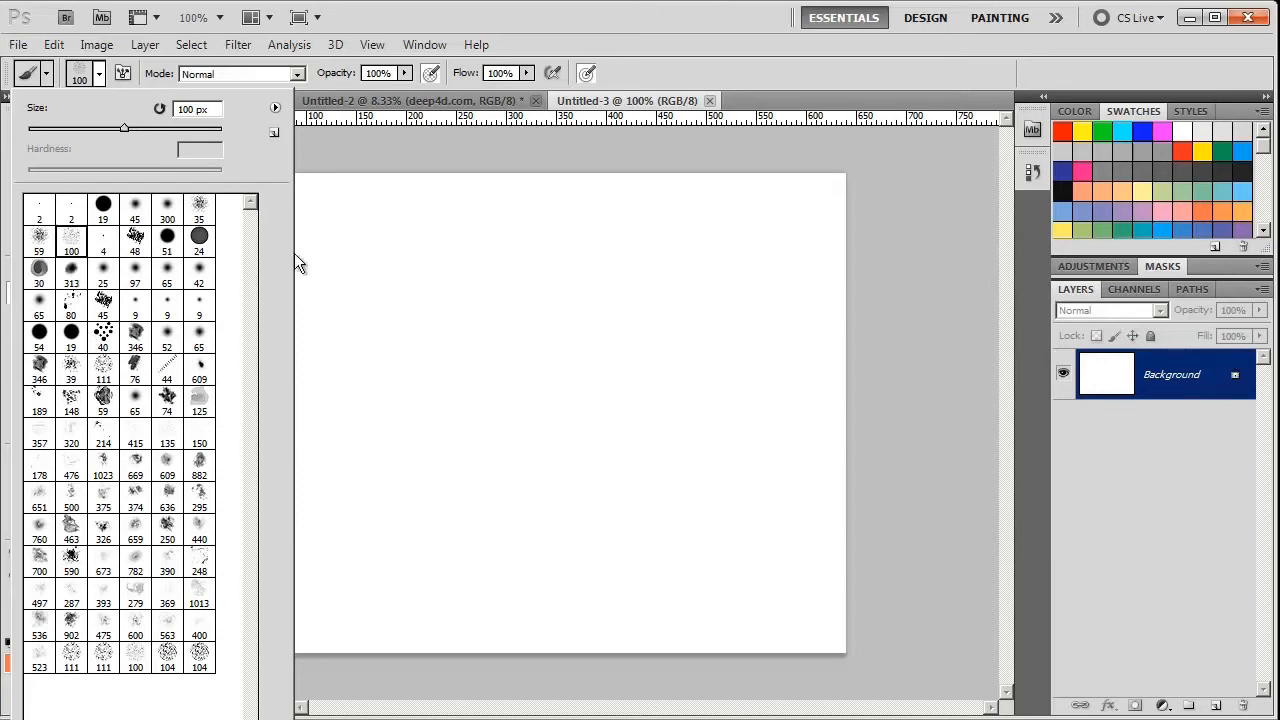
click(523, 298)
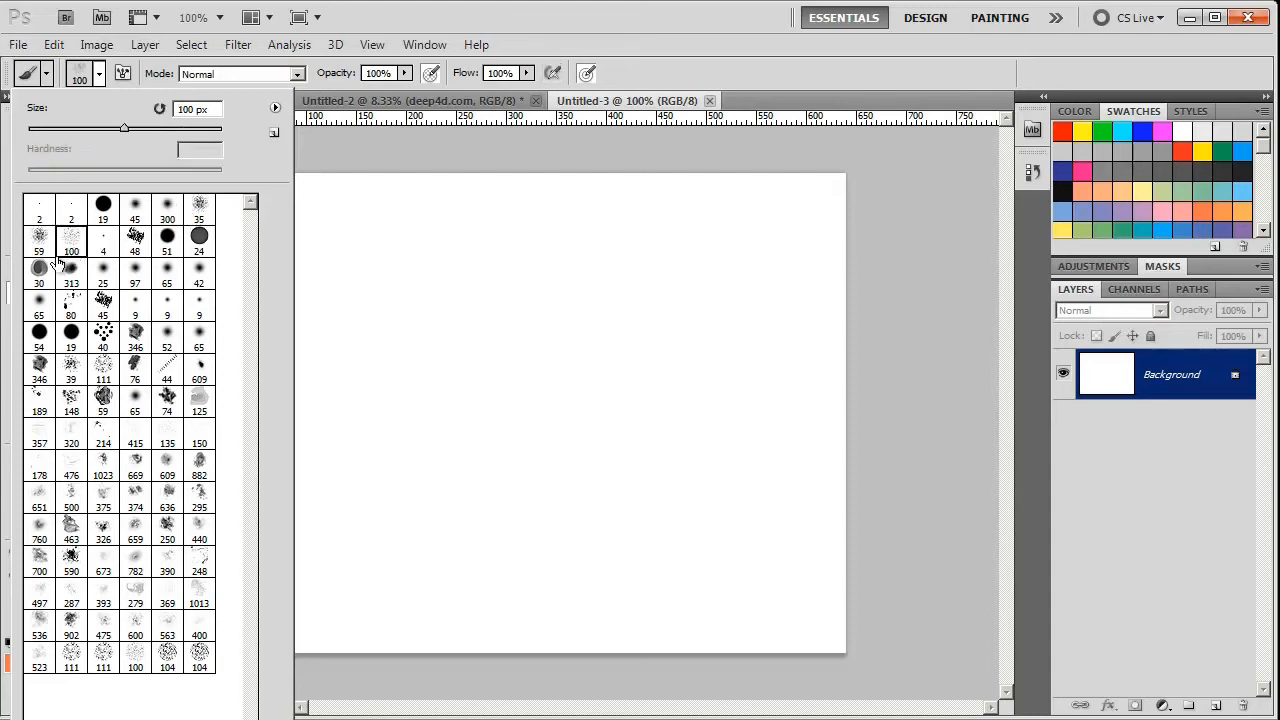
mouse_move(70, 248)
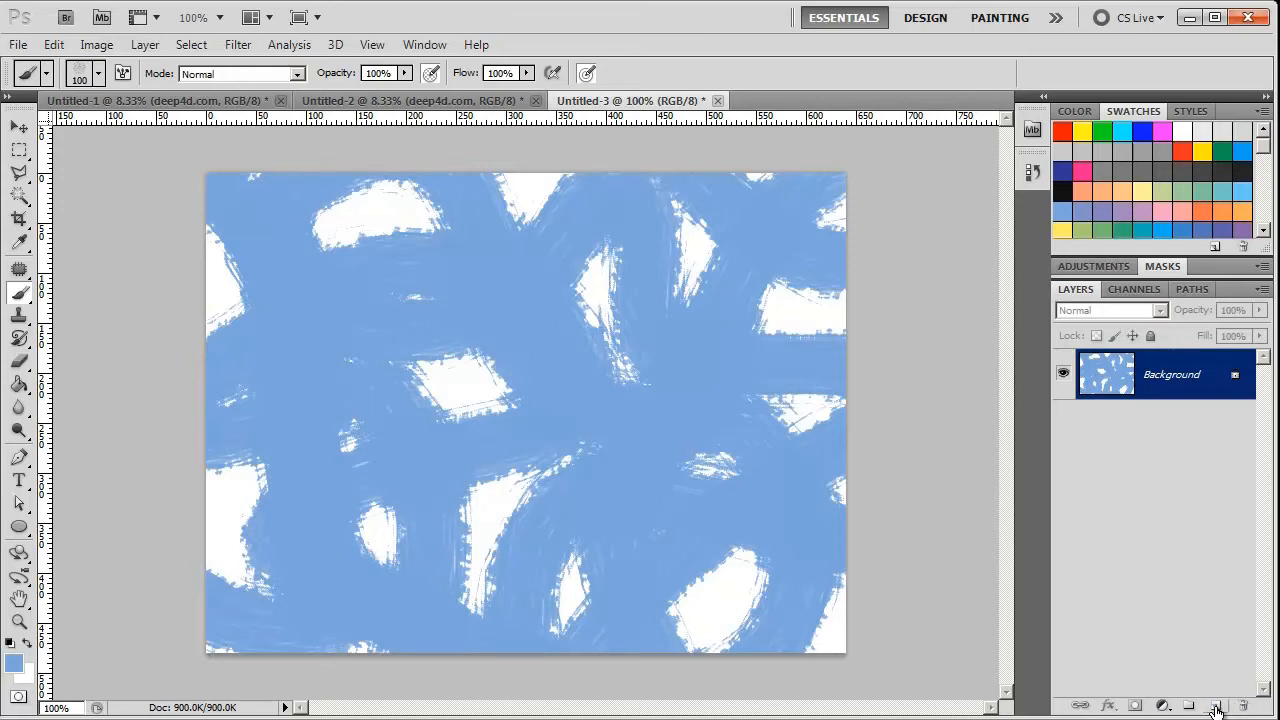
- Add a new empty Layer 1 above the Background
click(1217, 706)
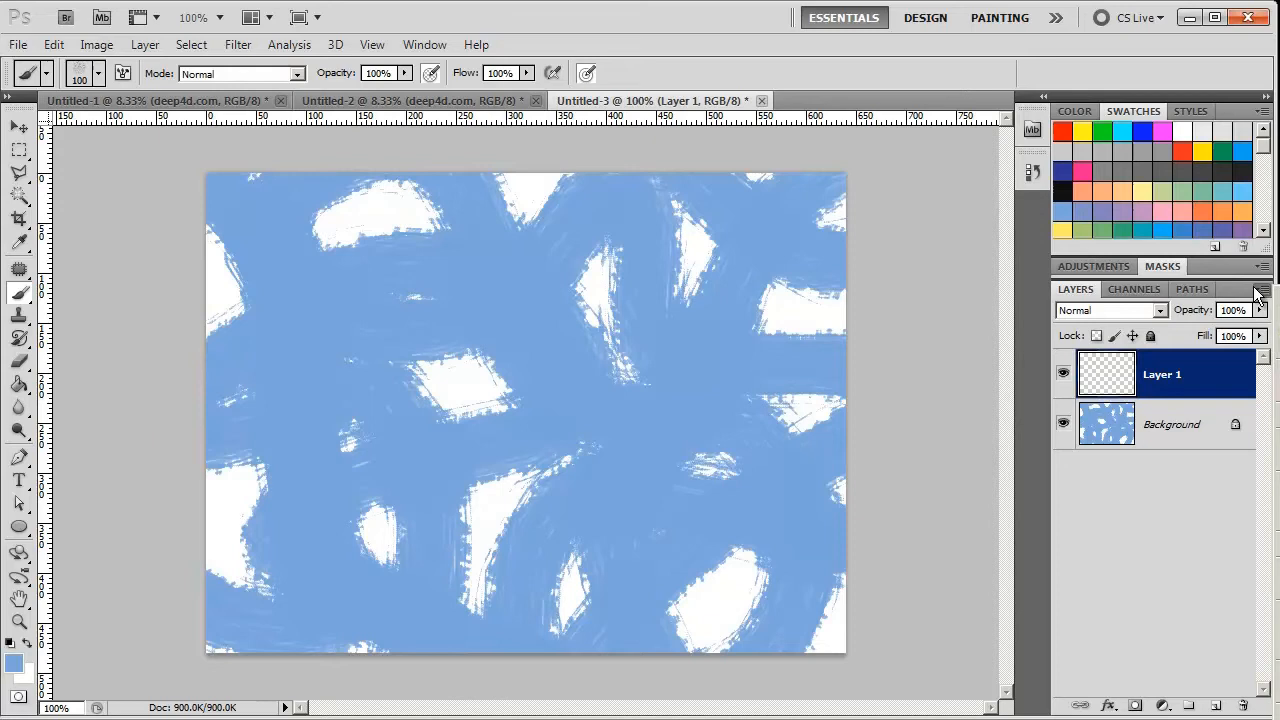
mouse_move(1115, 327)
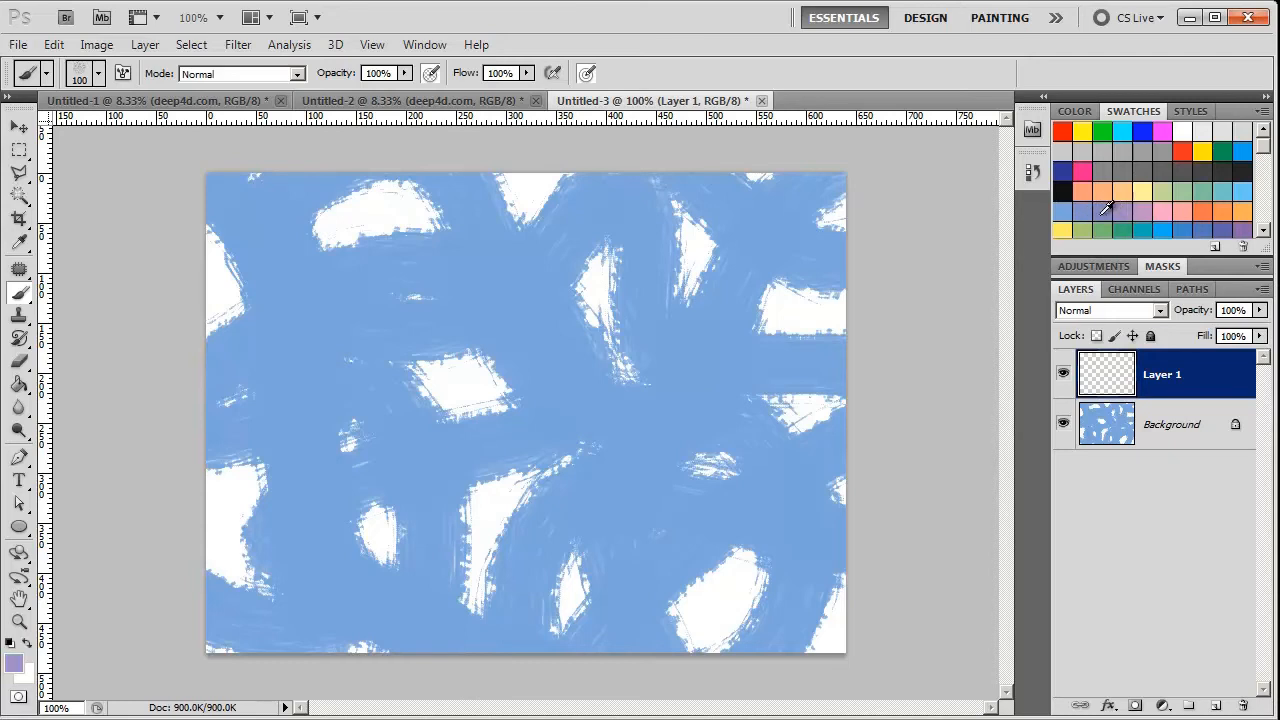
mouse_move(1133, 205)
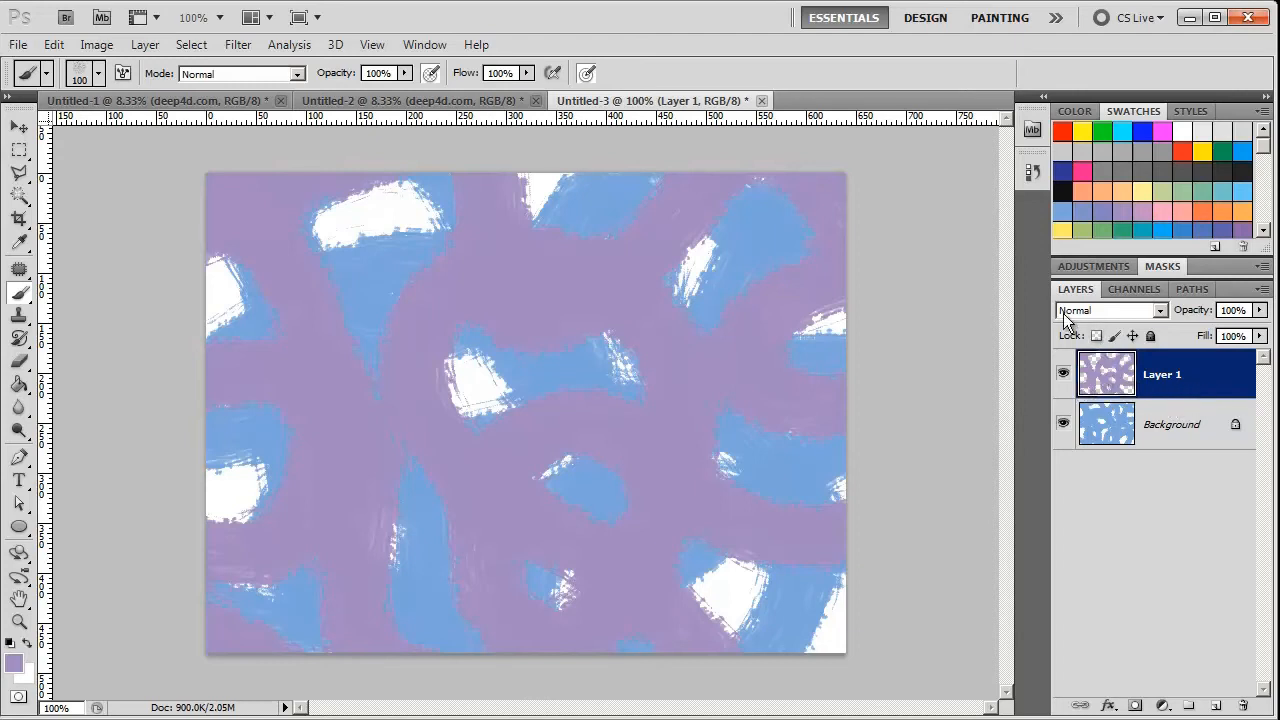
mouse_move(1098, 319)
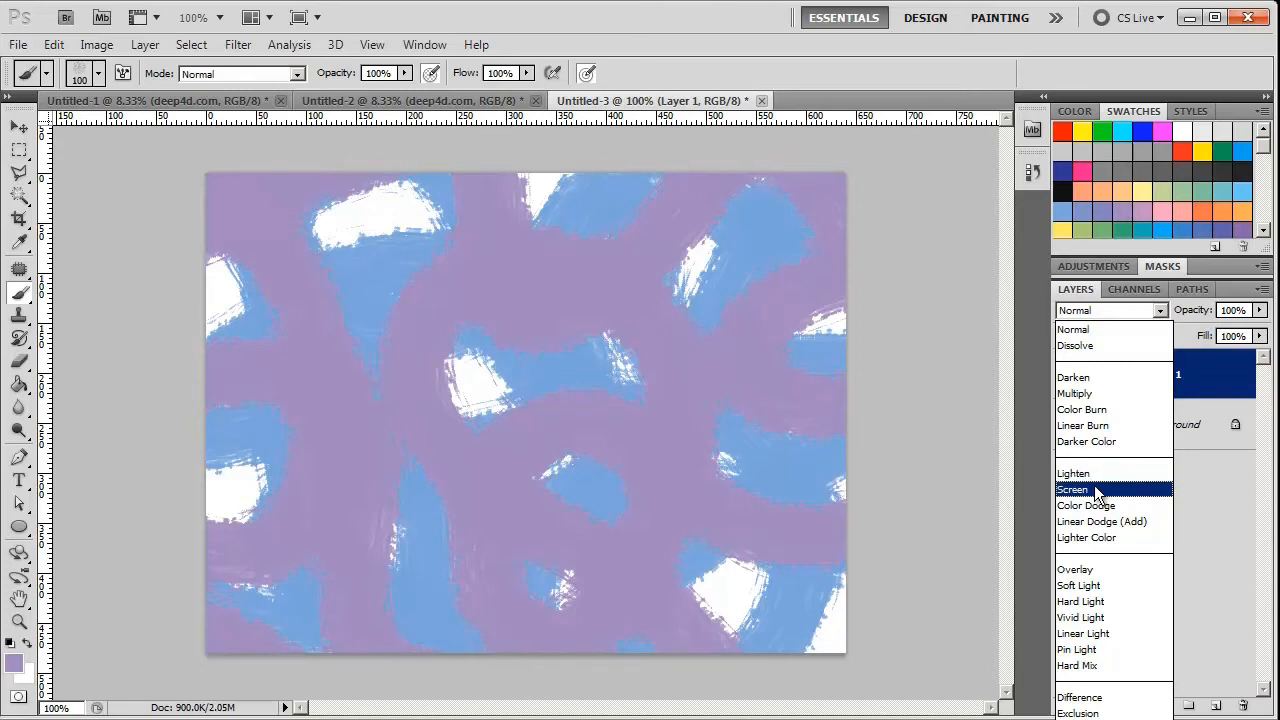
mouse_move(1075, 569)
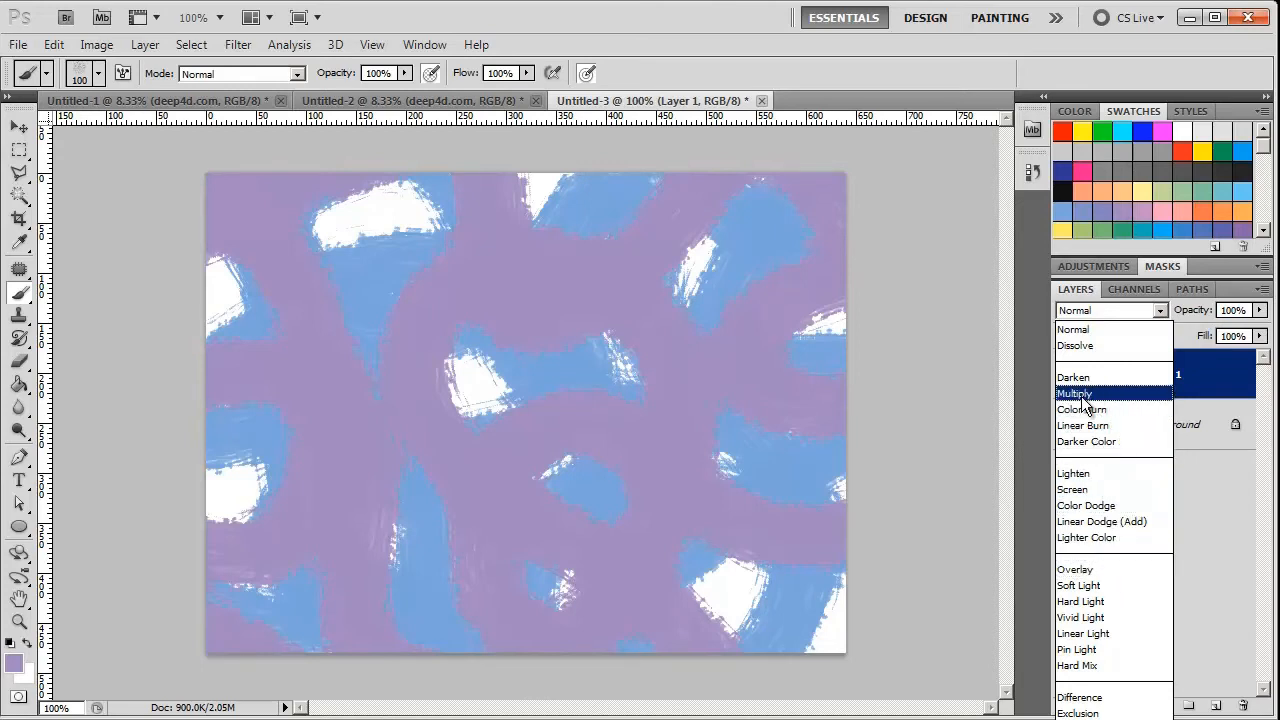
- Try Multiply and Screen on Layer 1, then set its blend mode to Overlay
click(1075, 393)
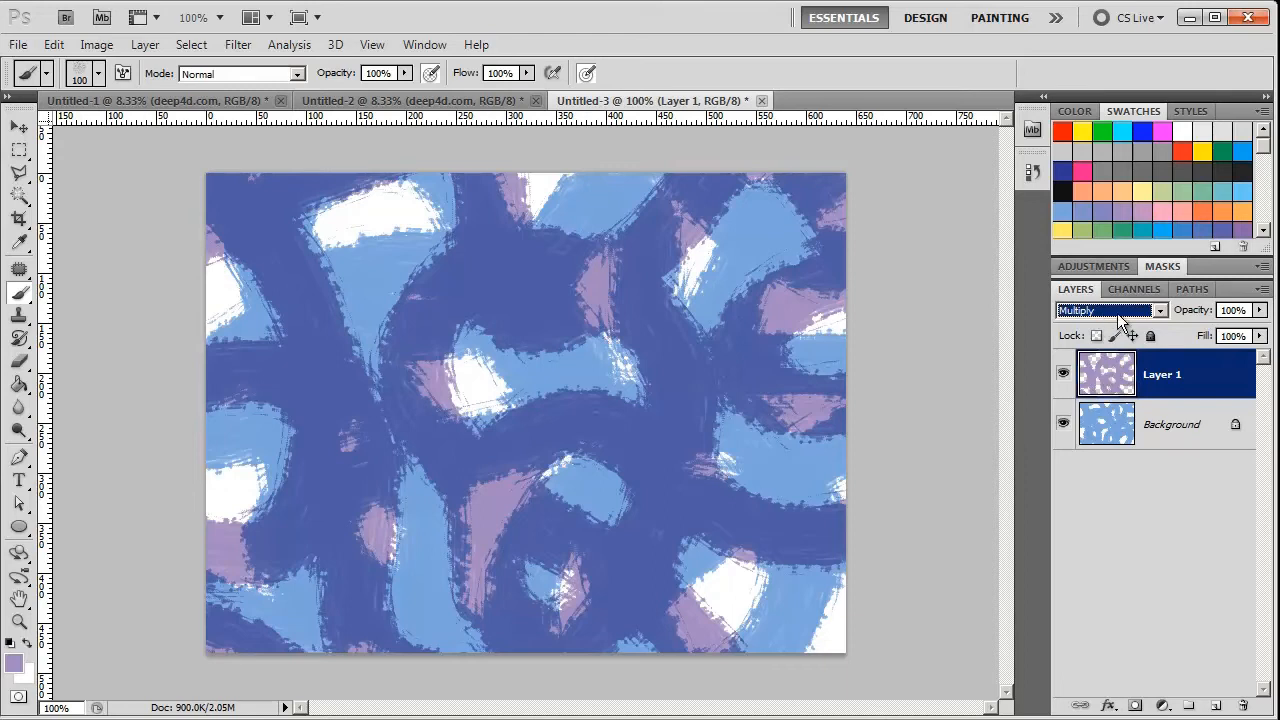
click(1110, 310)
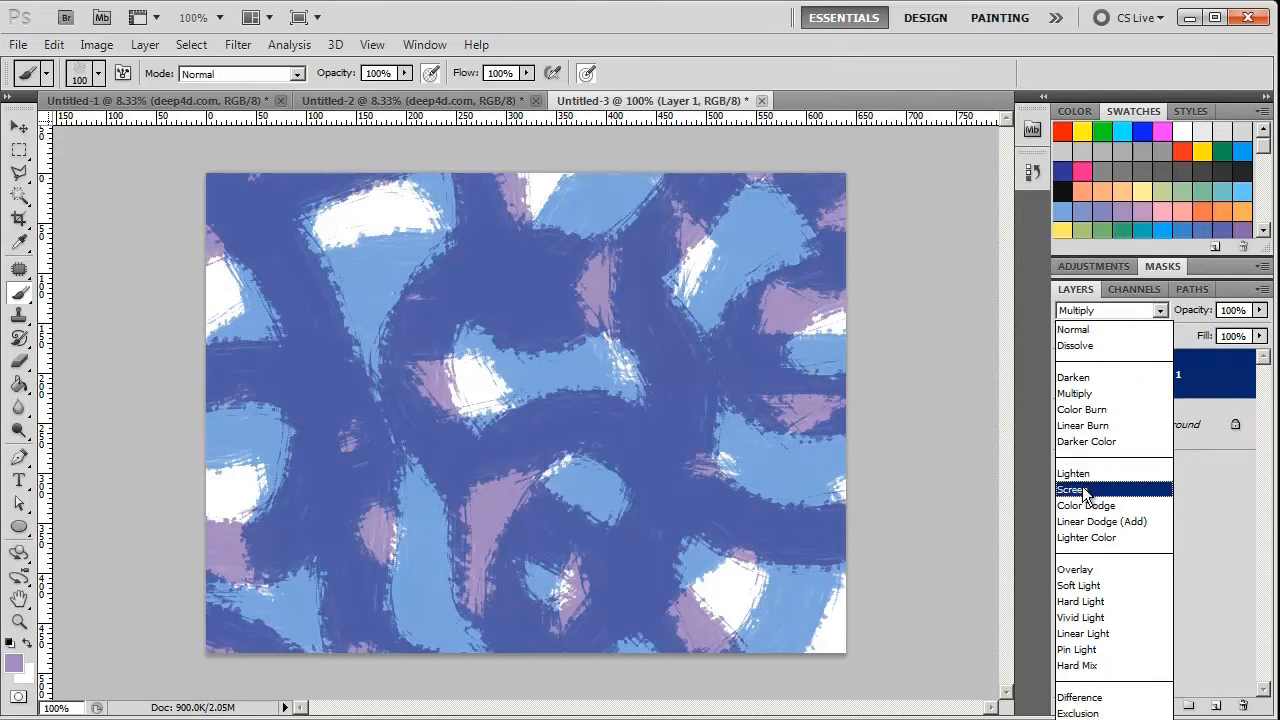
click(1071, 489)
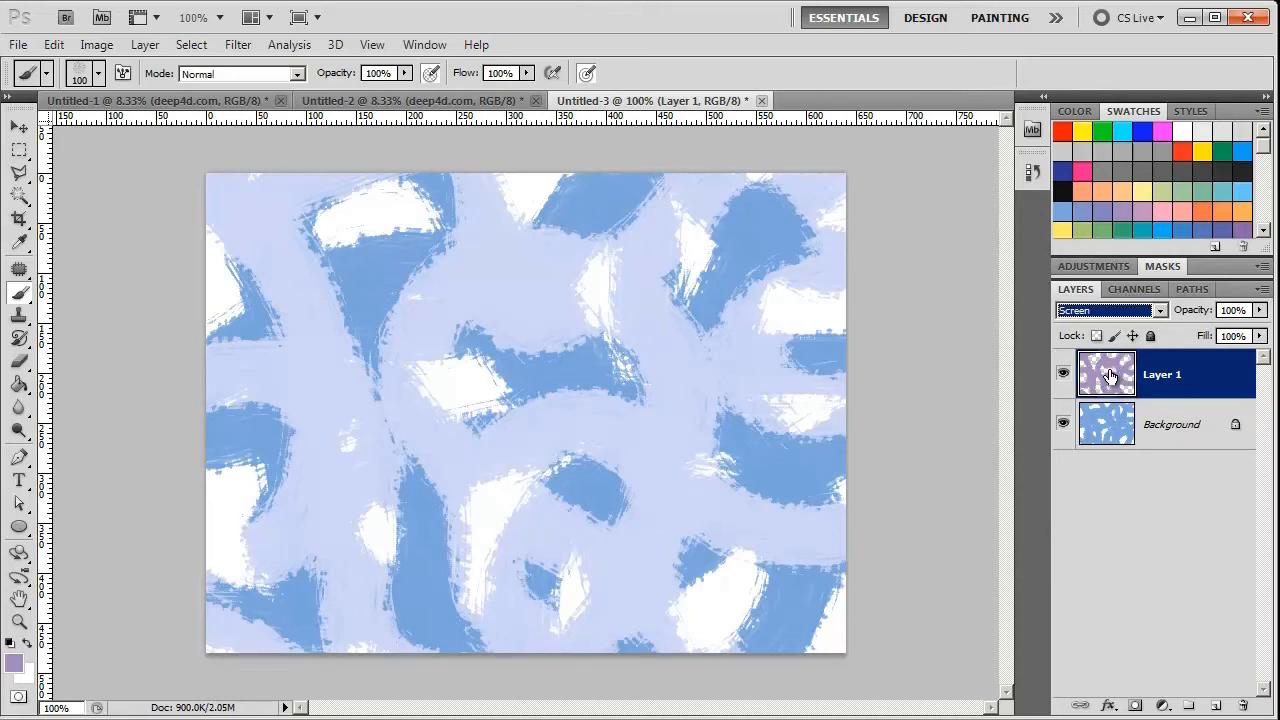
click(1110, 310)
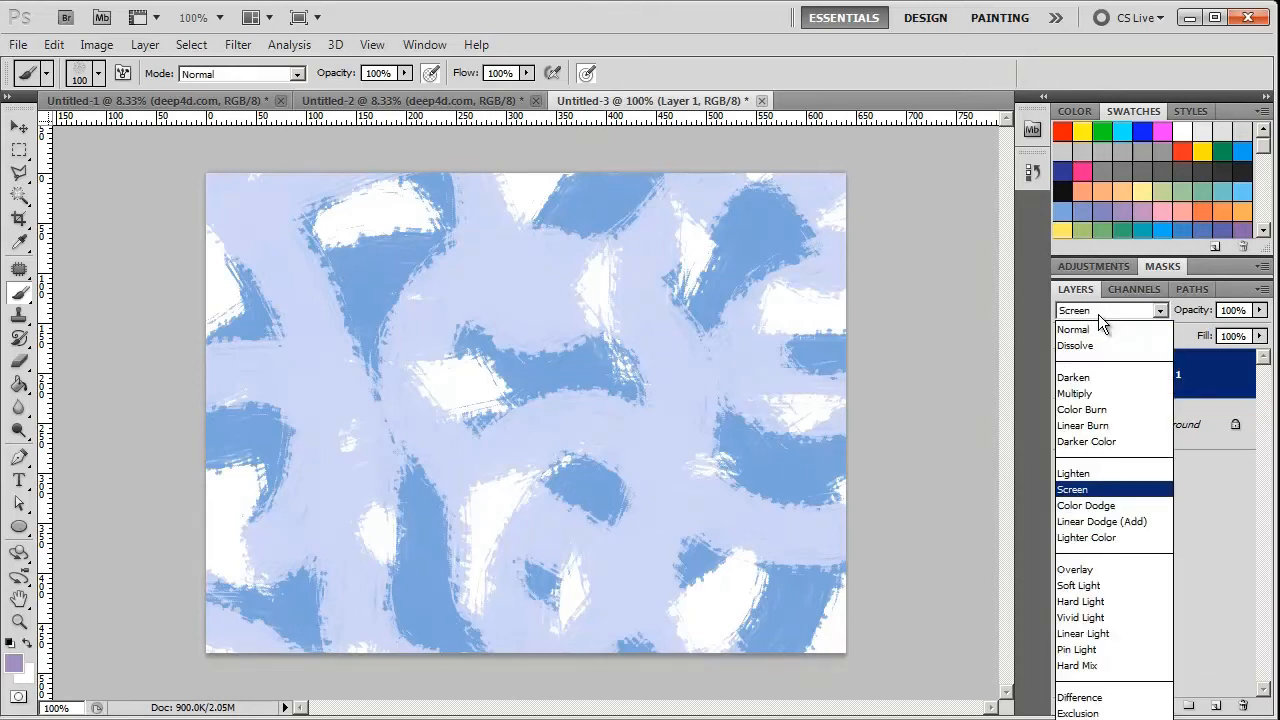
click(1075, 569)
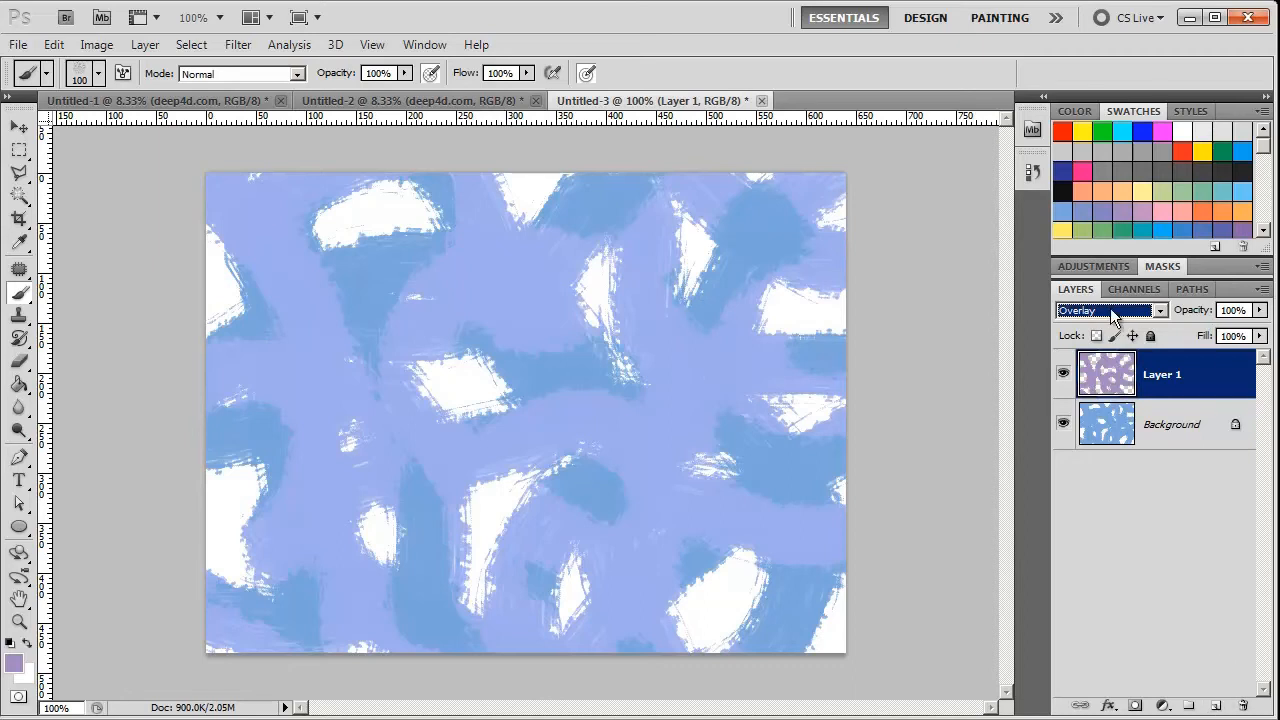
- Add an orange Layer 2, try Multiply and Screen, then set it to Overlay
click(1110, 310)
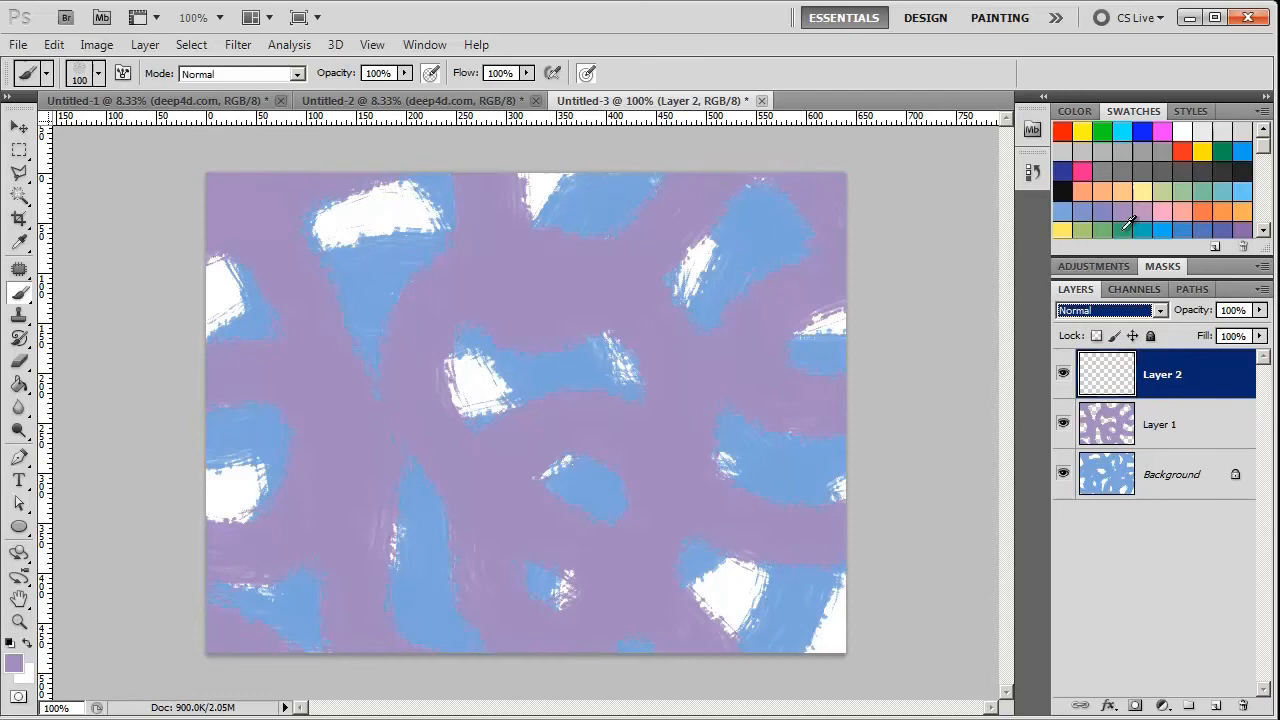
click(1201, 213)
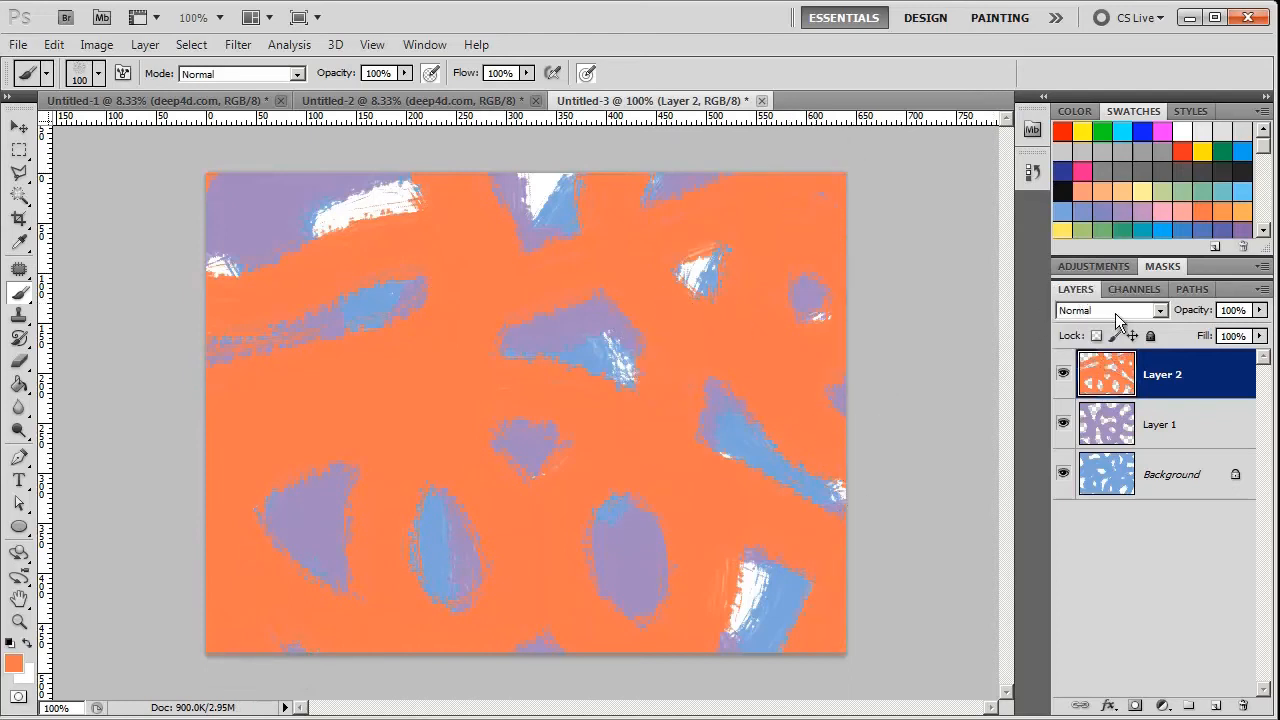
click(1110, 310)
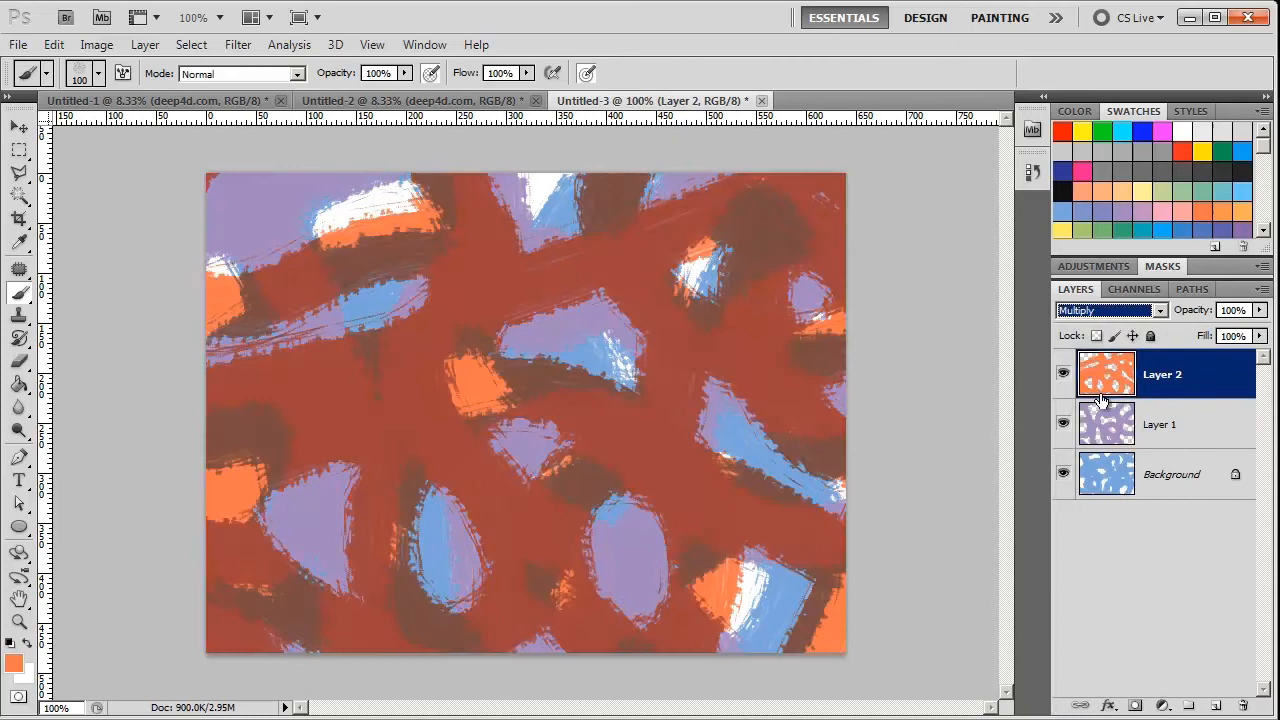
click(1110, 310)
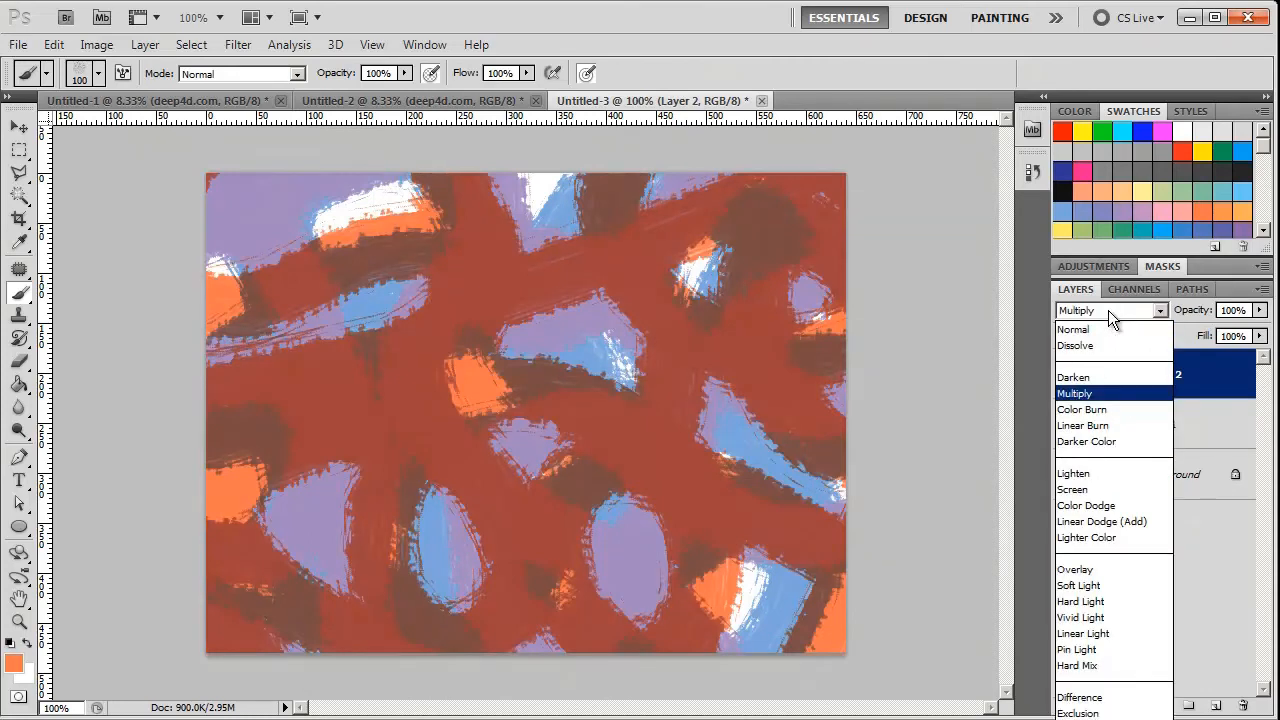
click(1072, 489)
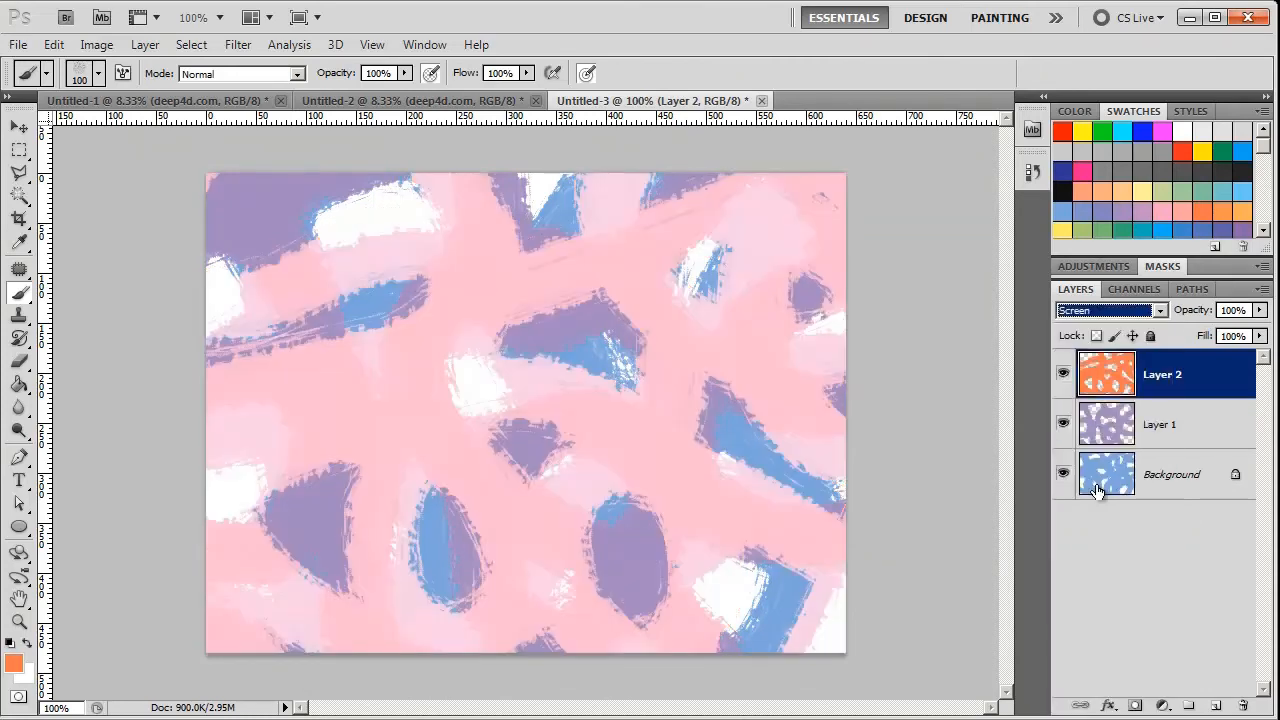
click(1110, 310)
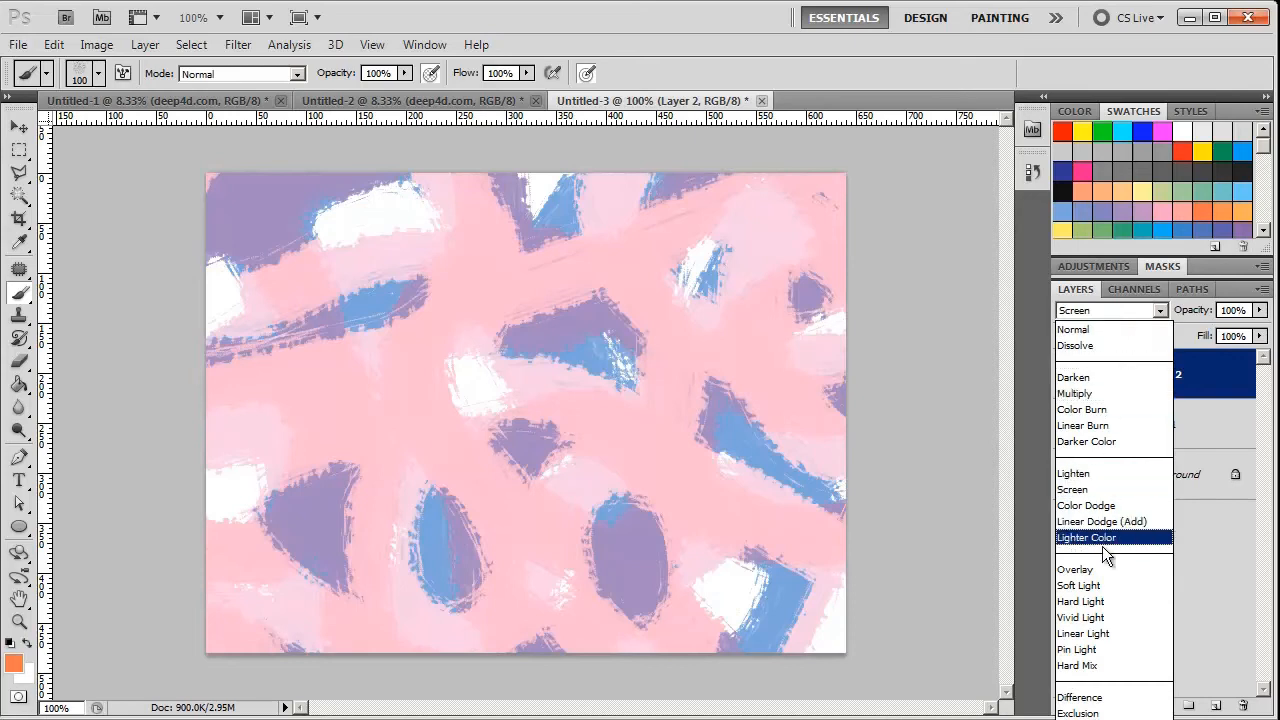
click(1075, 569)
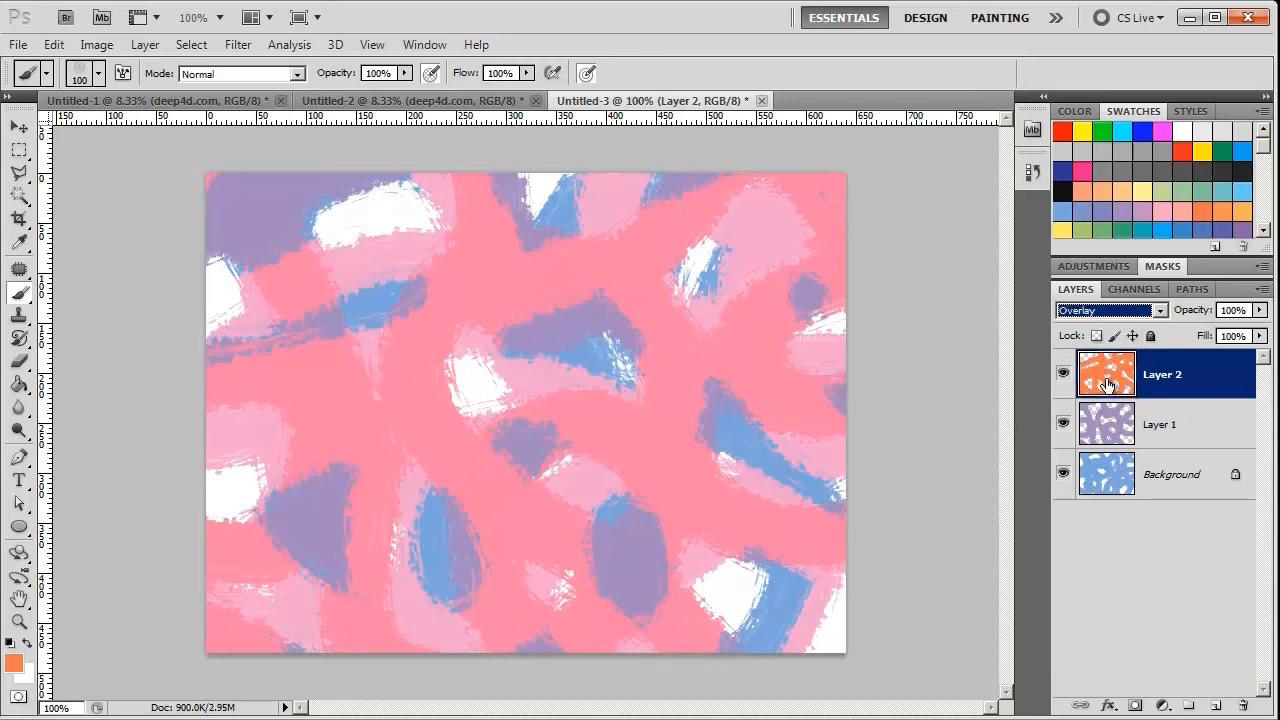
- Turn off the eye icons for Layer 2, Layer 1 and Background
click(1064, 374)
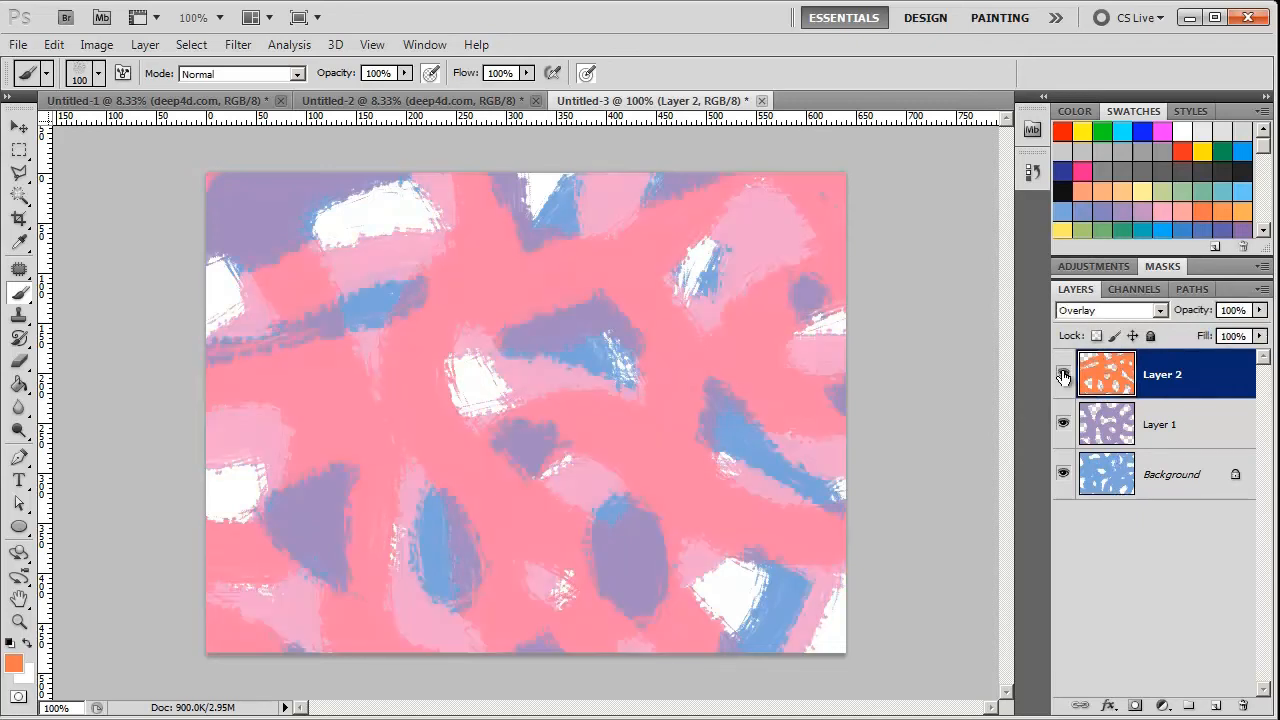
click(1063, 373)
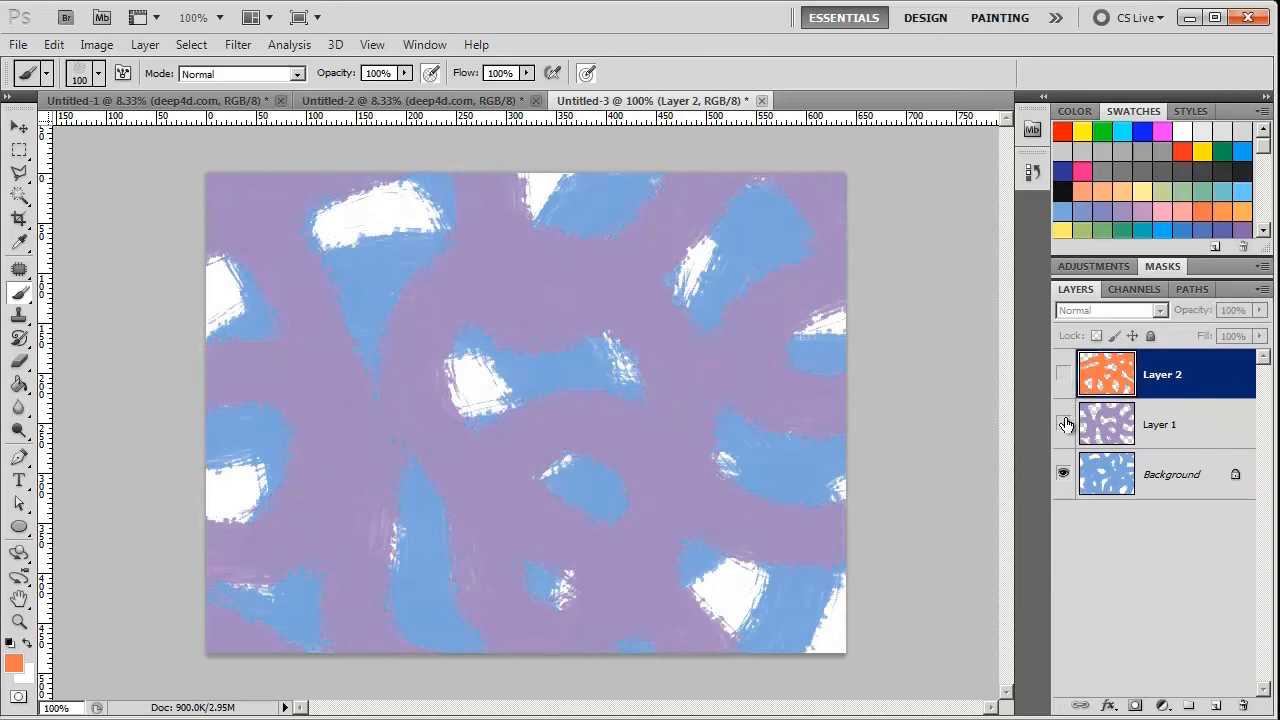
click(1063, 473)
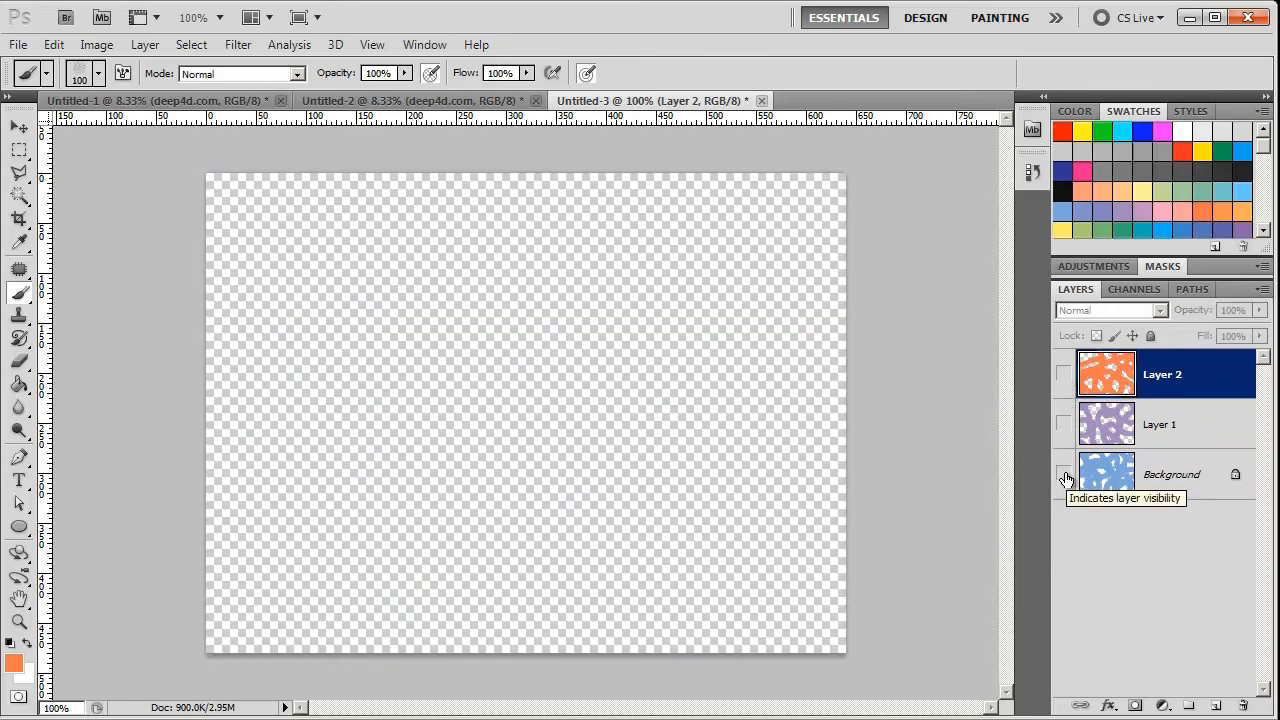
click(1064, 474)
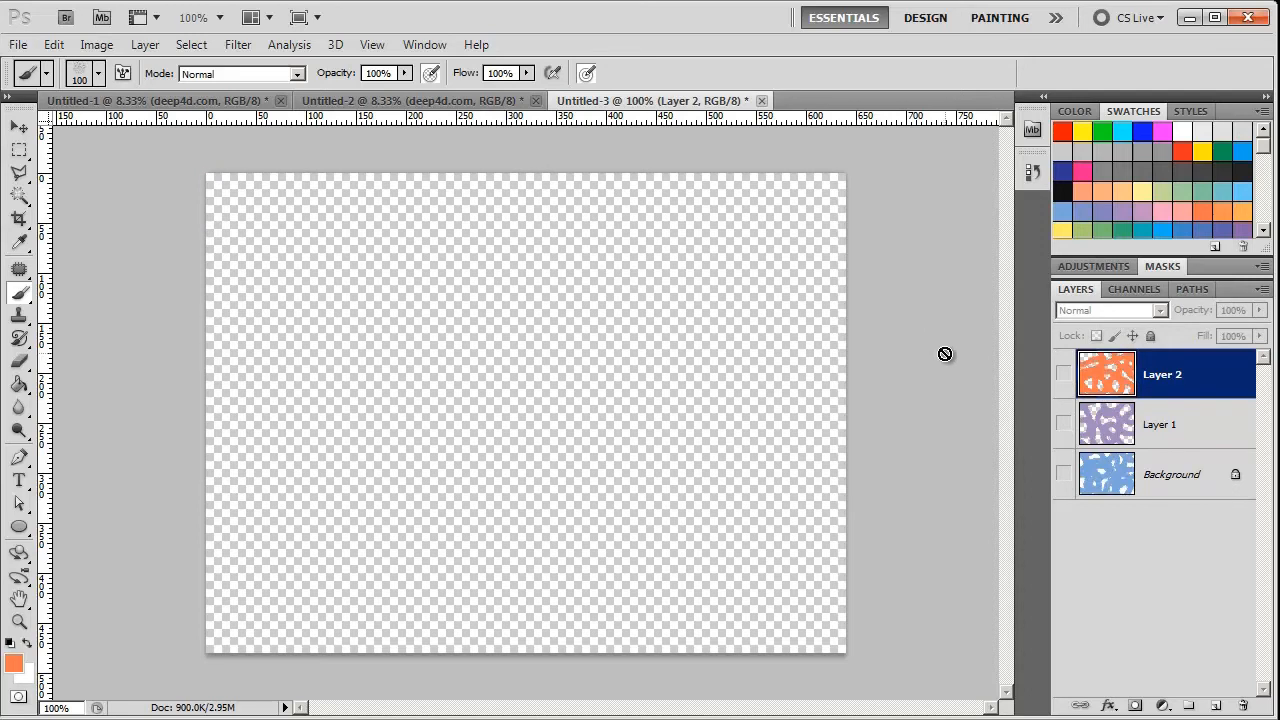
mouse_move(922, 274)
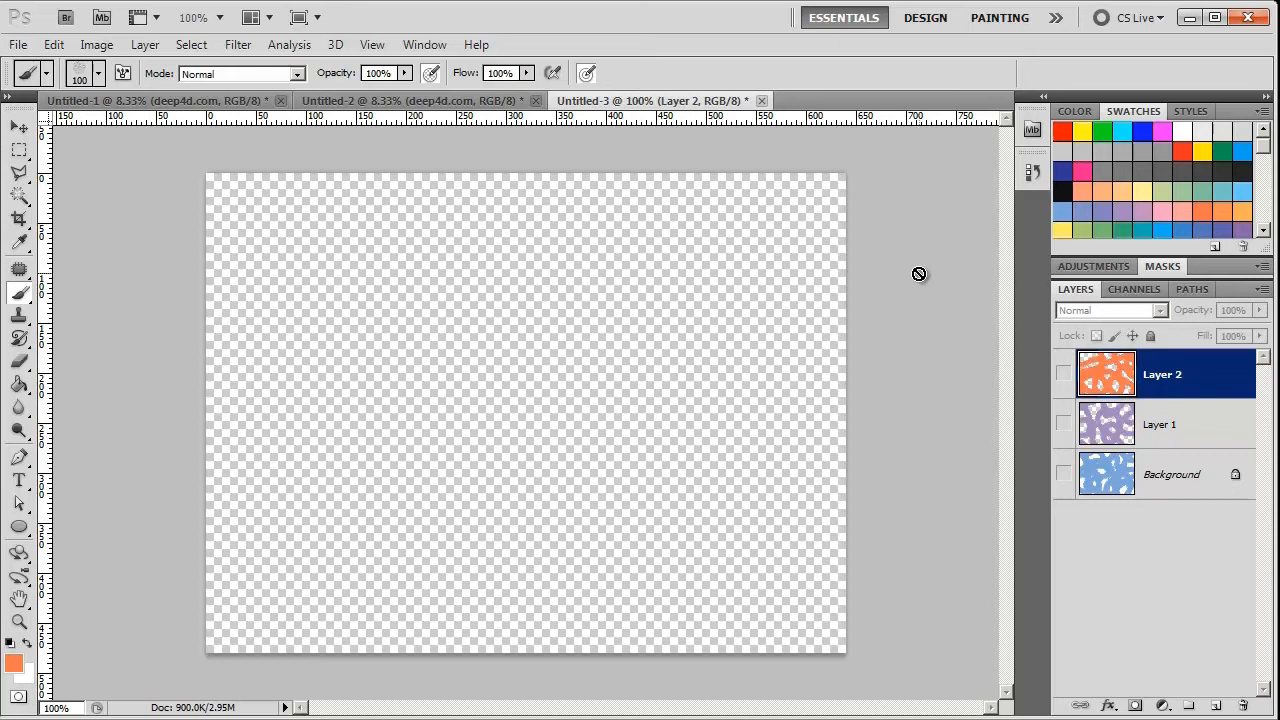
mouse_move(981, 442)
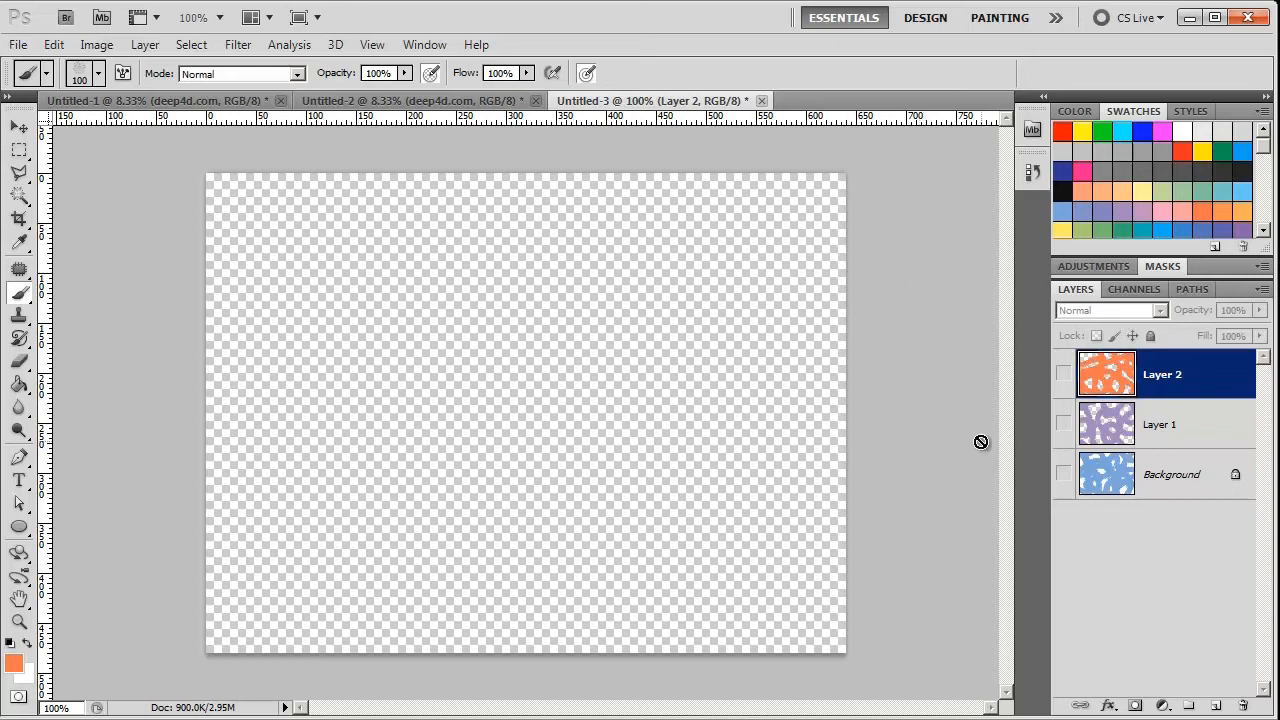
mouse_move(506, 344)
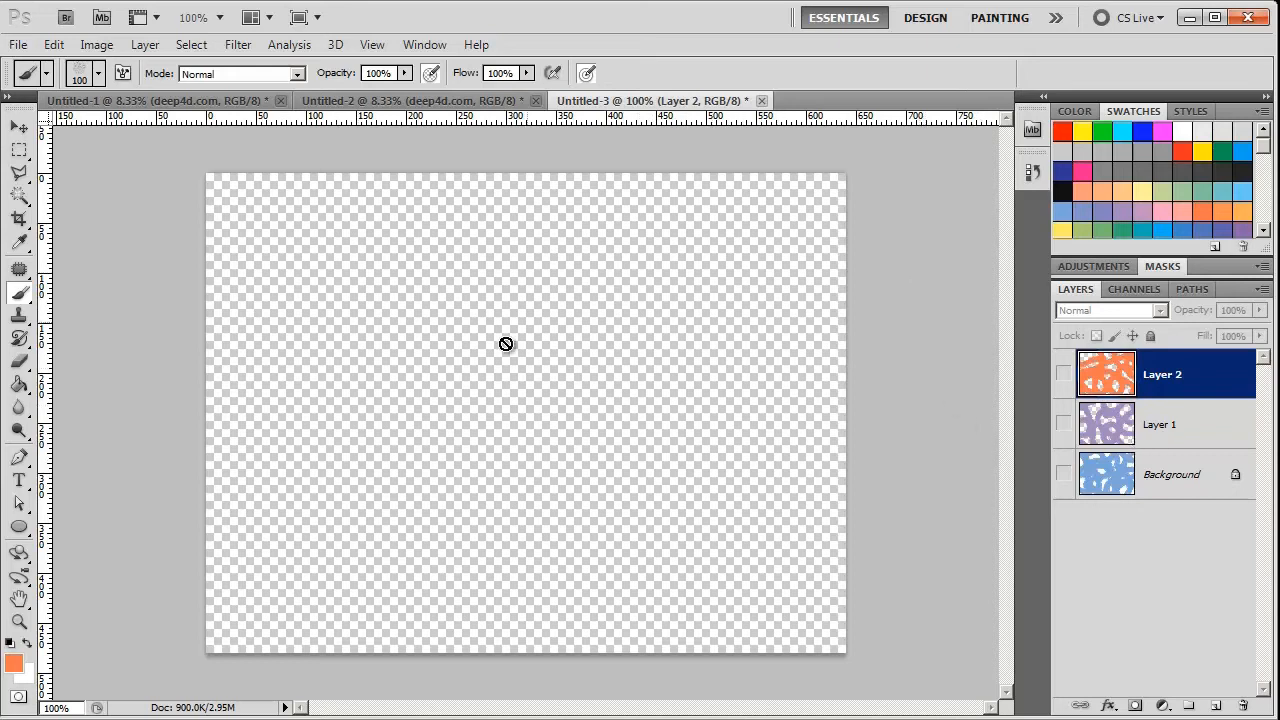
mouse_move(645, 322)
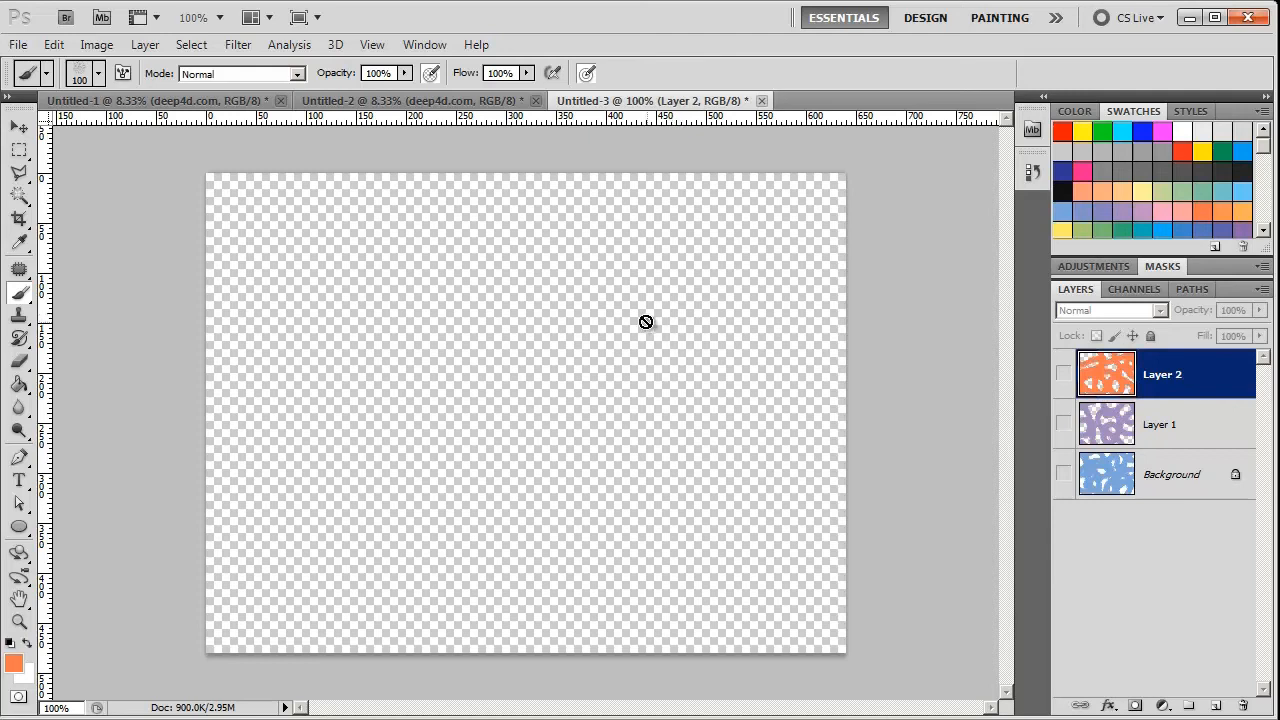
mouse_move(741, 409)
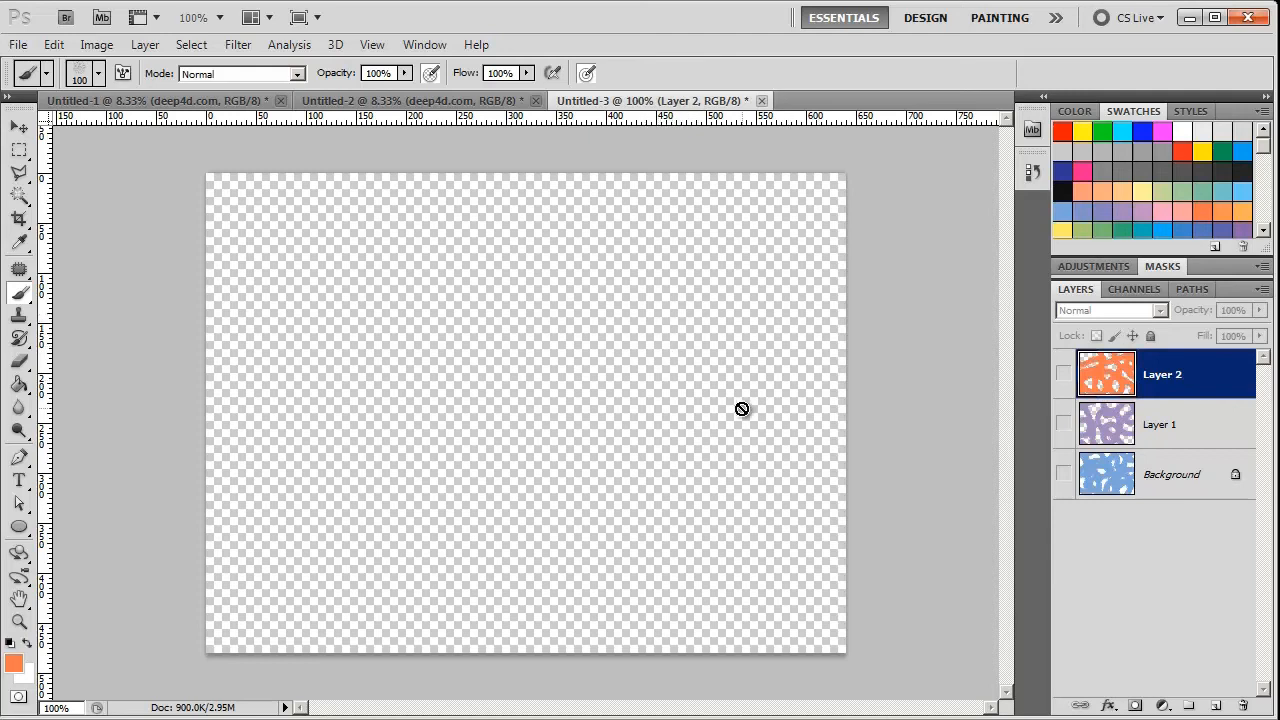
mouse_move(1071, 500)
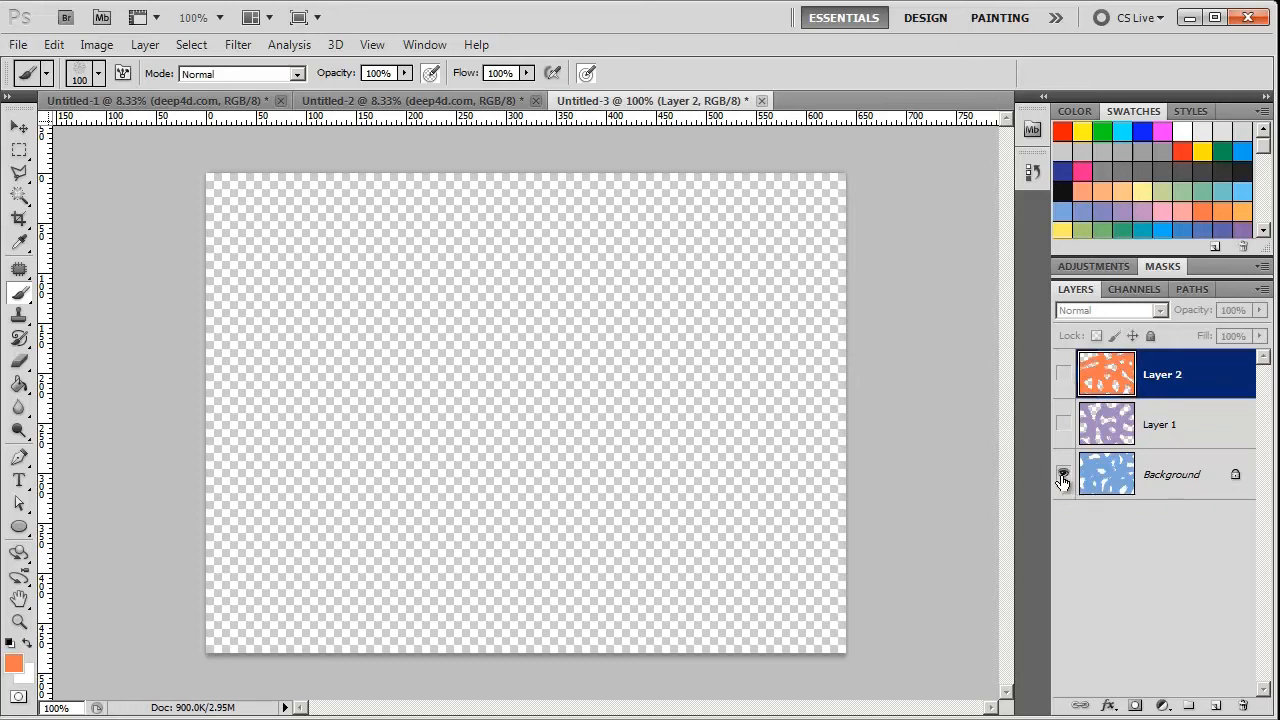
- Turn all layers back on and select the Background layer
click(1063, 474)
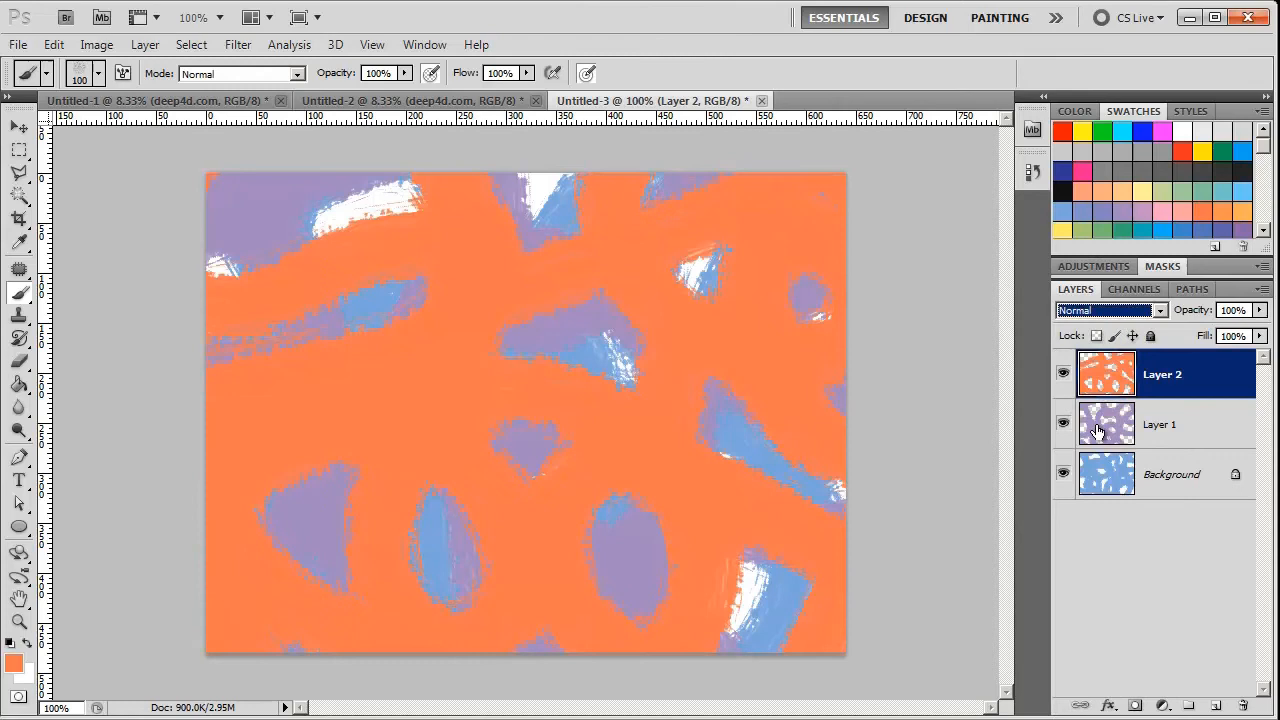
click(1170, 474)
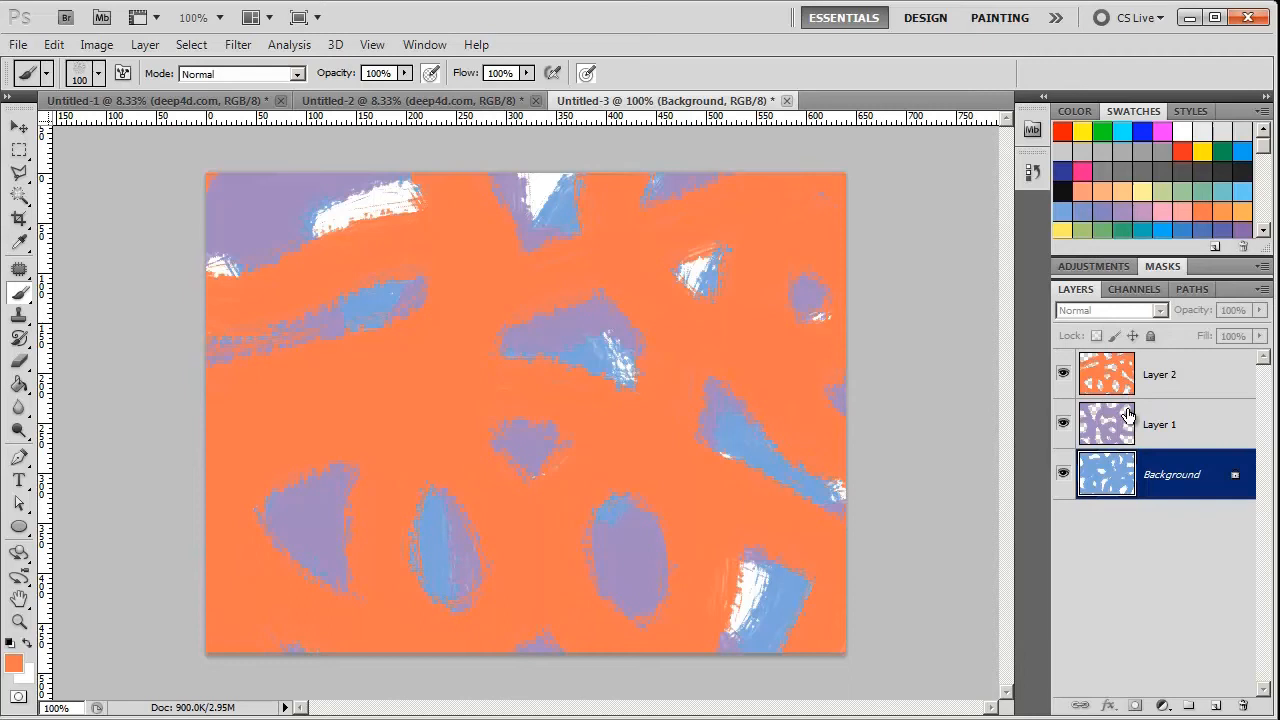
mouse_move(1118, 378)
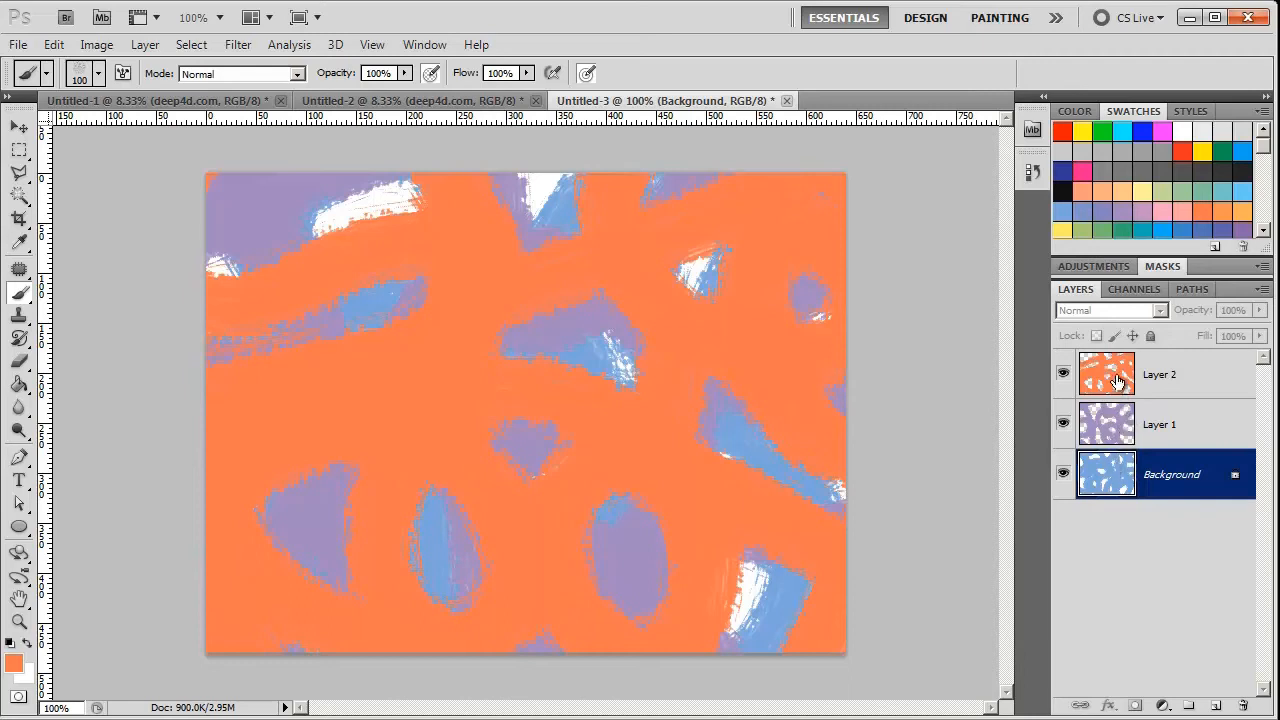
- Drag the orange Layer 2 below the purple Layer 1
click(1160, 374)
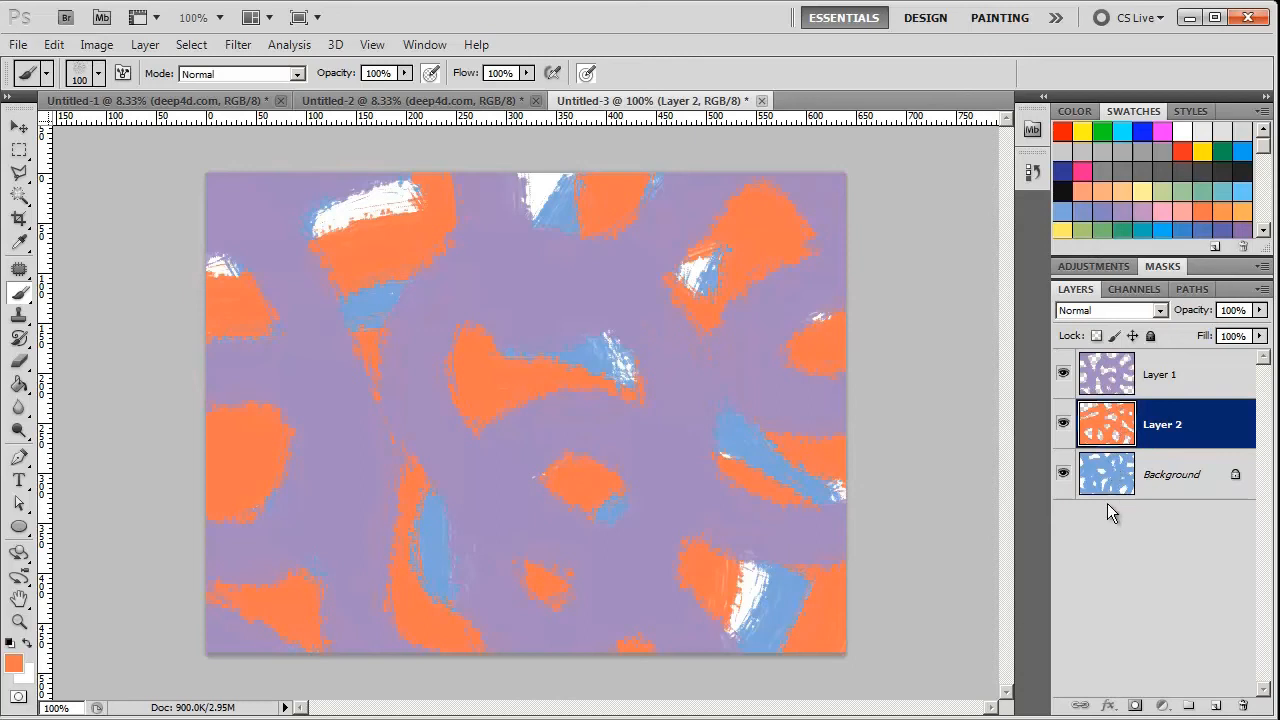
mouse_move(1115, 438)
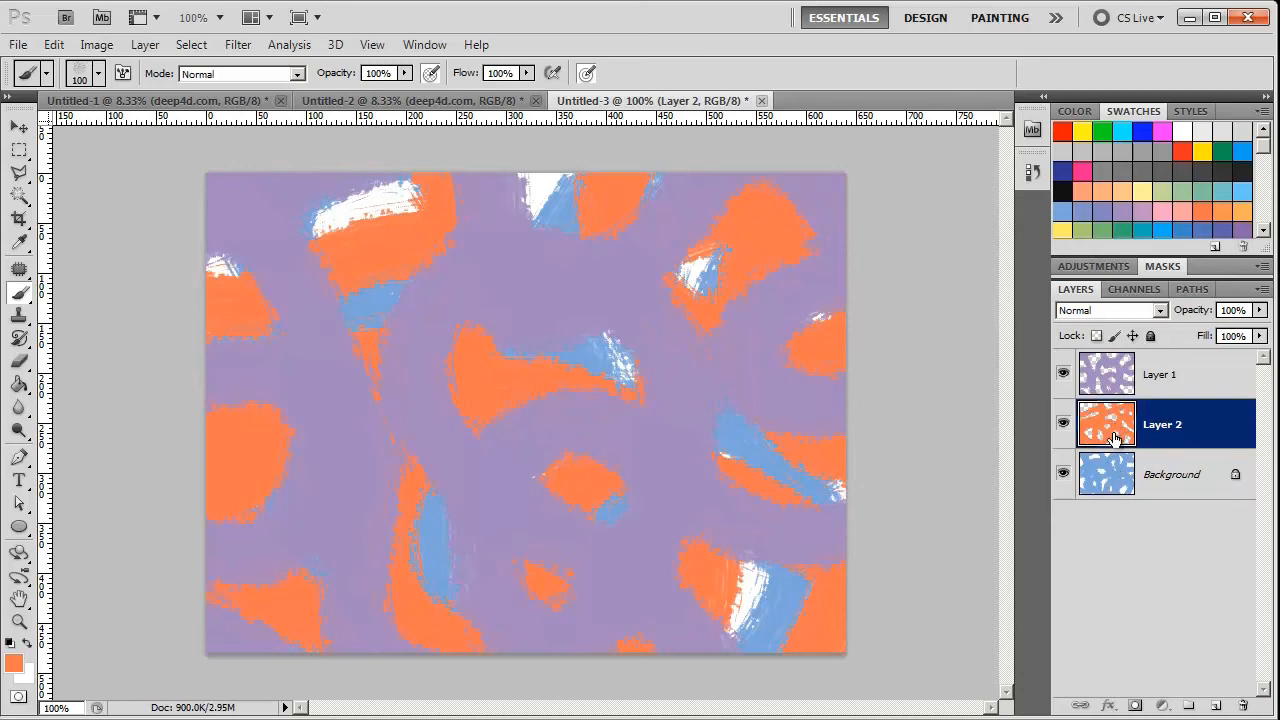
mouse_move(1124, 488)
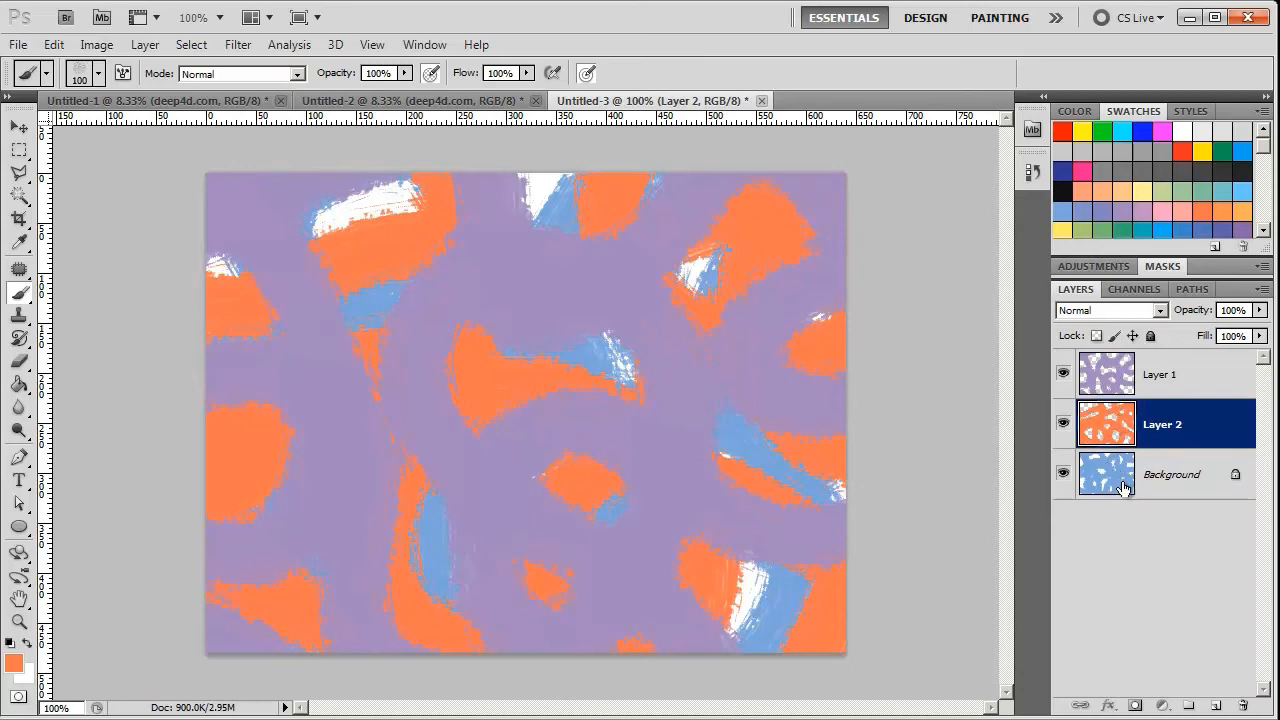
- Convert the blue Background into an ordinary layer named Layer 0 with Layer From Background
click(1170, 473)
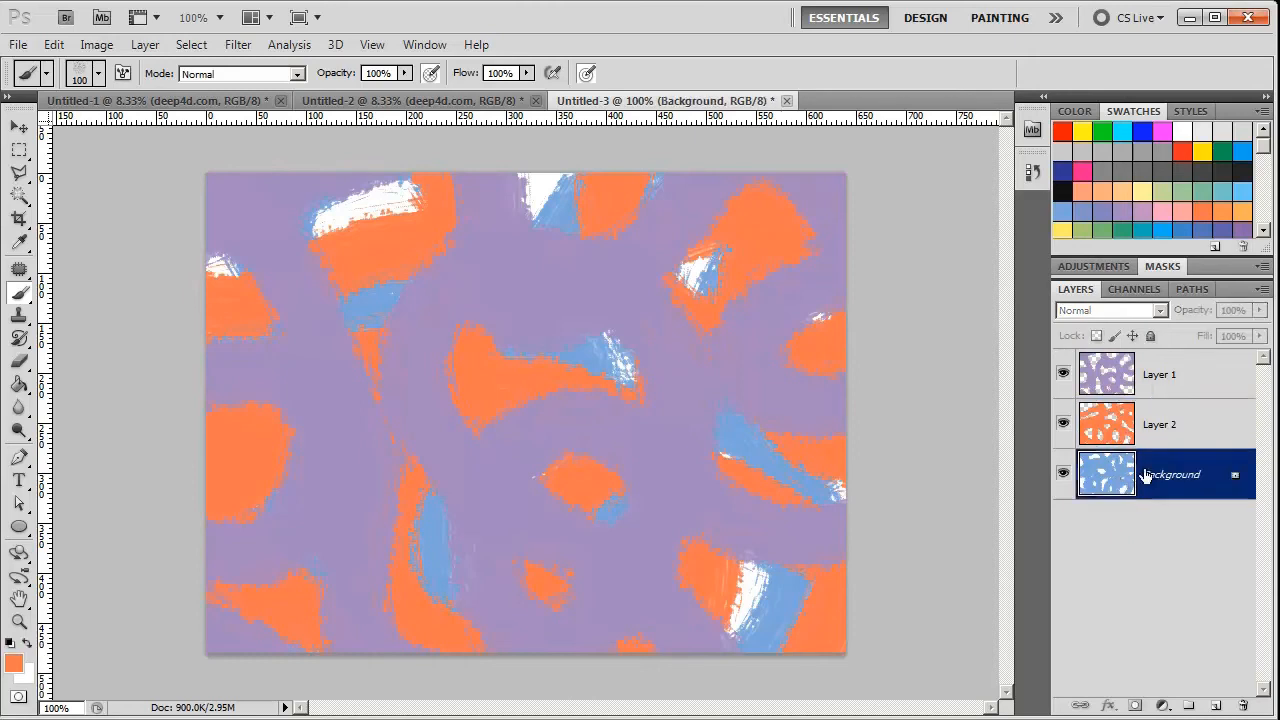
right_click(1106, 473)
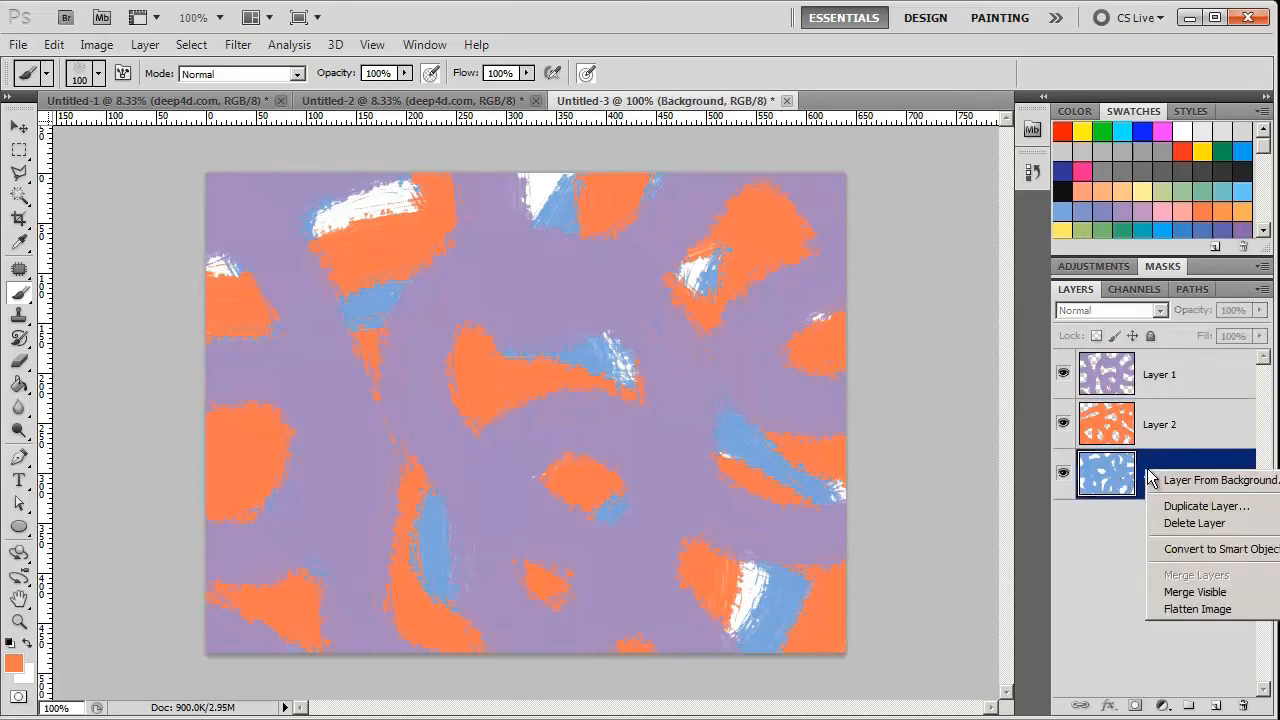
mouse_move(1190, 480)
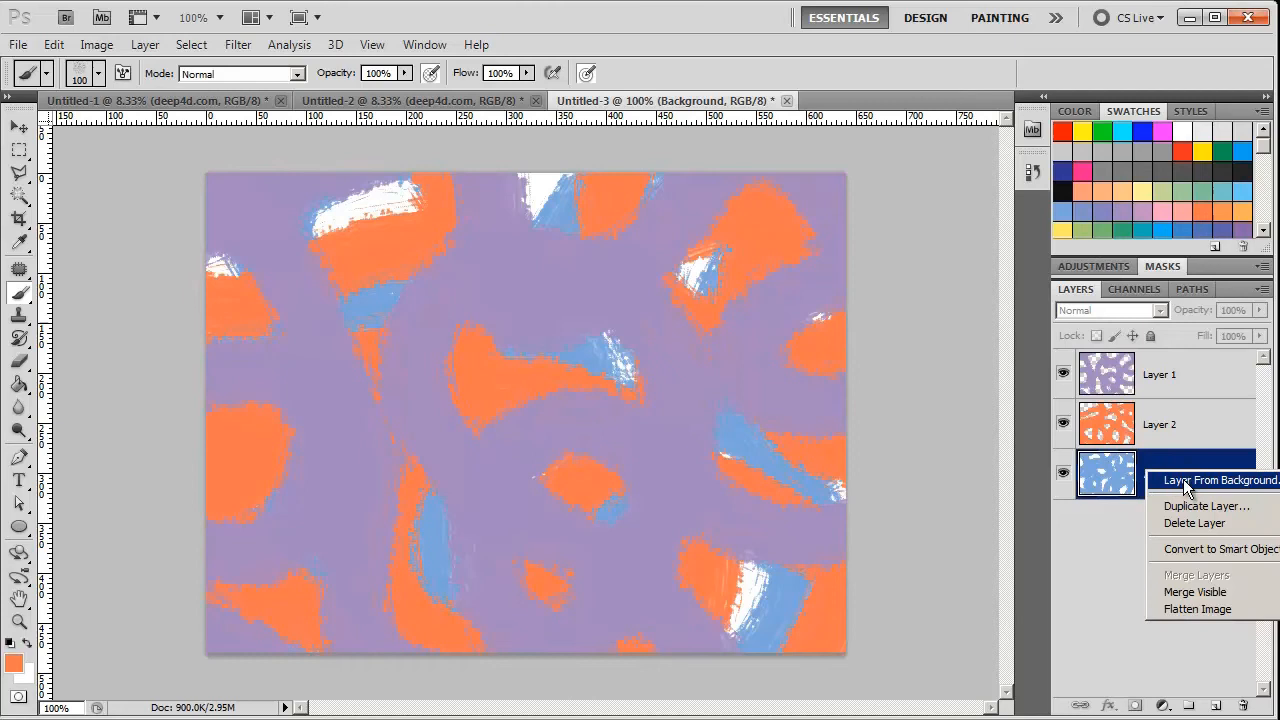
click(1220, 480)
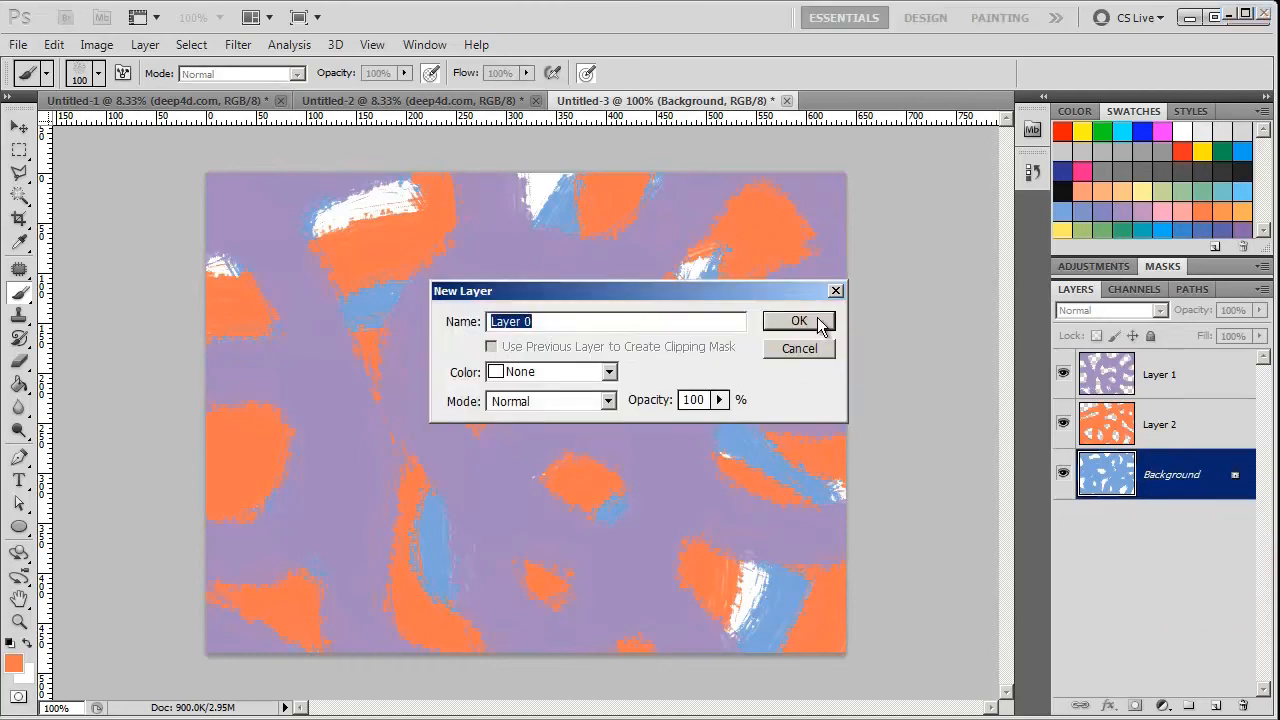
click(798, 320)
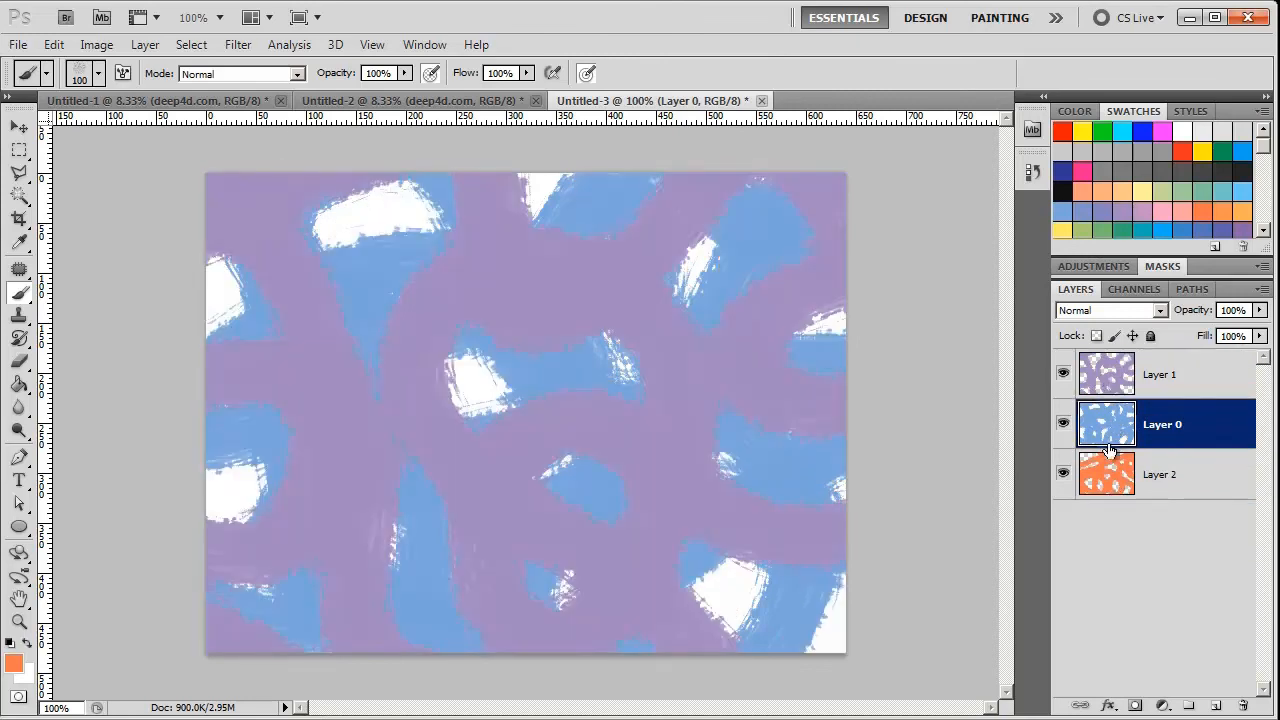
- Drag blue Layer 0 to the bottom of the Layers panel, beneath Layer 2
drag(1106, 423, 1106, 474)
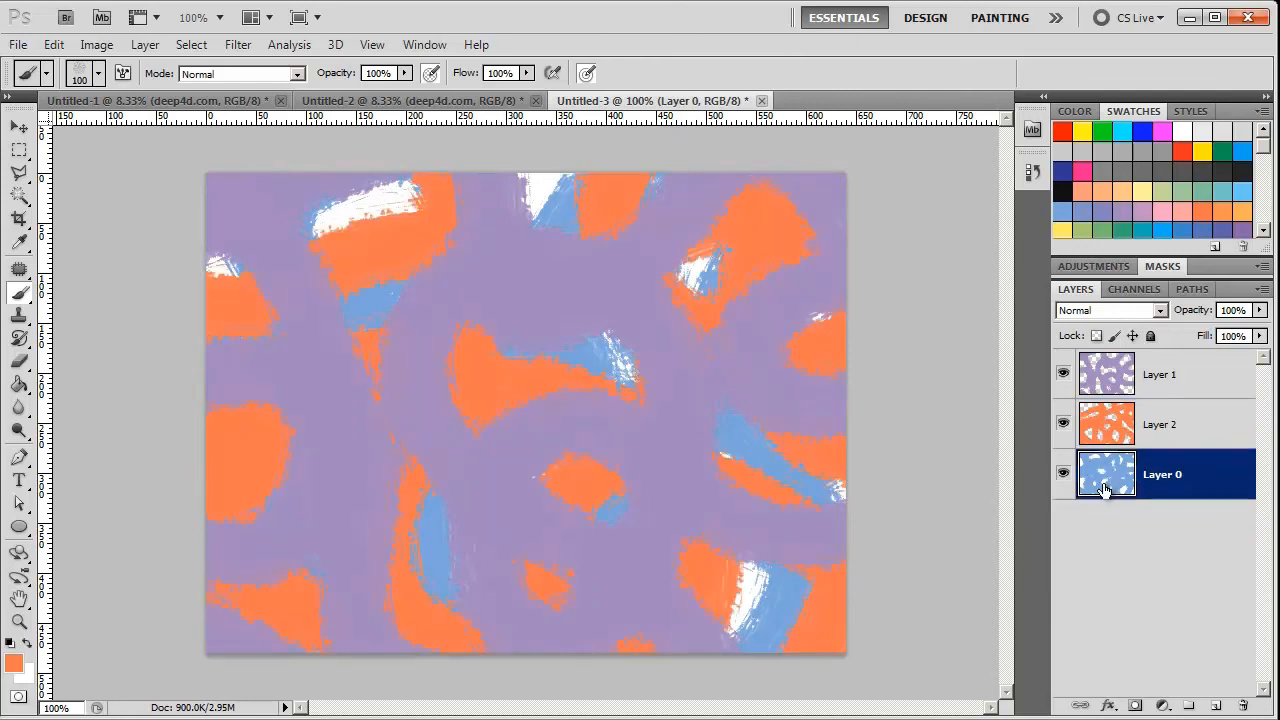
mouse_move(1105, 478)
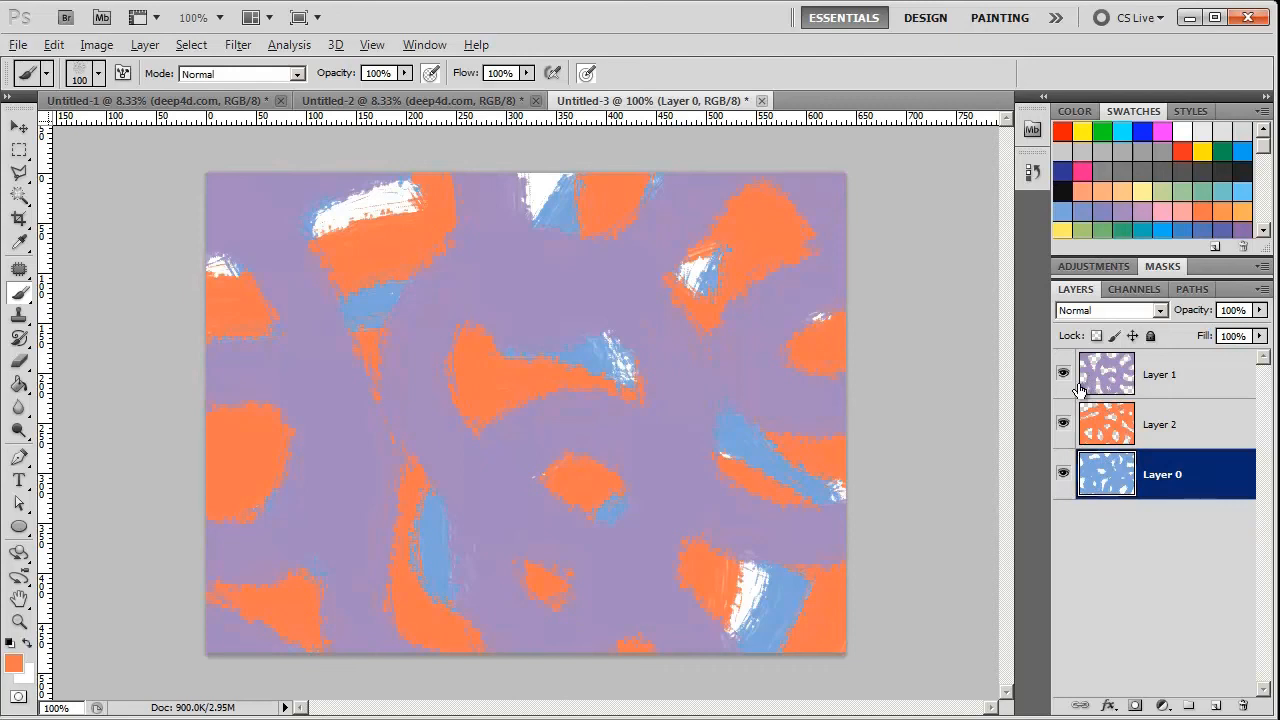
click(1064, 424)
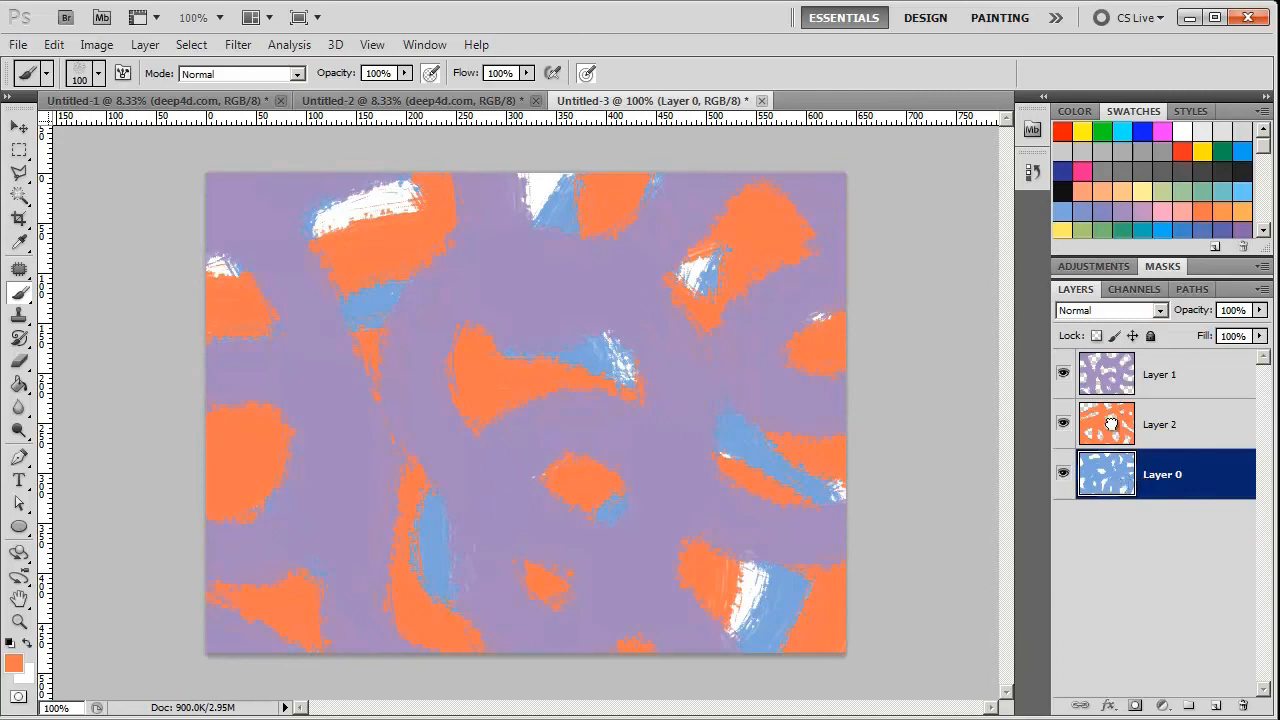
- Move blue Layer 0 to the top and try the Screen and Overlay blend modes
drag(1106, 474, 1106, 424)
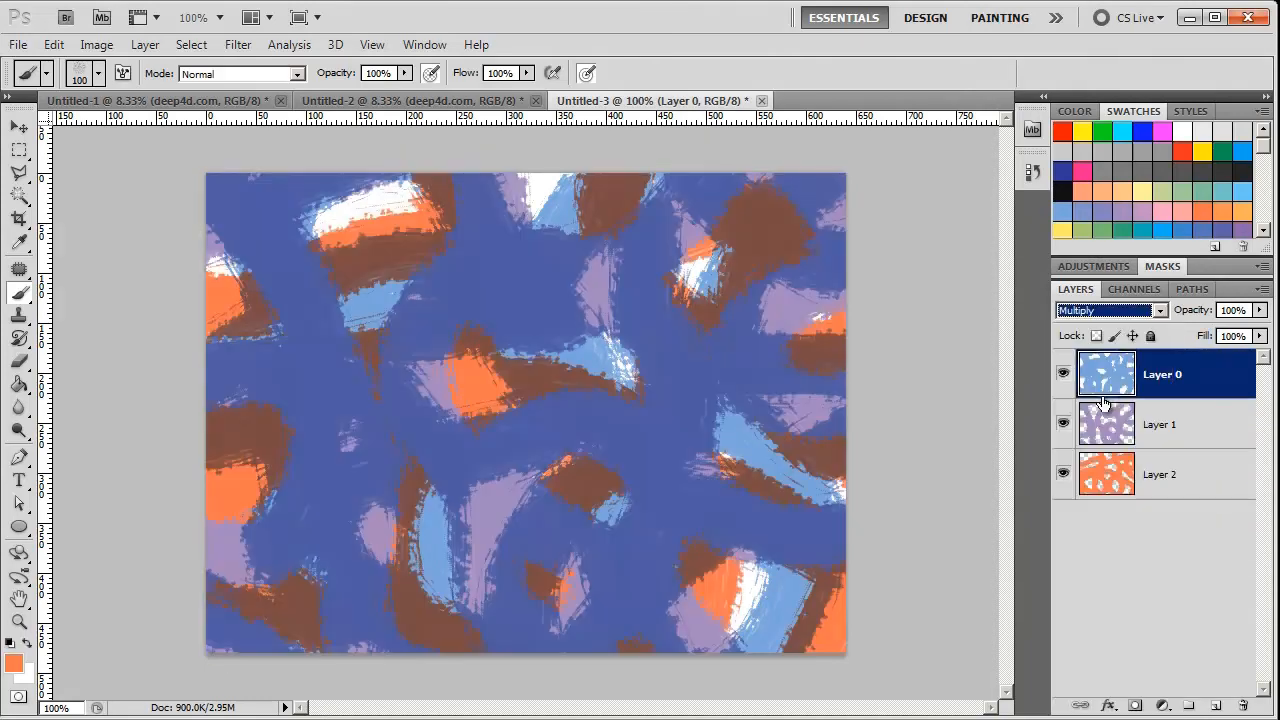
mouse_move(1110, 373)
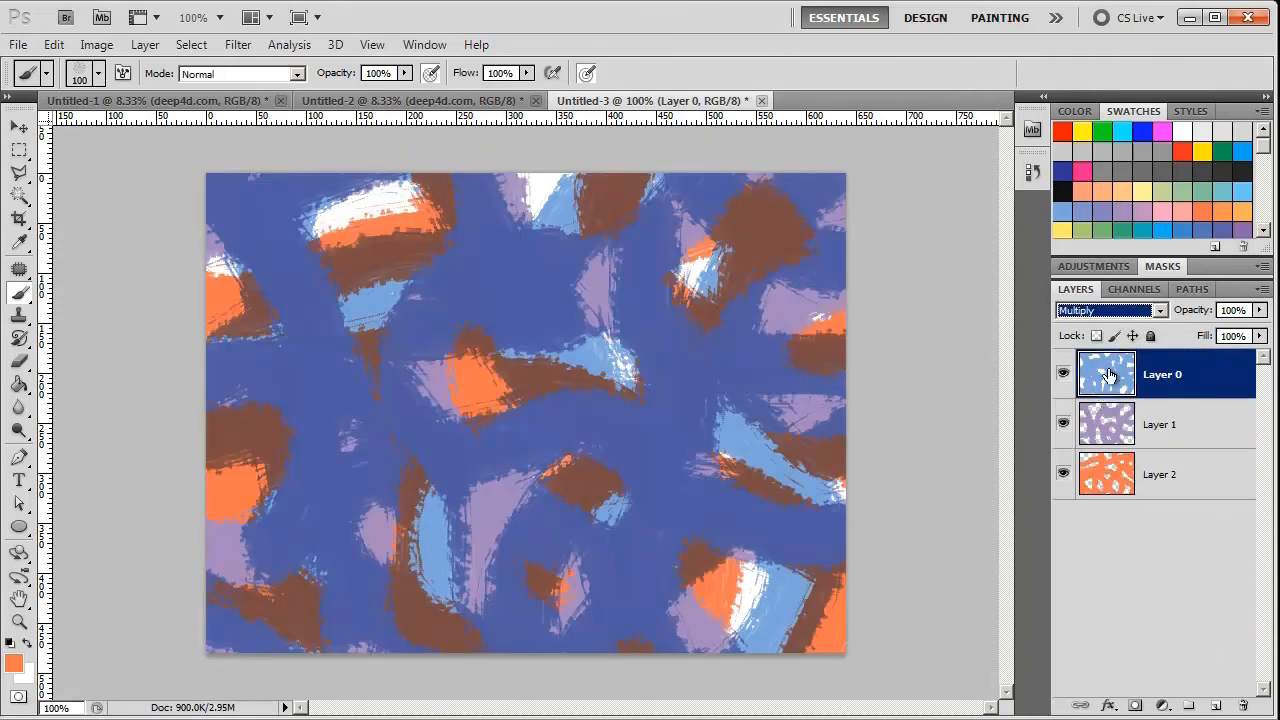
click(1110, 310)
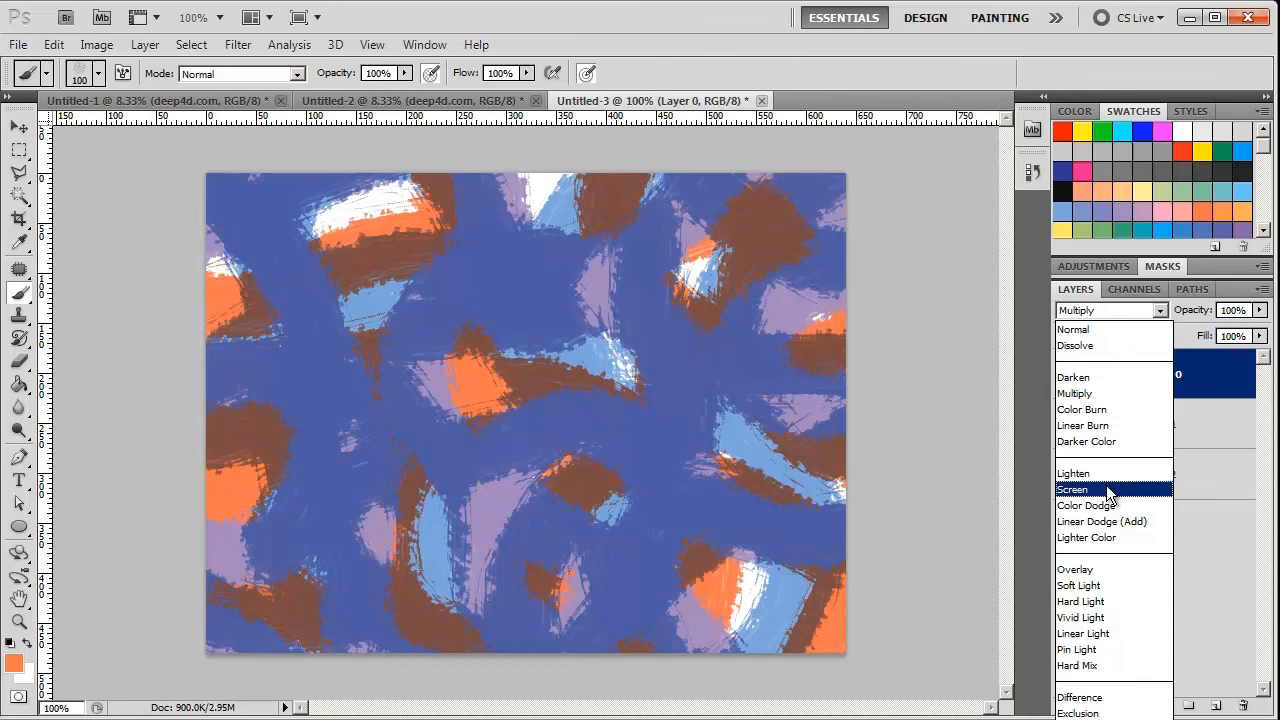
click(1072, 489)
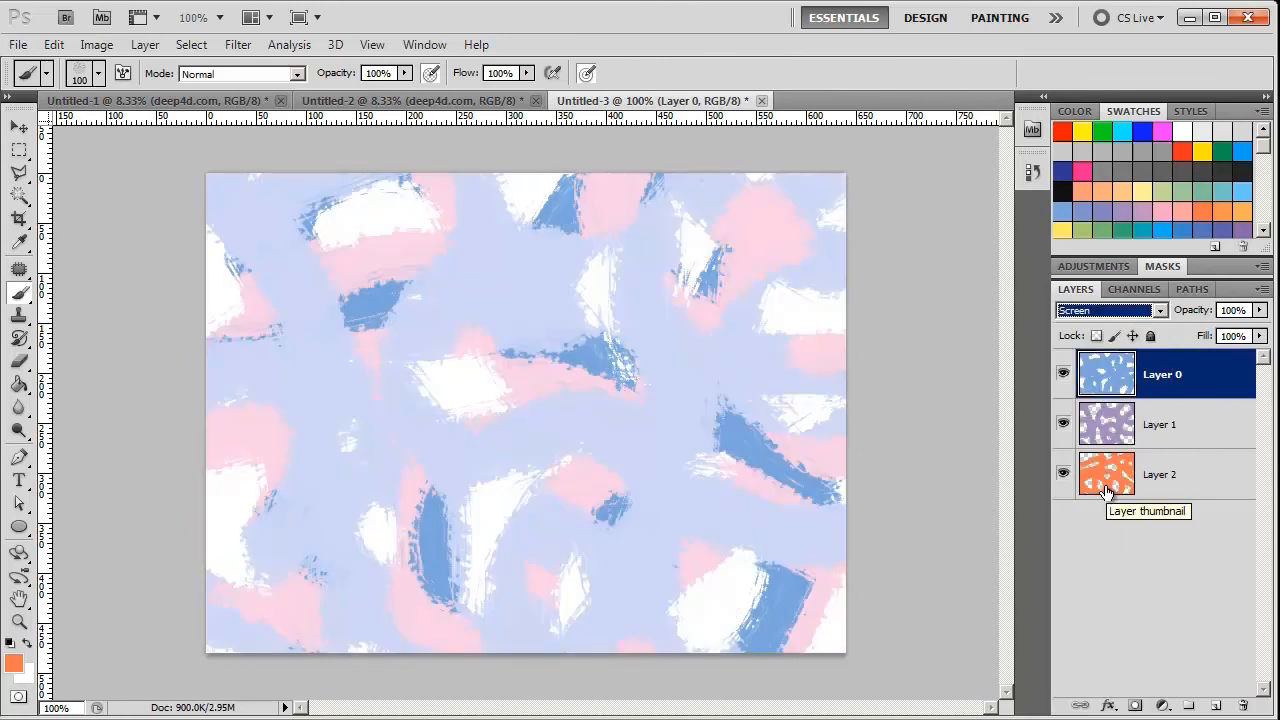
click(1110, 310)
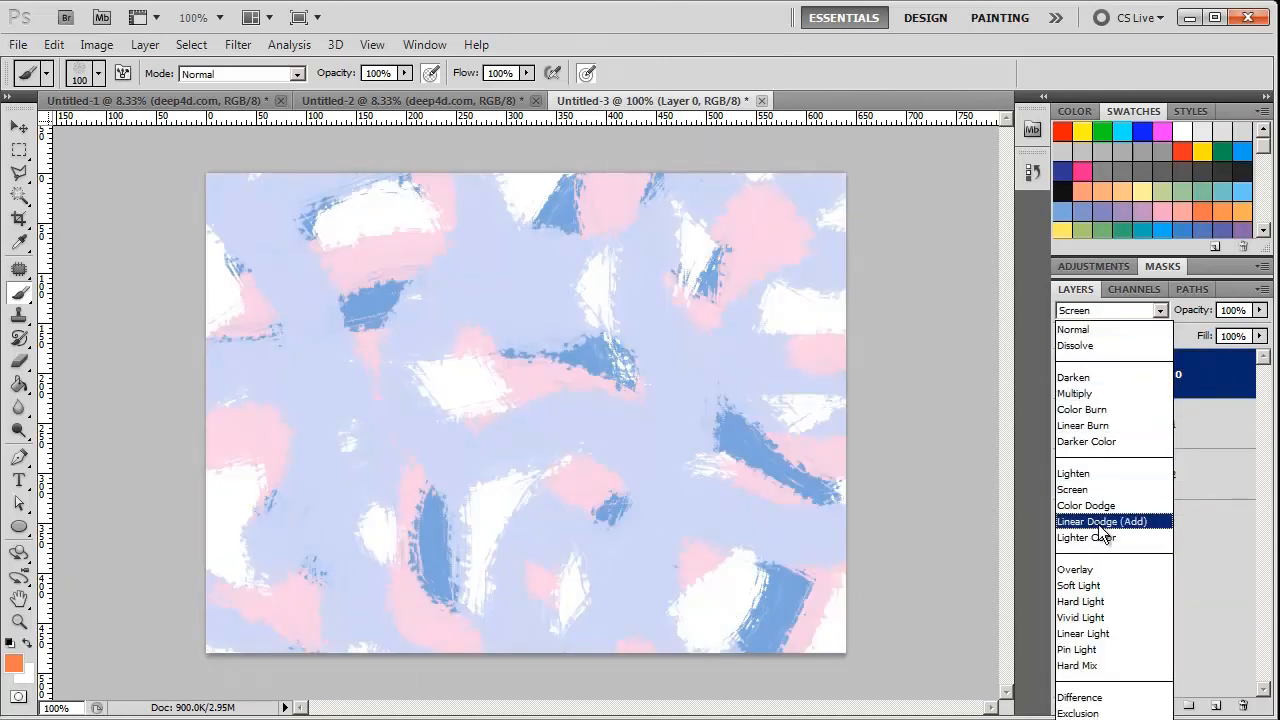
click(1075, 569)
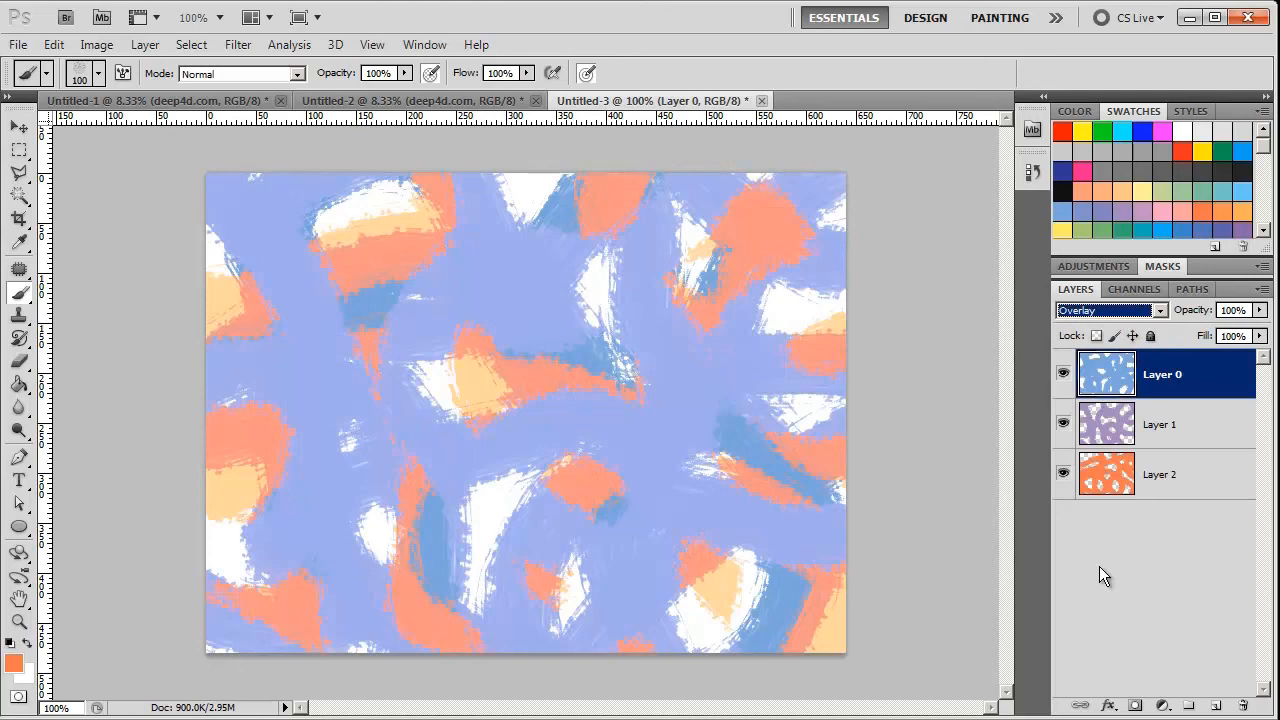
mouse_move(1126, 569)
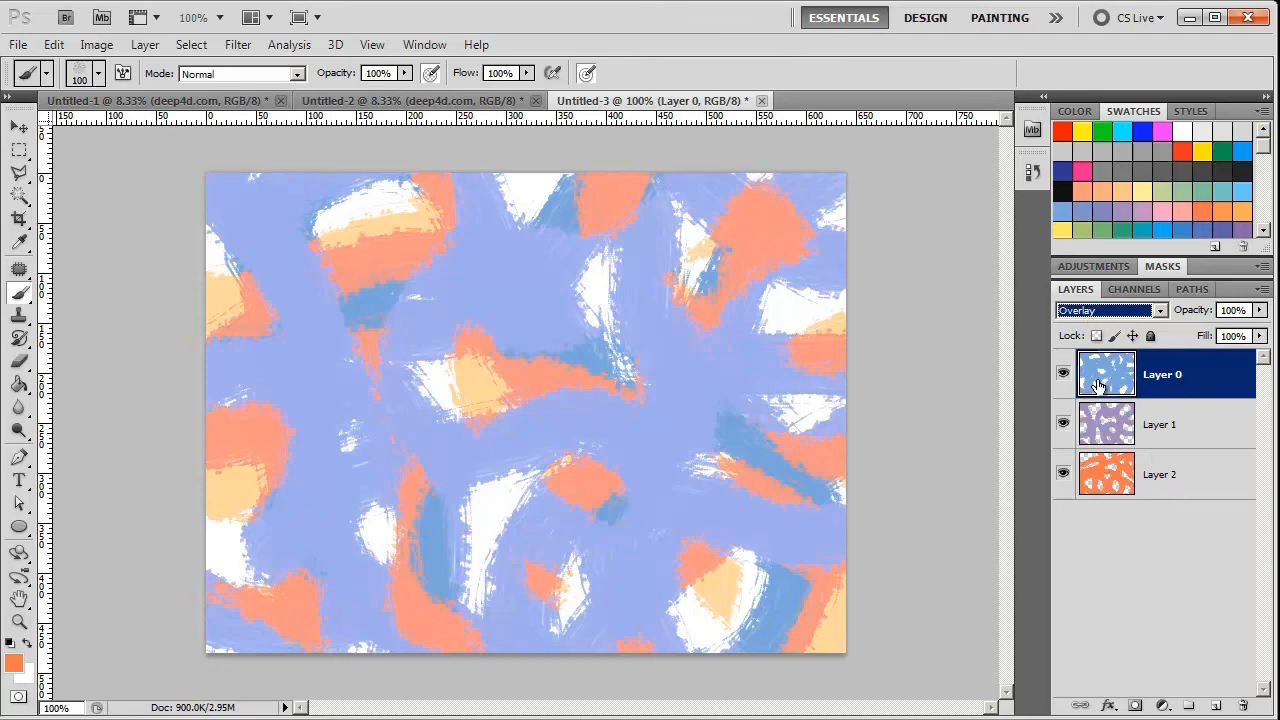
- Set Layer 0 back to Normal blending and lower its opacity to 36%
click(1108, 310)
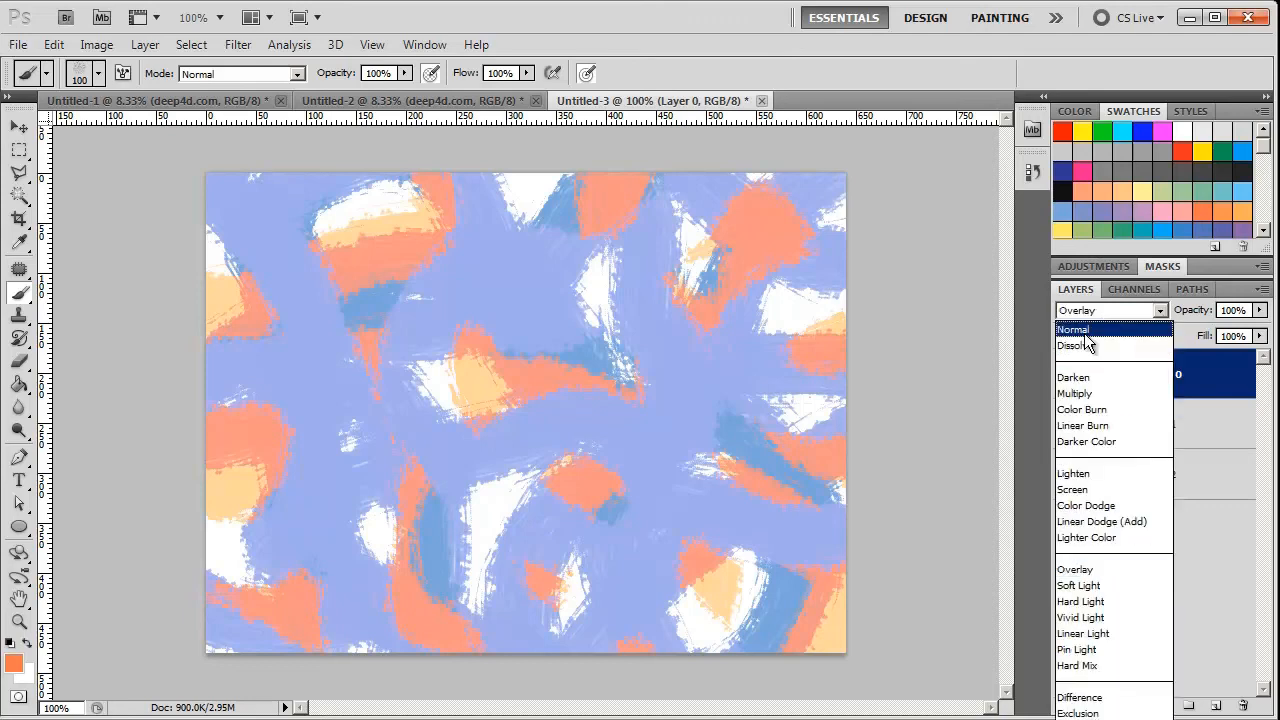
click(1072, 329)
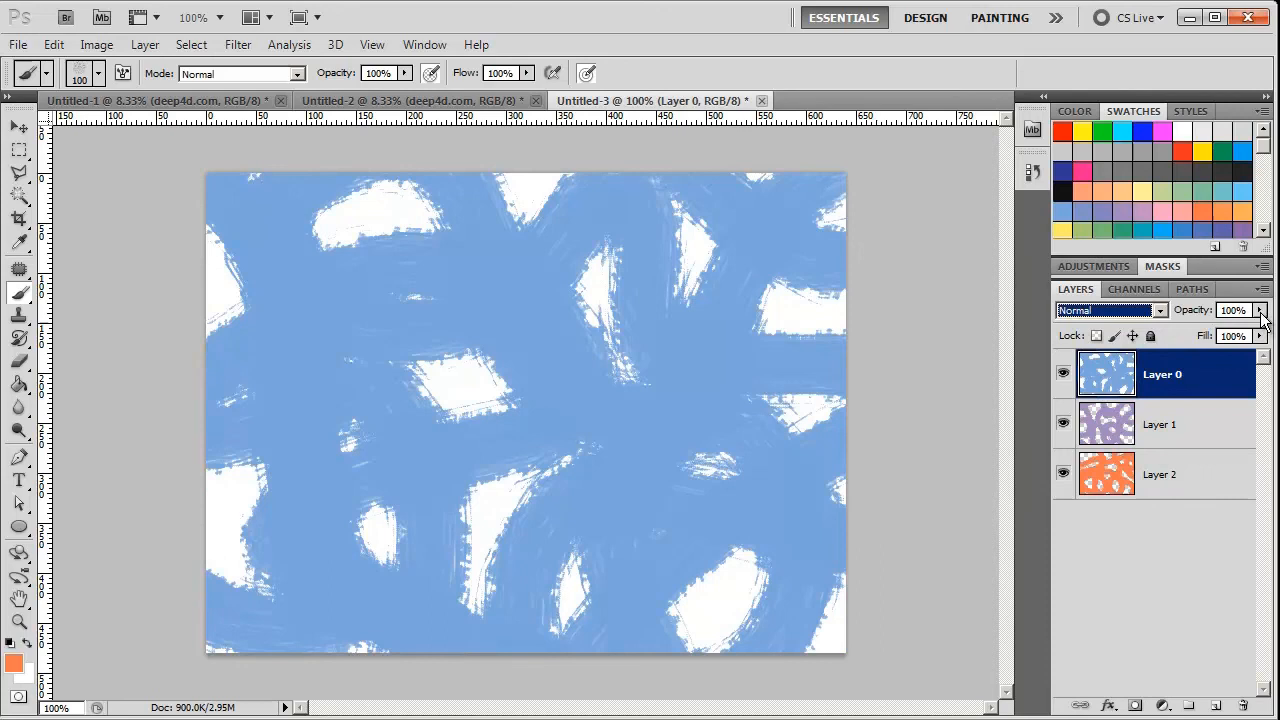
drag(1262, 328, 1235, 328)
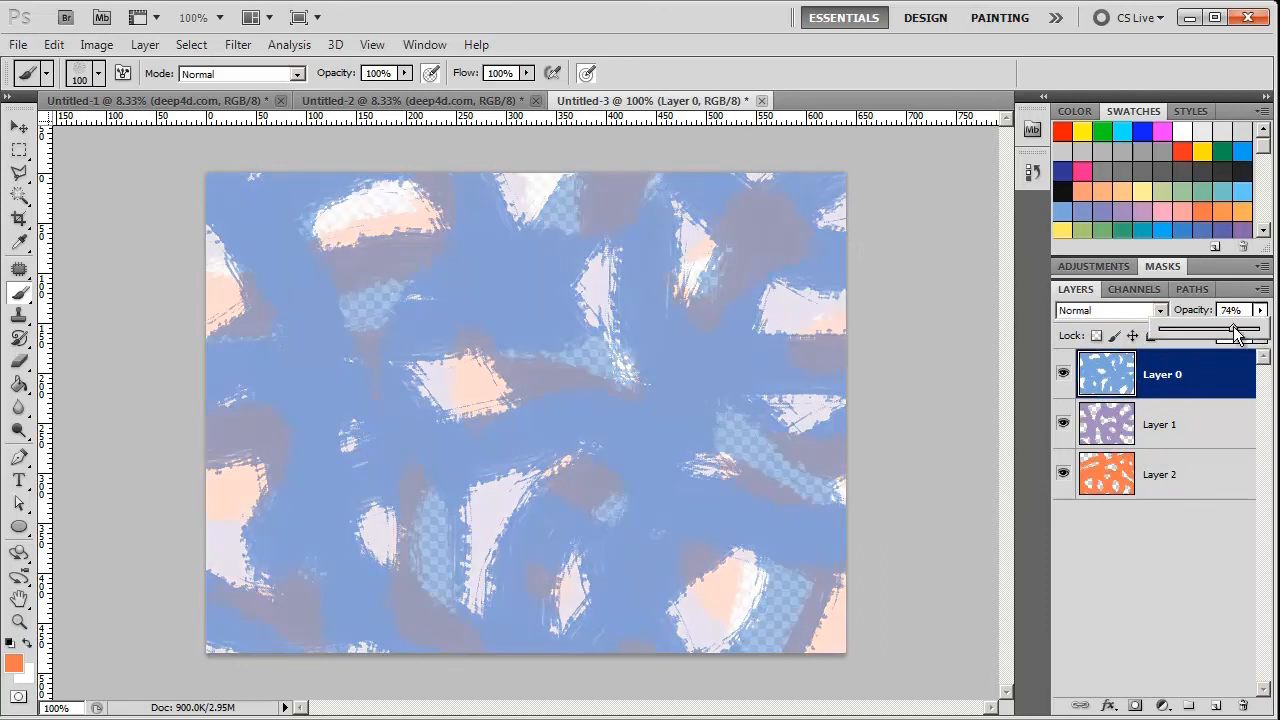
drag(1240, 328, 1200, 328)
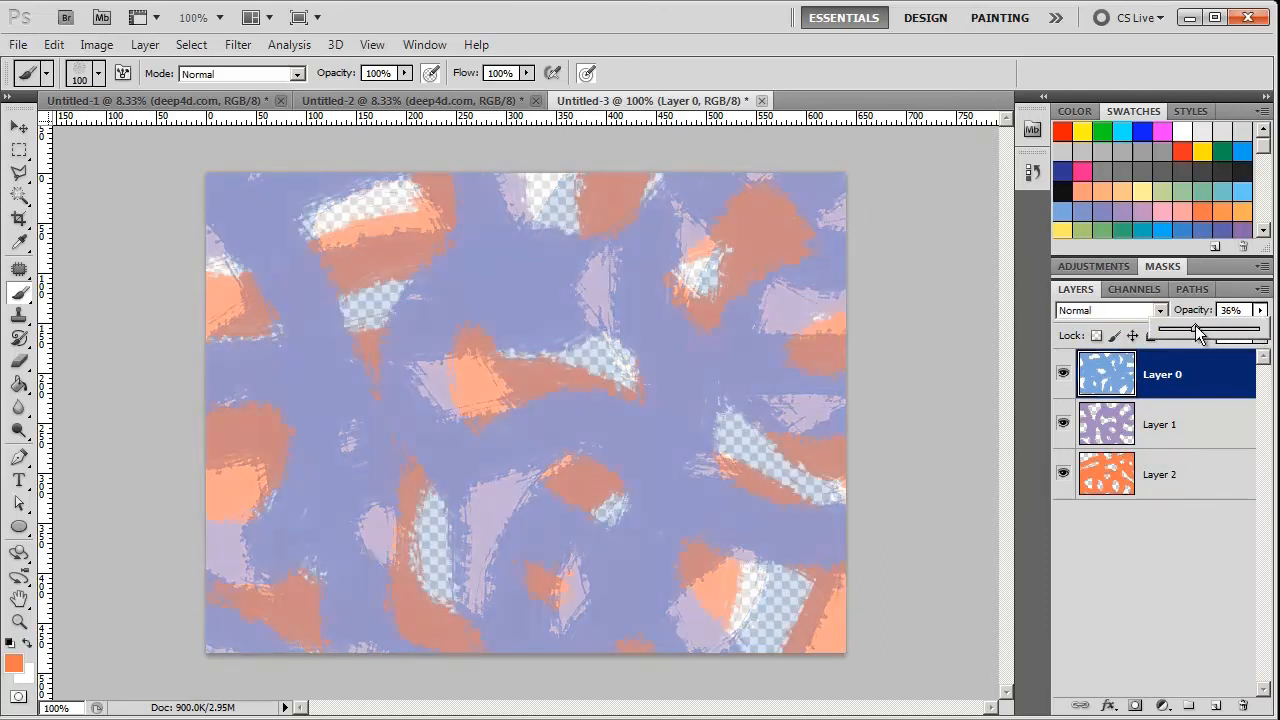